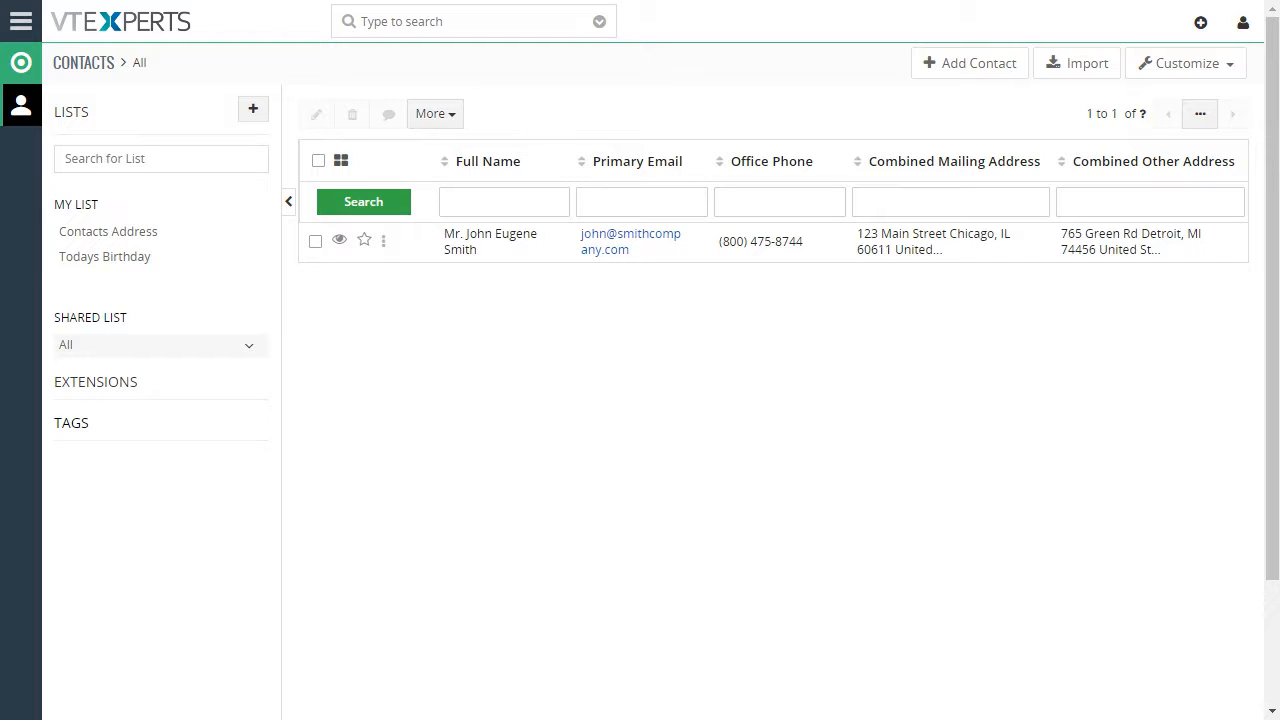
mouse_move(1044, 88)
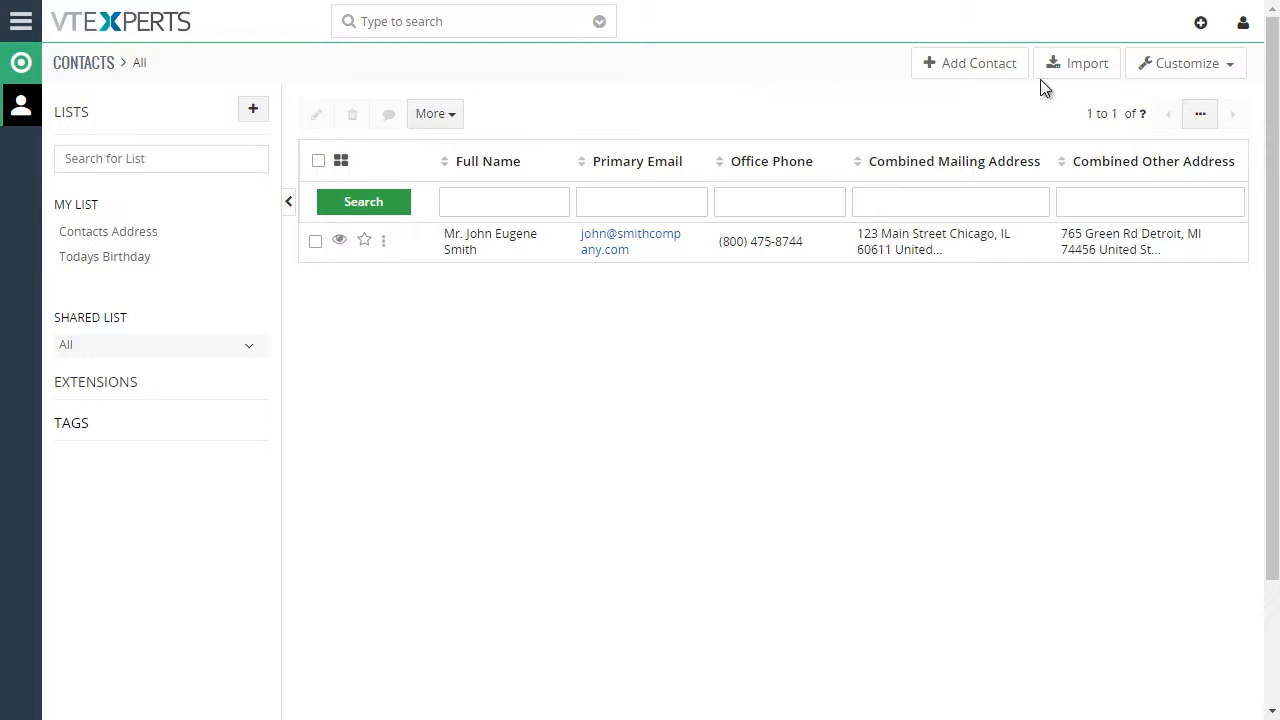
Begin a new contact via Add Contact and move down the blank creation form.
click(968, 62)
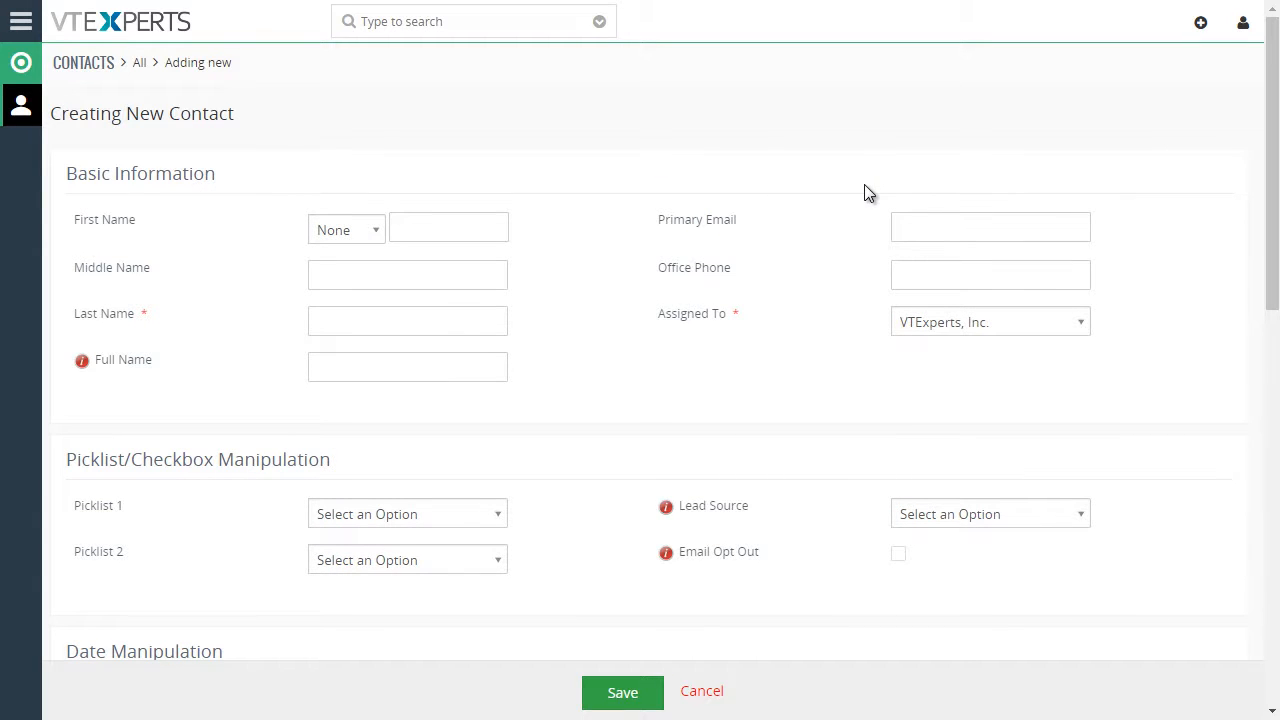
scroll(down, 3)
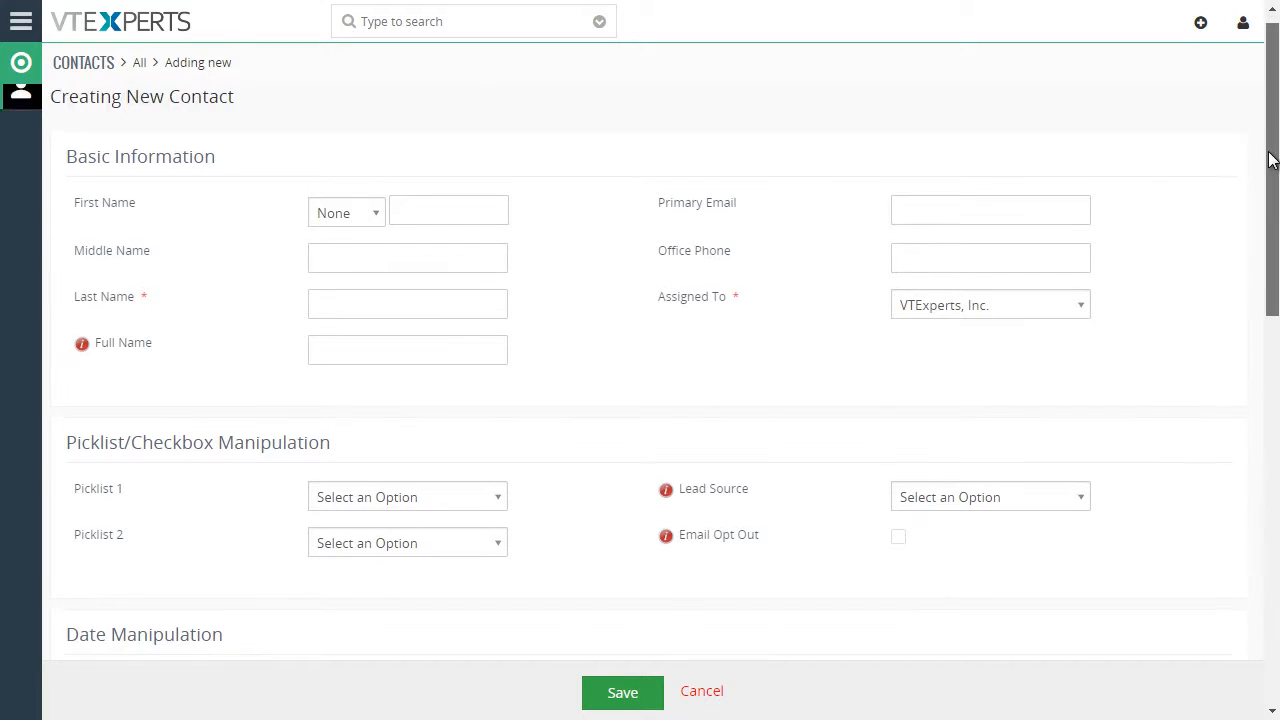
Enter payments 10 and 200, expenses 100, deduction 200, fees 20 and rate 2.5 so Total computes 1750.
scroll(down, 3)
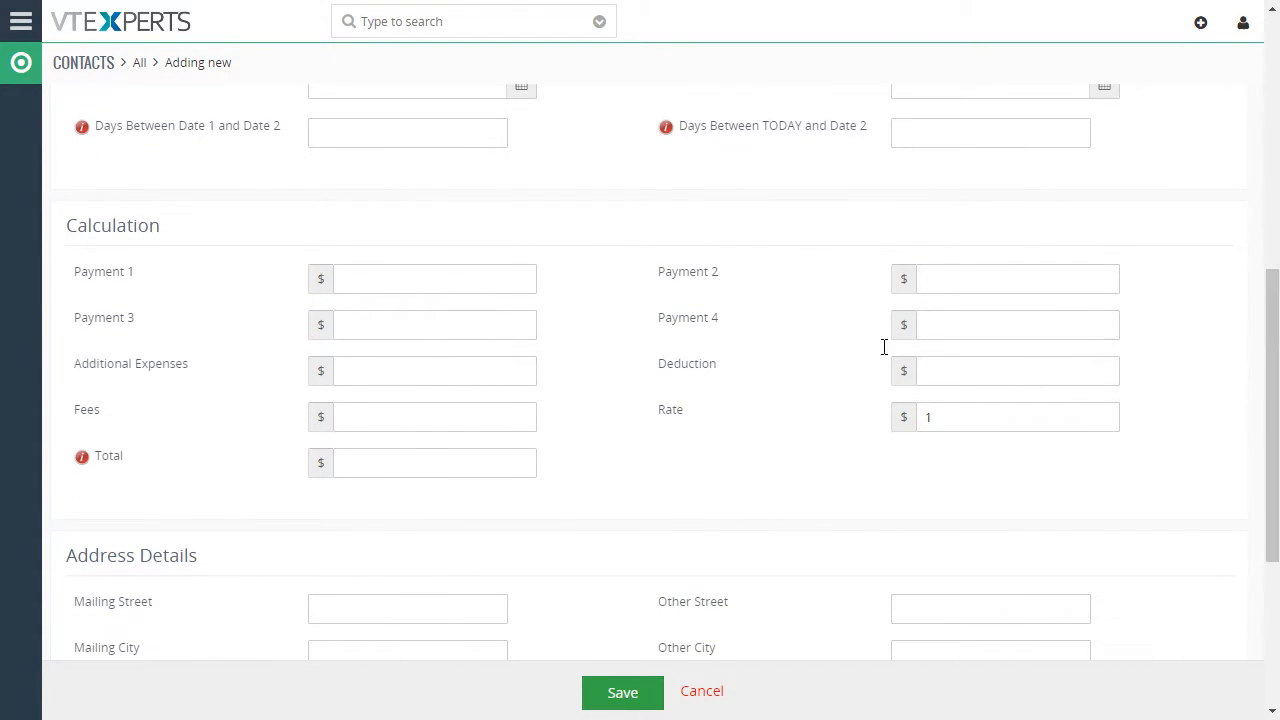
click(434, 278)
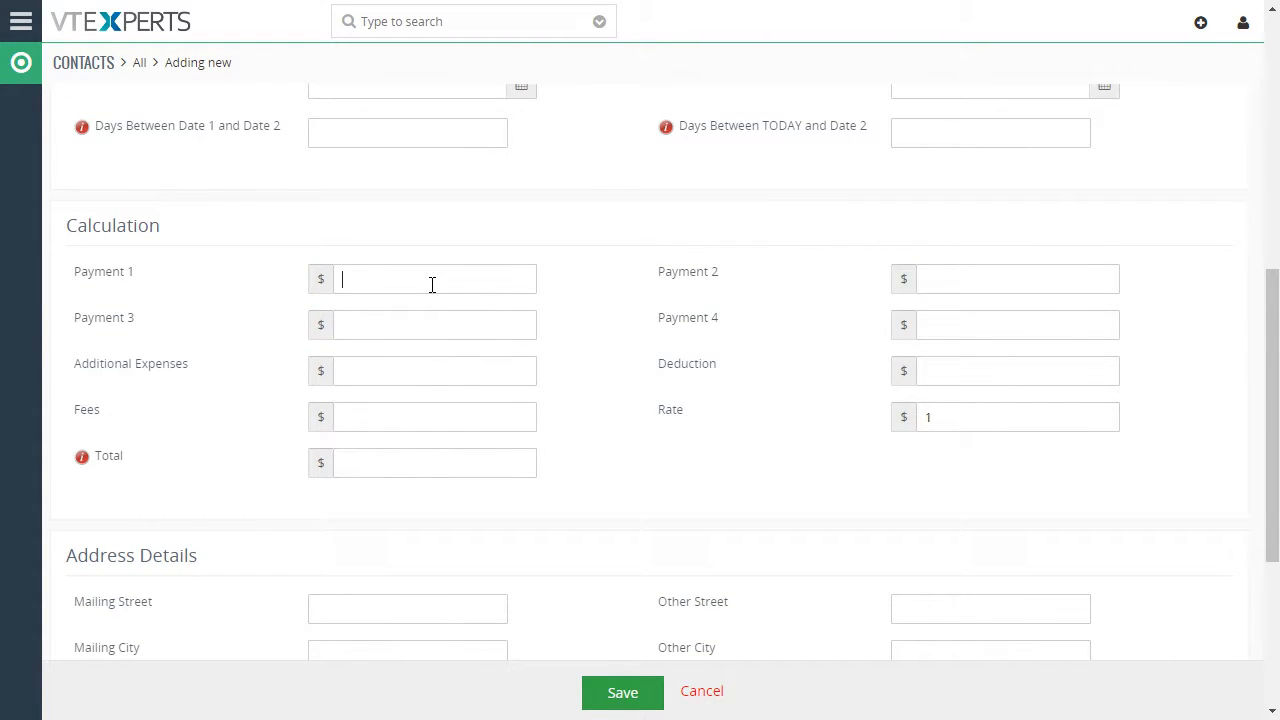
text(100)
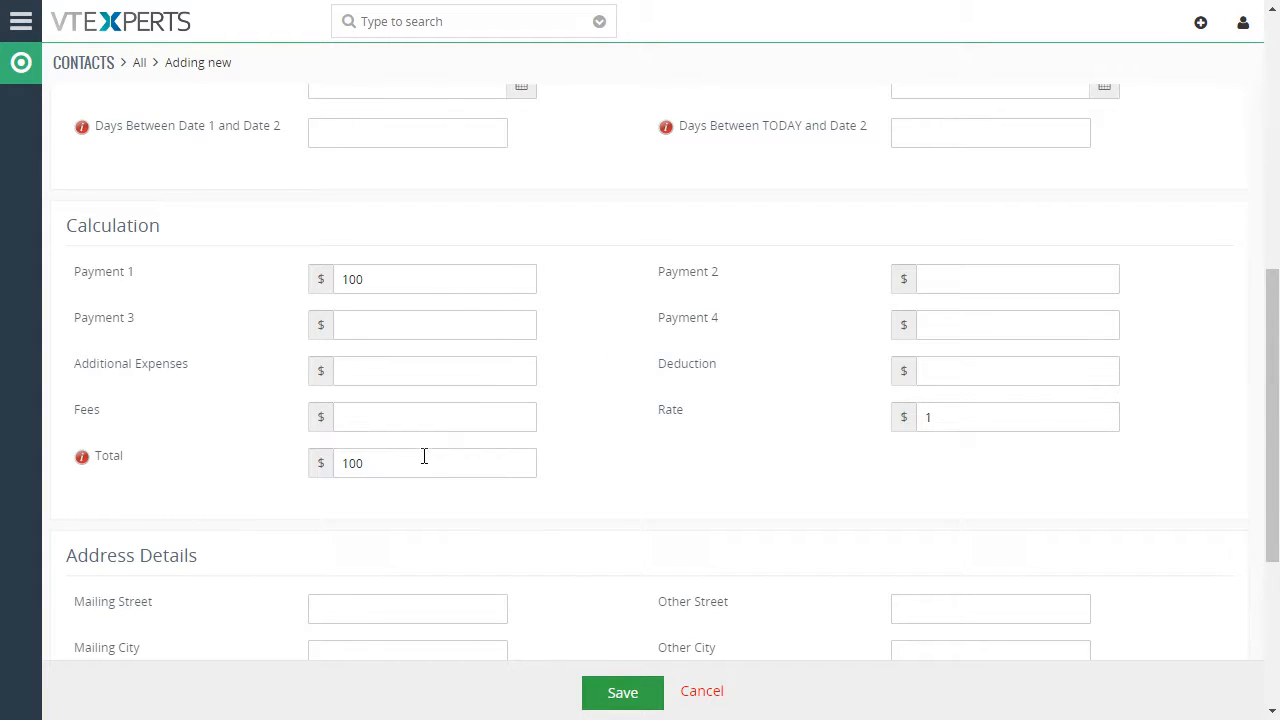
mouse_move(520, 324)
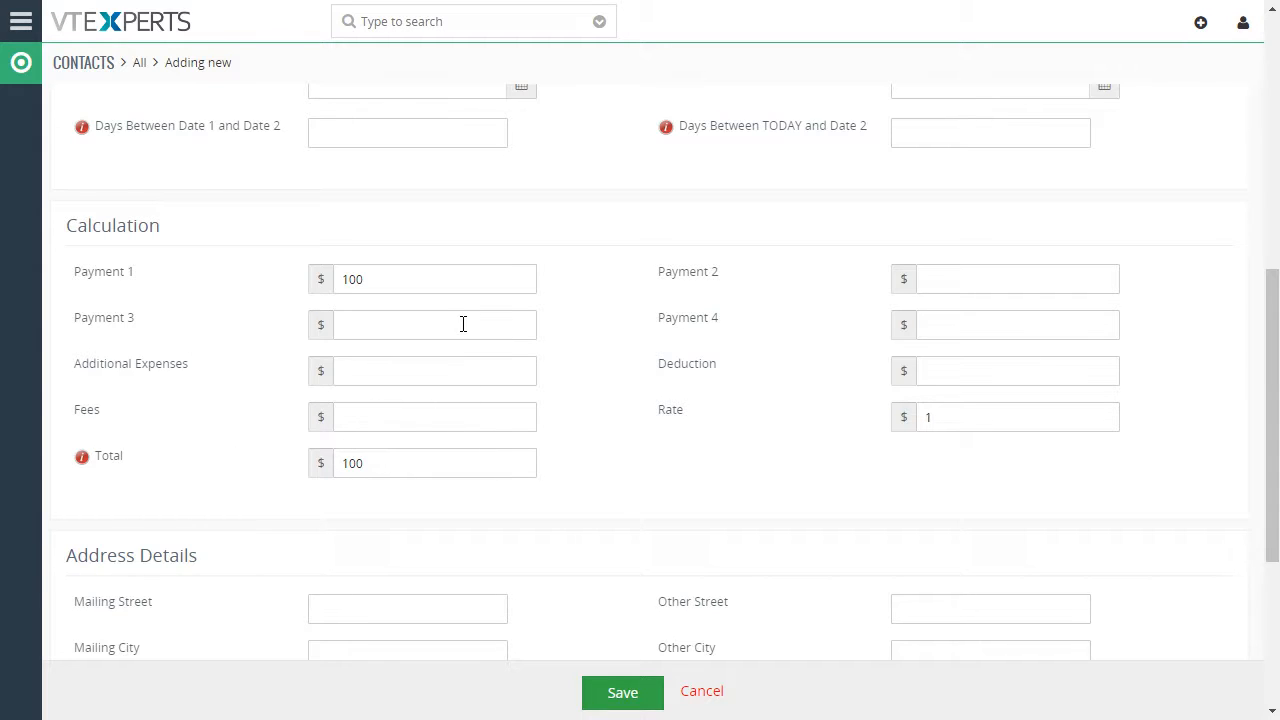
text(200)
text(300)
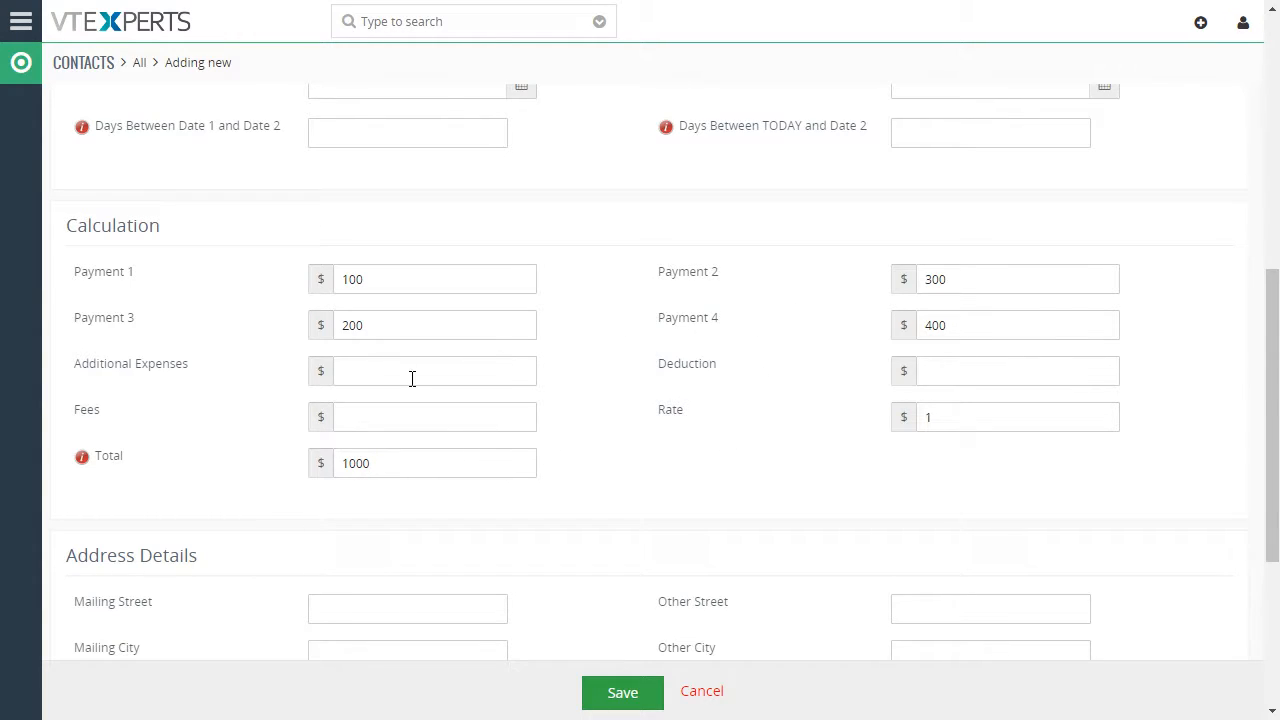
text(100)
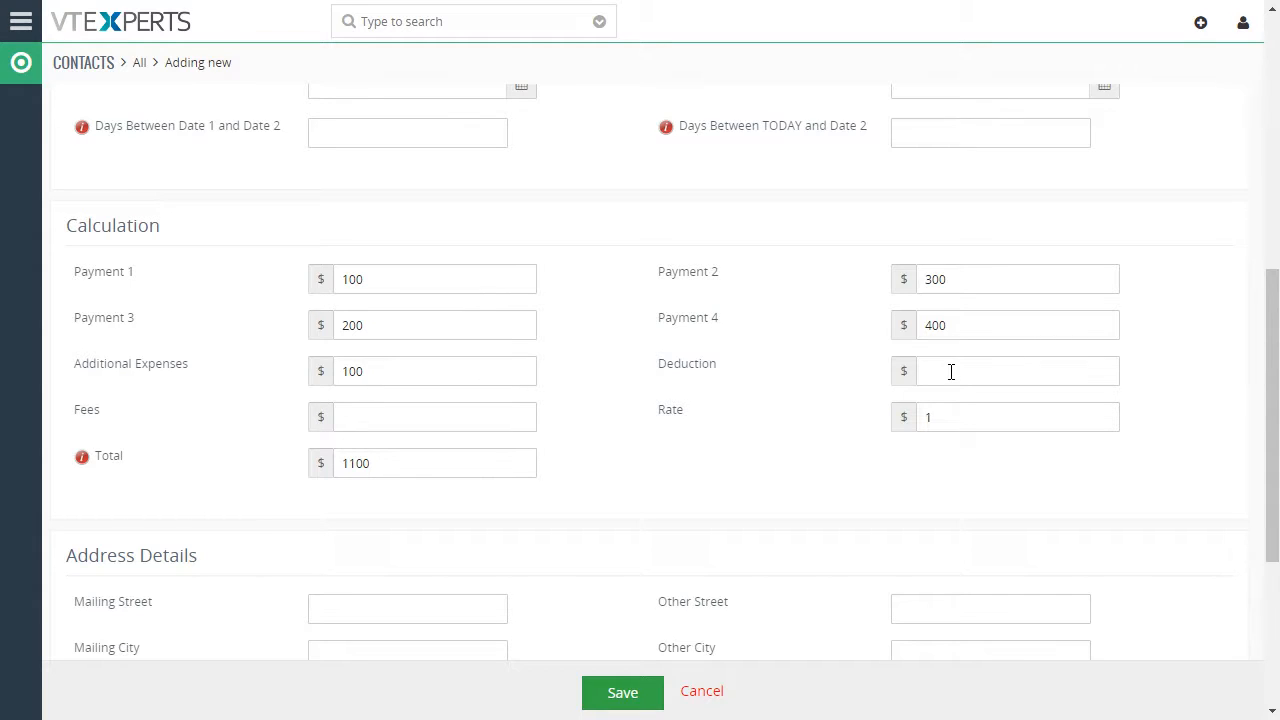
text(200)
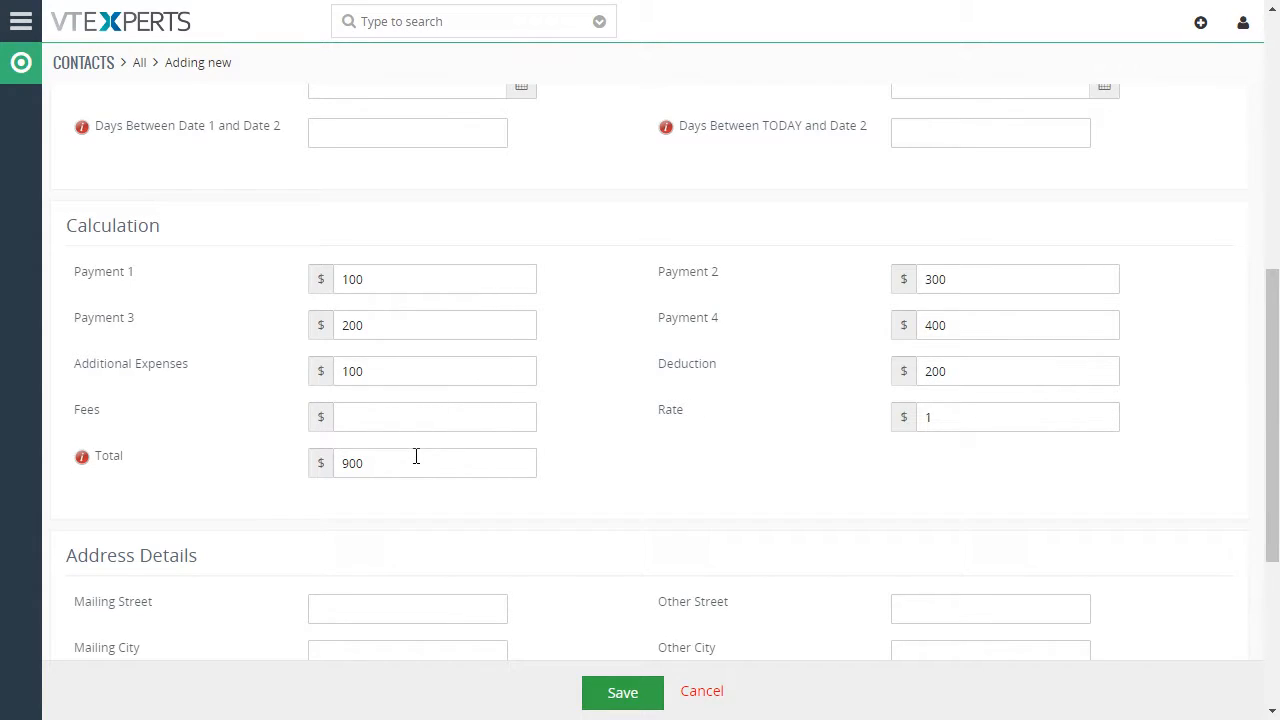
text(200)
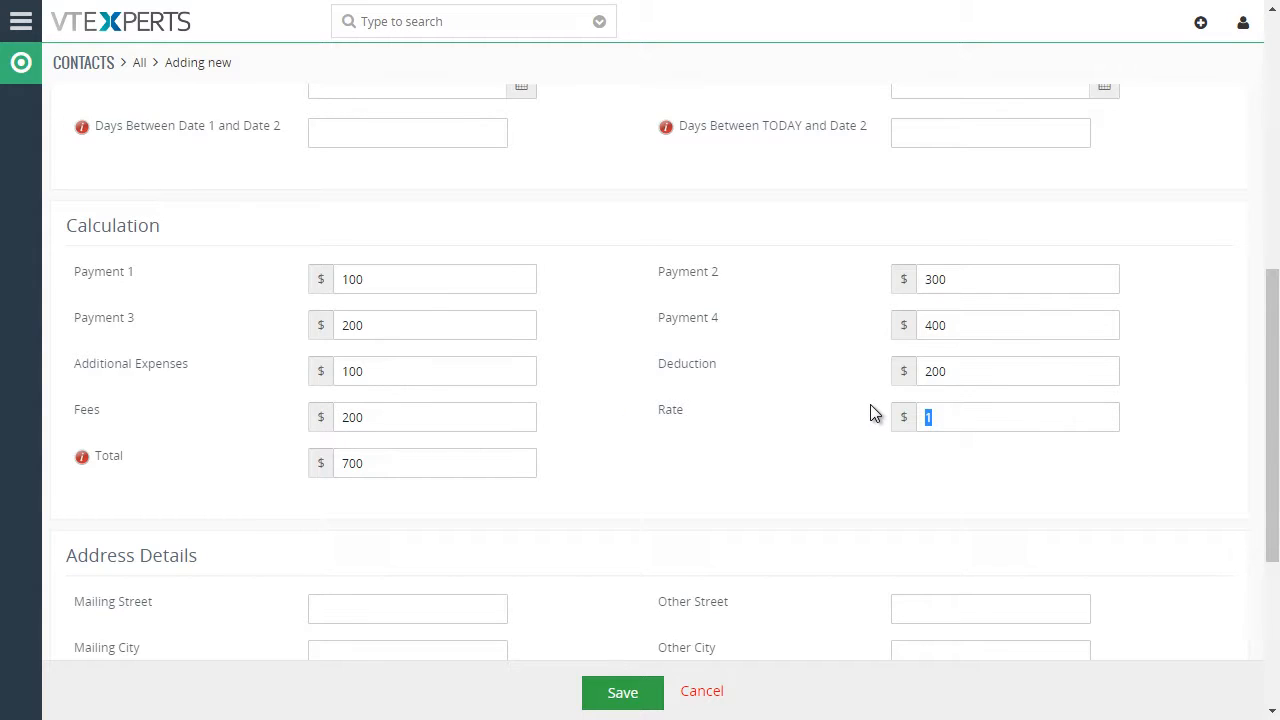
text(2.5)
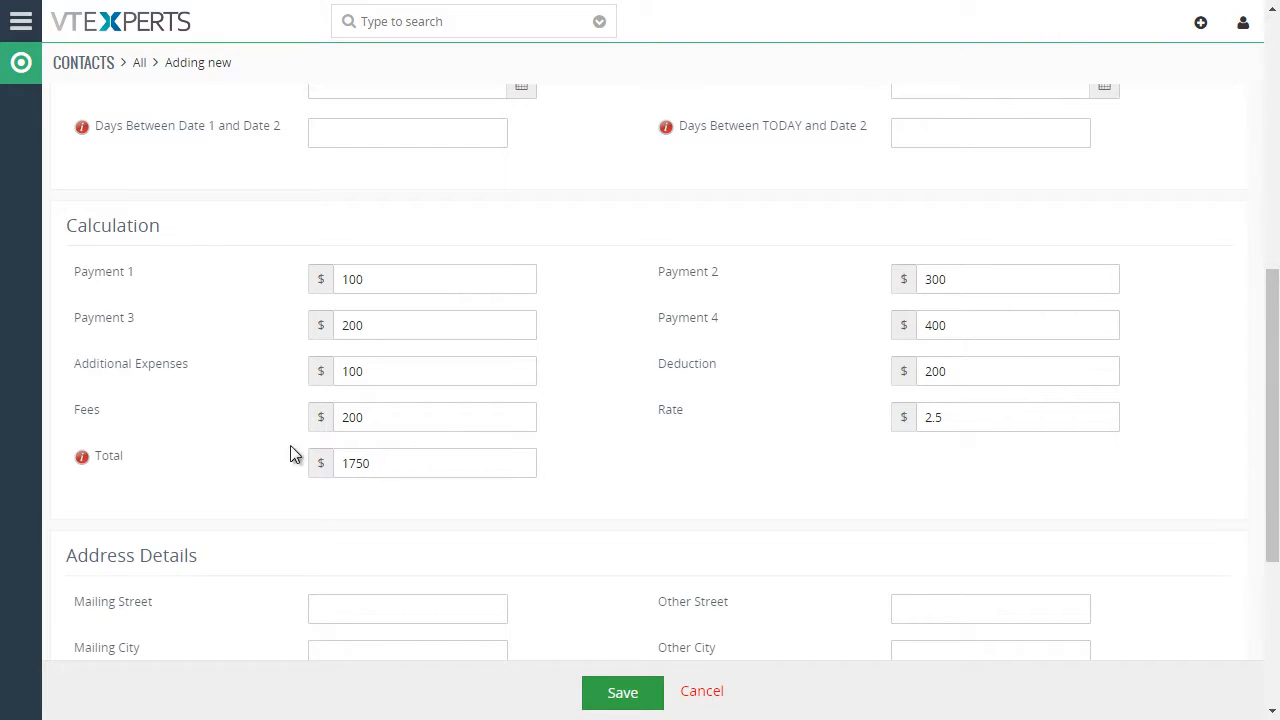
mouse_move(204, 448)
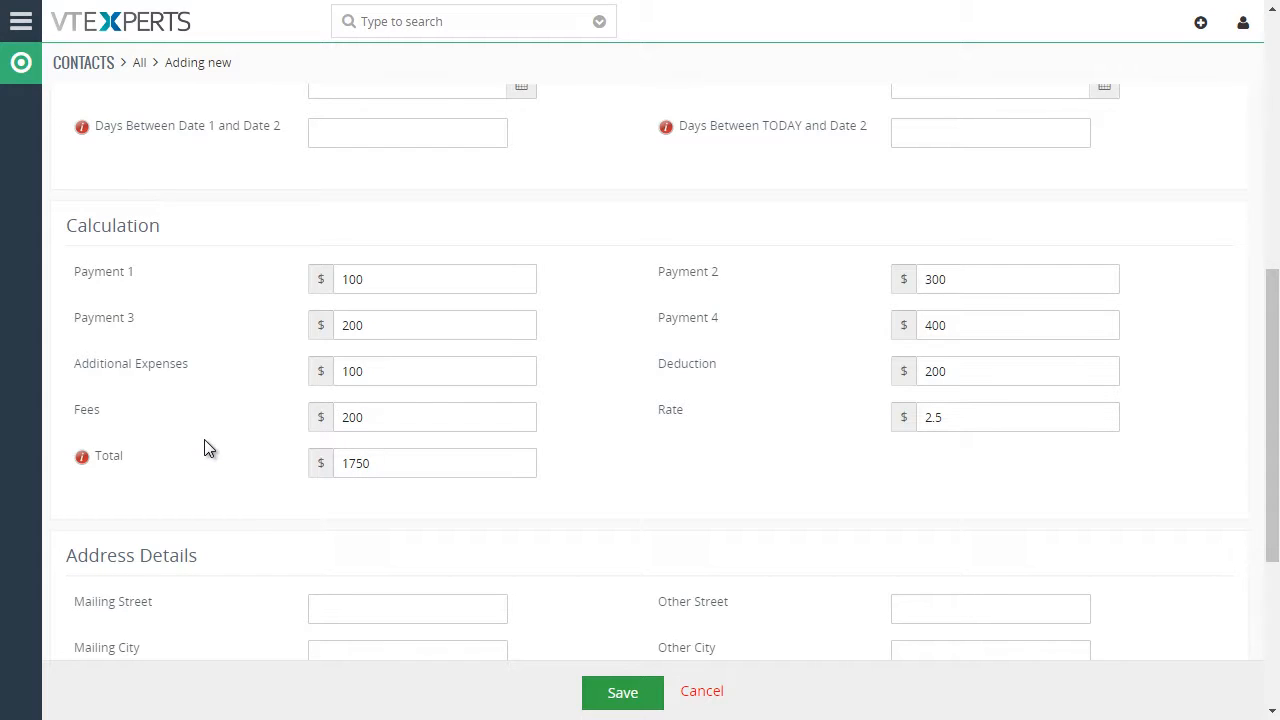
mouse_move(104, 452)
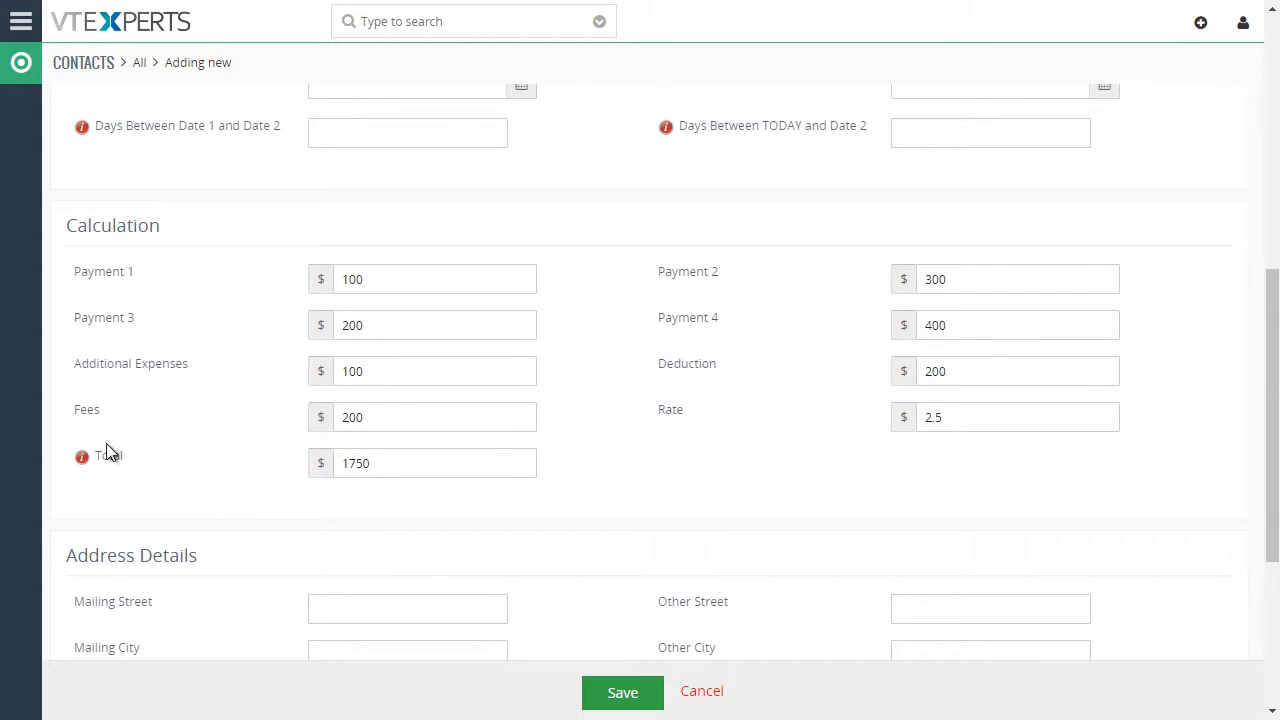
mouse_move(82, 456)
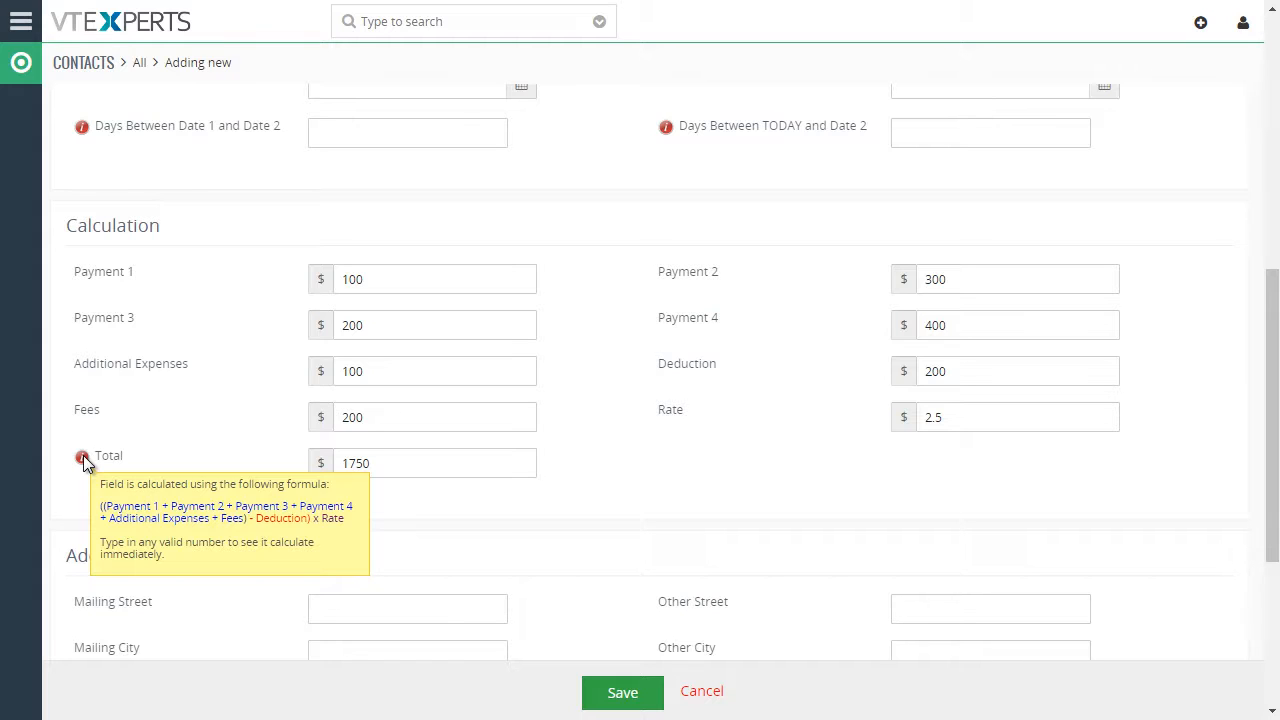
mouse_move(1244, 424)
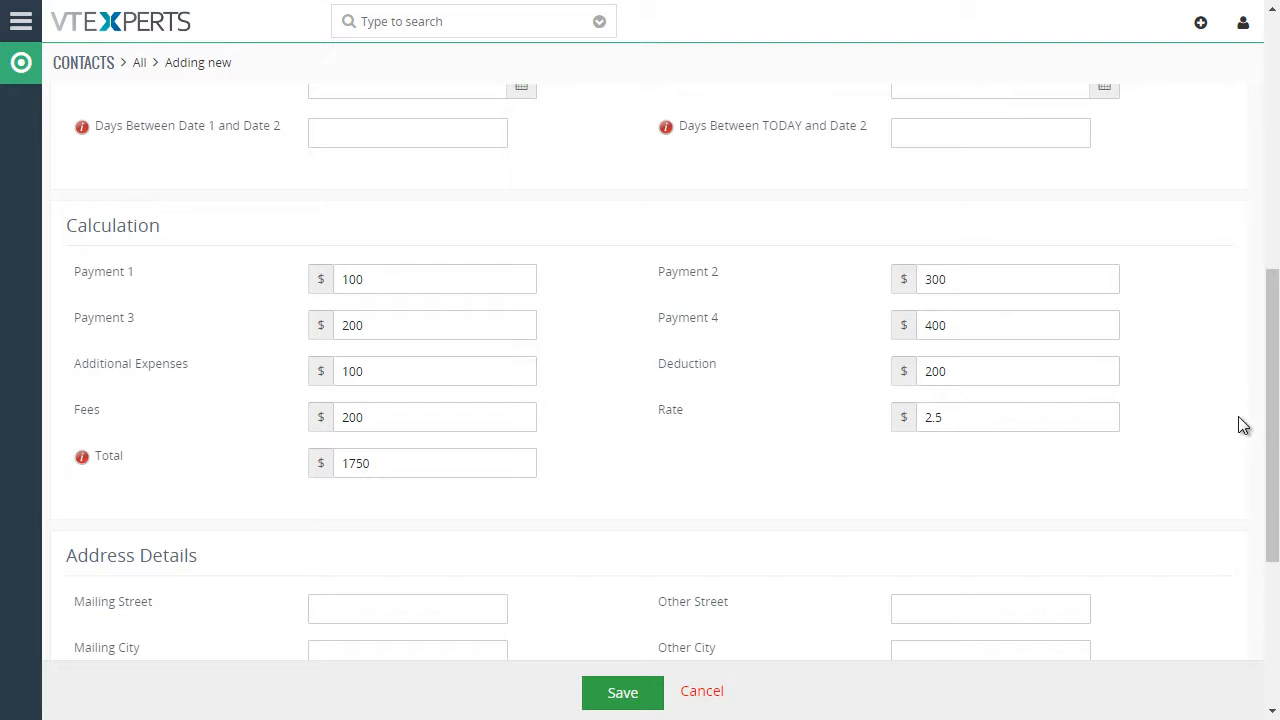
Pick Jan 1 2018 as Date 1 and Jan 31 2018 as Date 2, highlighting the 30-day difference.
scroll(up, 3)
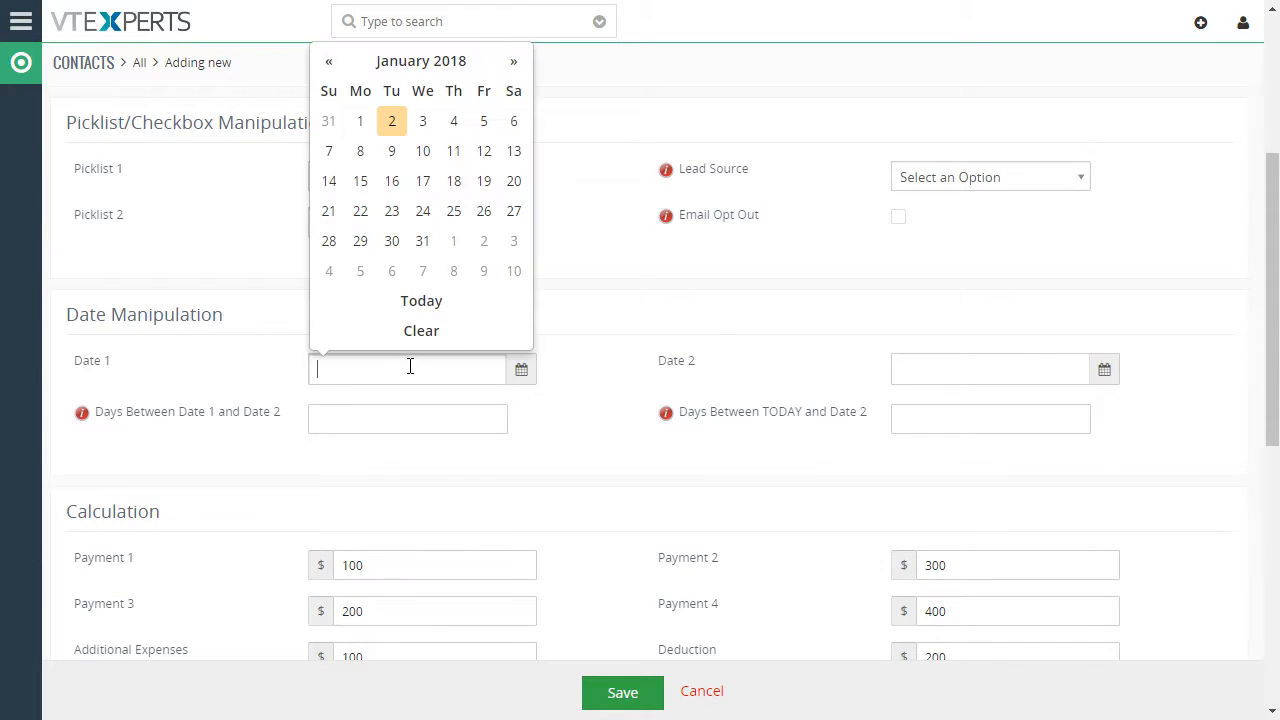
click(360, 122)
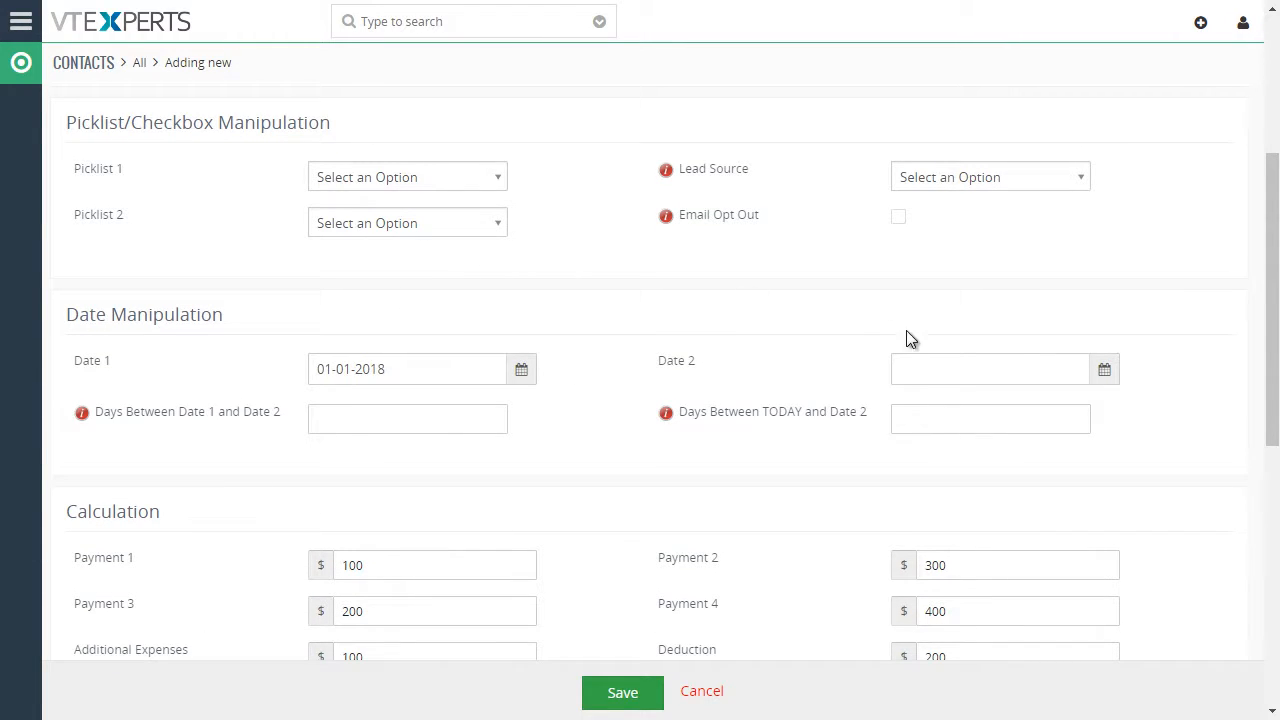
click(990, 368)
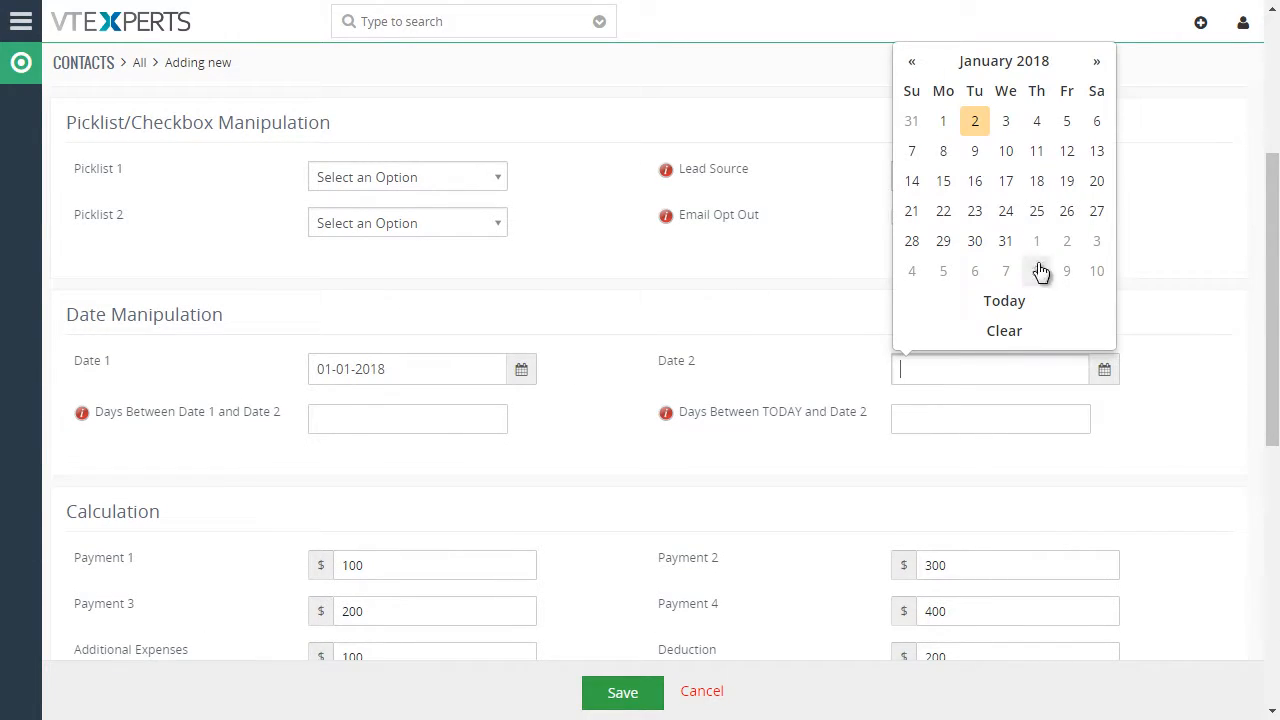
click(1004, 240)
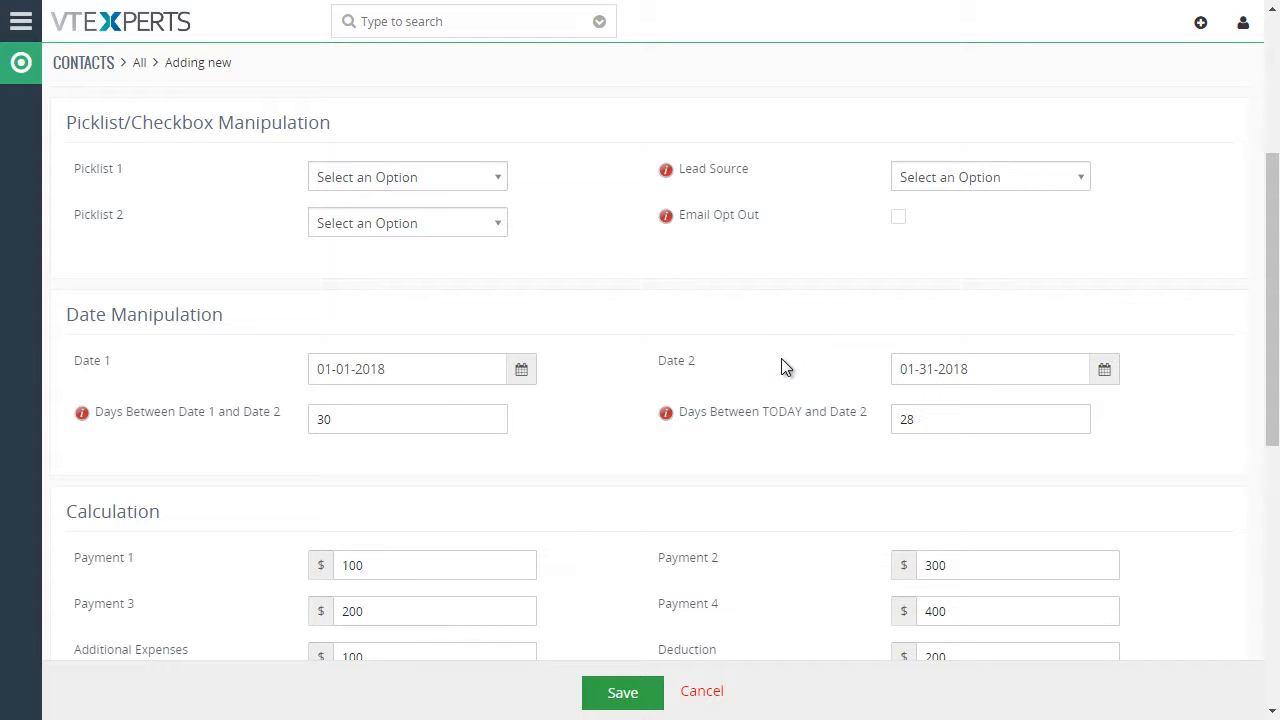
mouse_move(388, 352)
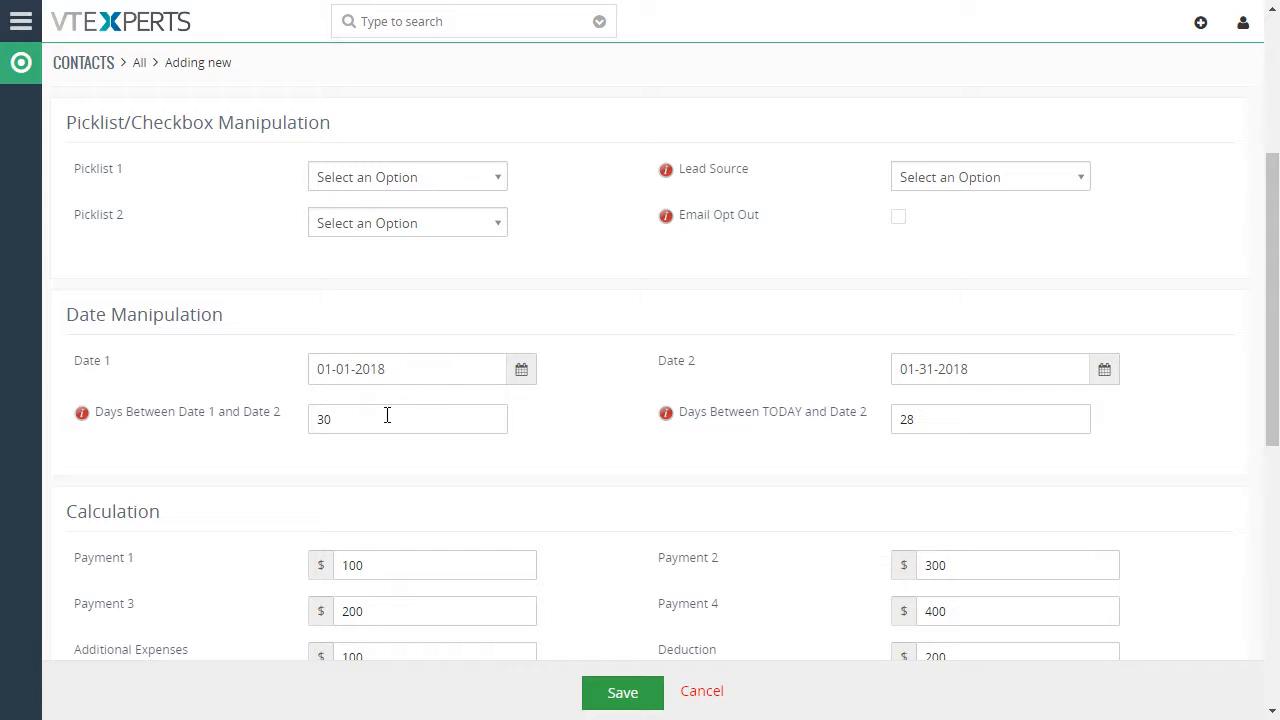
double_click(324, 418)
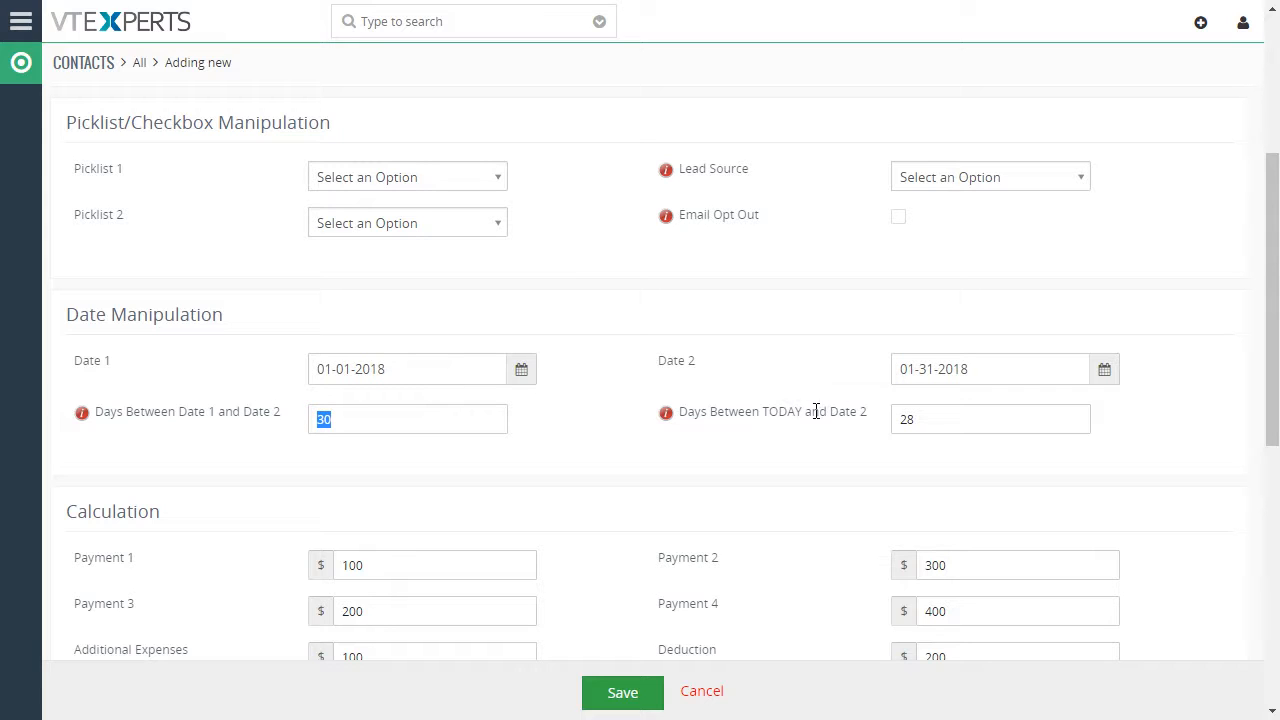
mouse_move(840, 418)
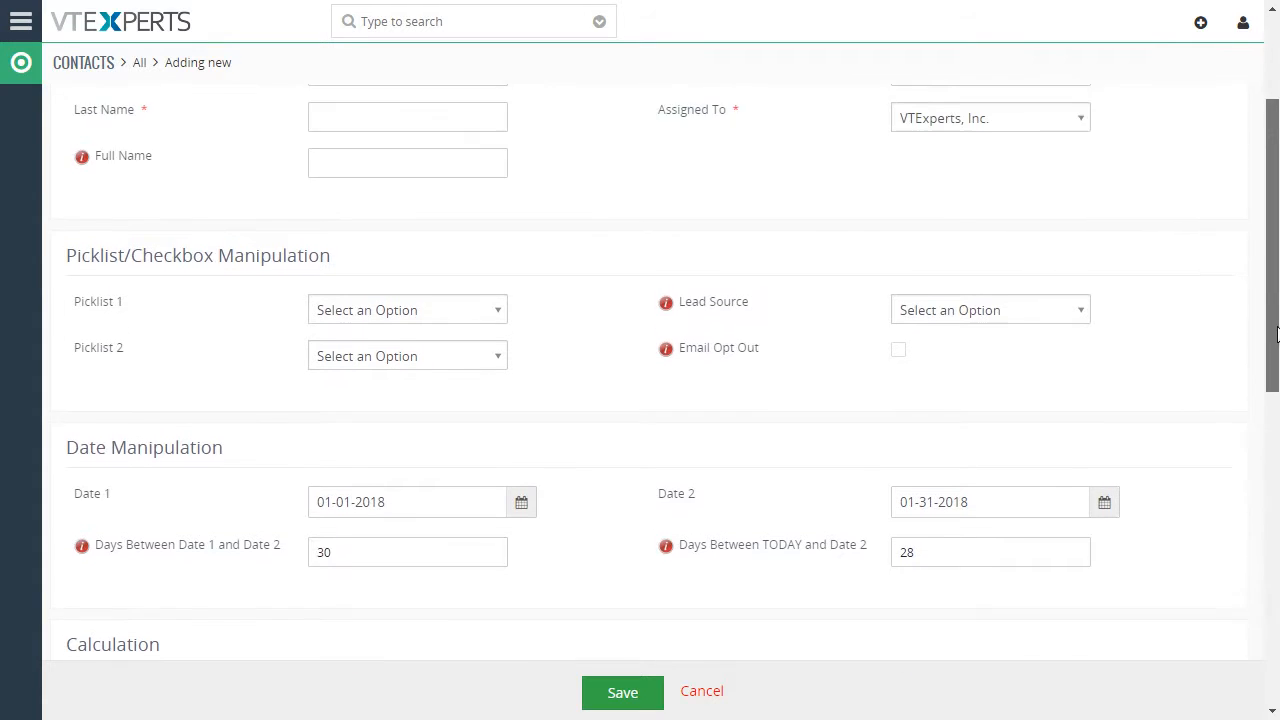
Set salutation Mr., first name John, middle Eugene, last Smith, auto-filling 'Mr. John Eugene Smith'.
scroll(up, 3)
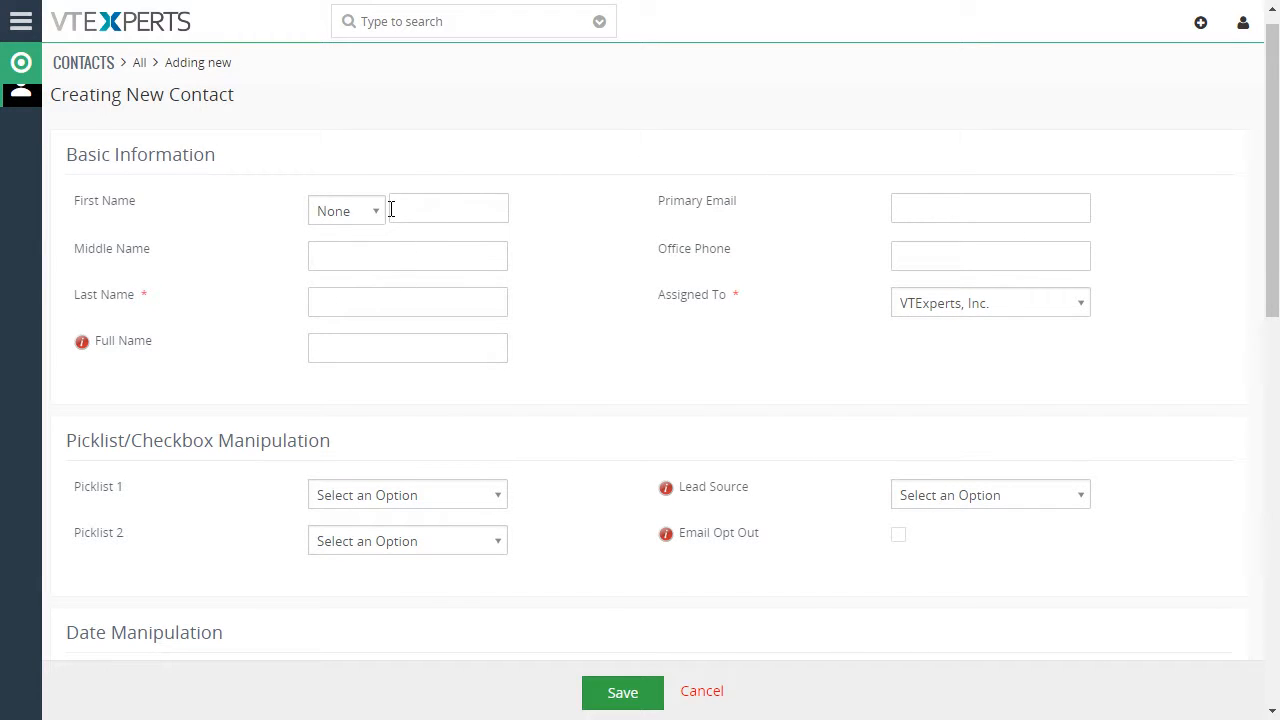
click(344, 210)
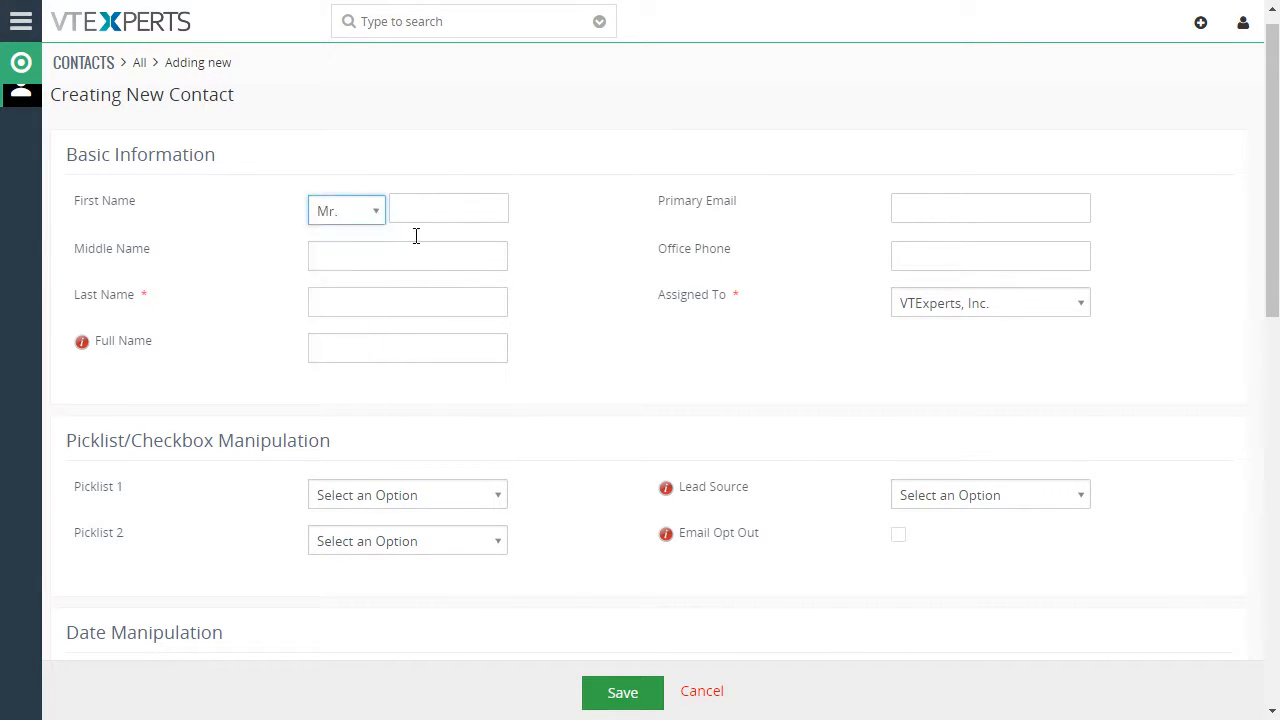
text(John)
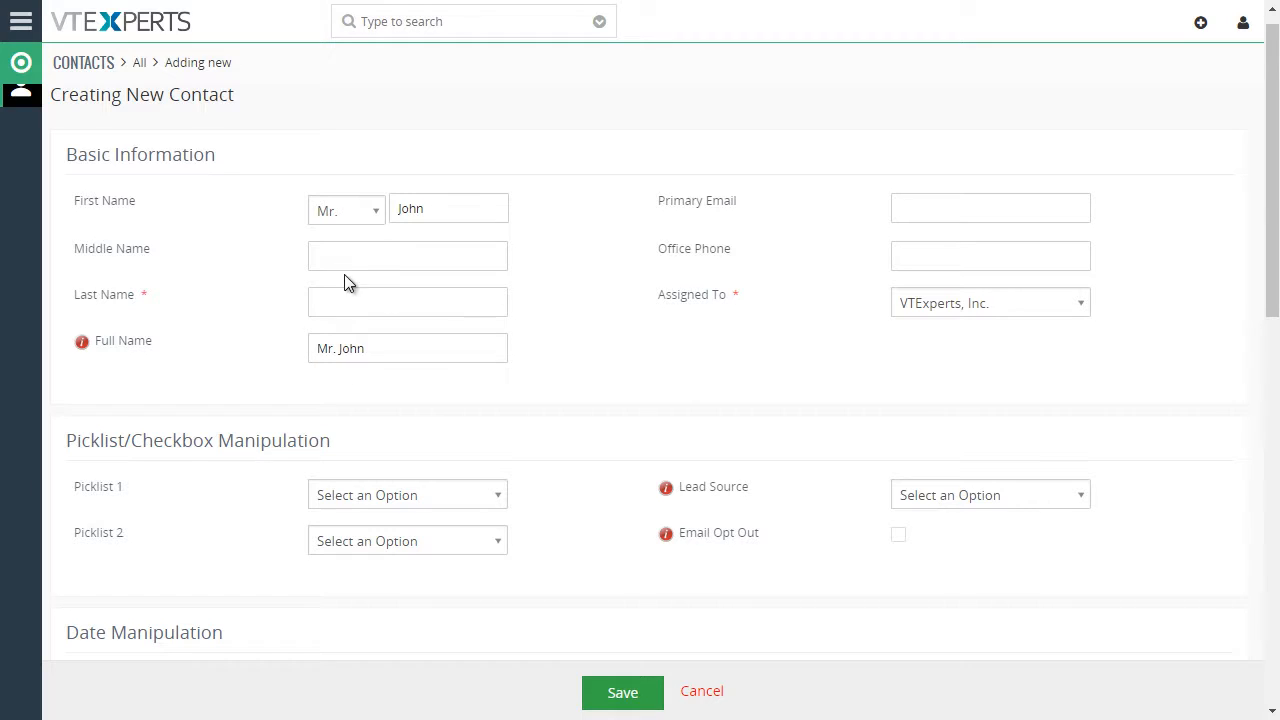
text(Eugene)
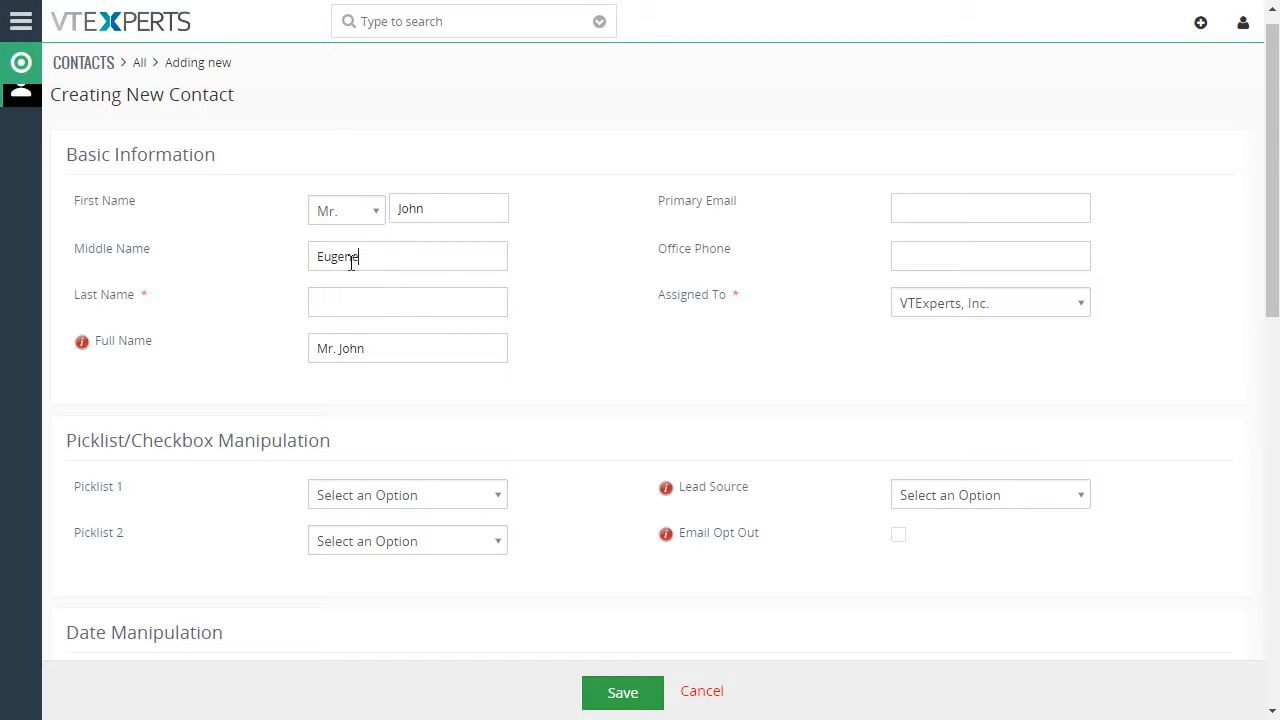
text(Smith)
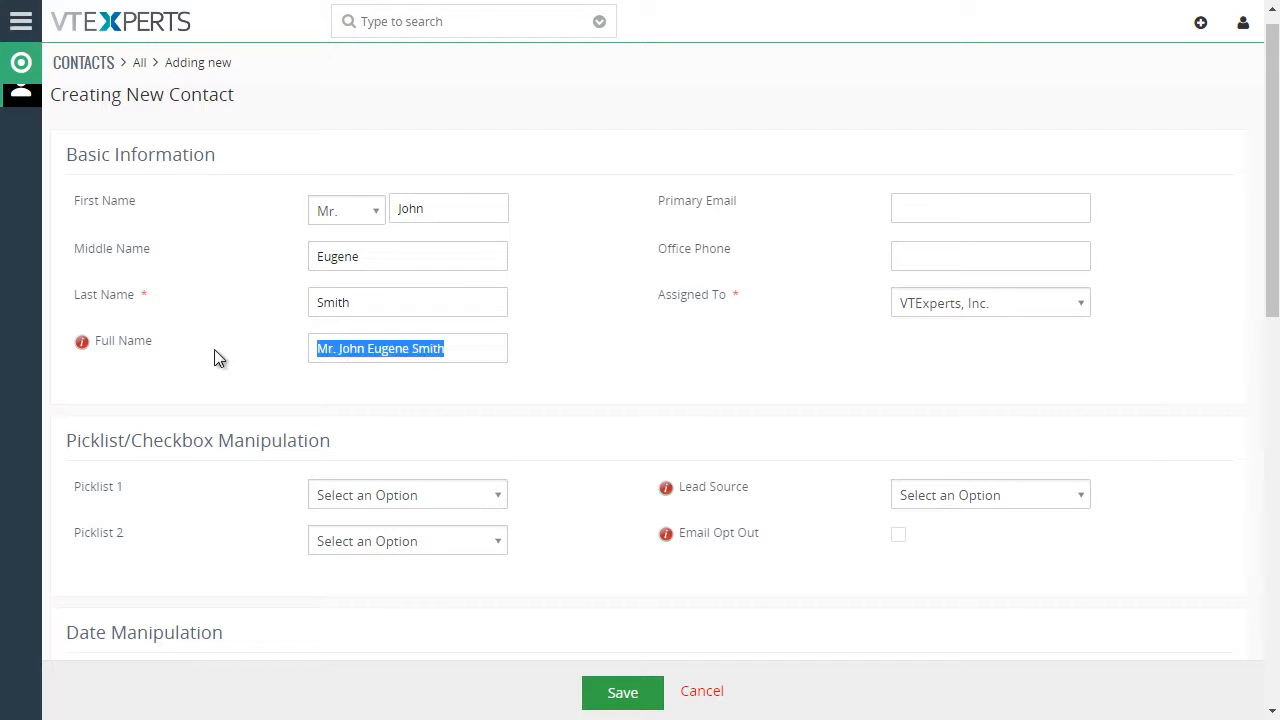
mouse_move(592, 354)
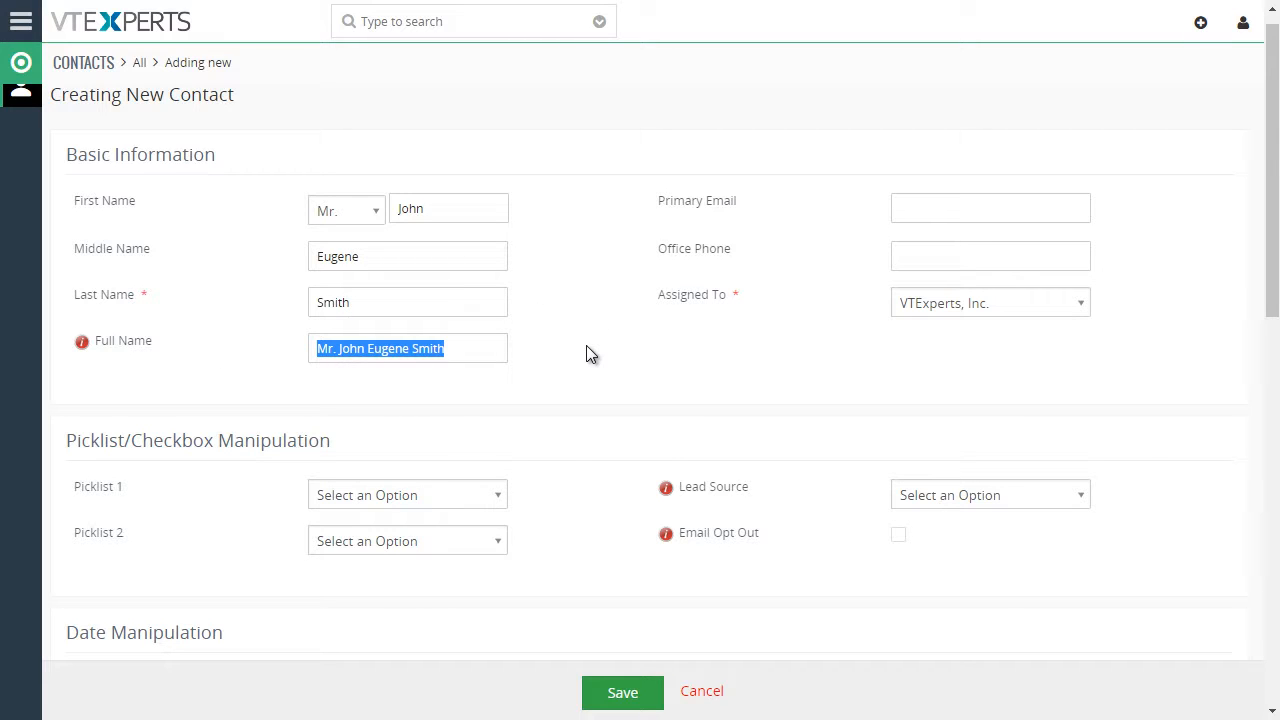
mouse_move(290, 262)
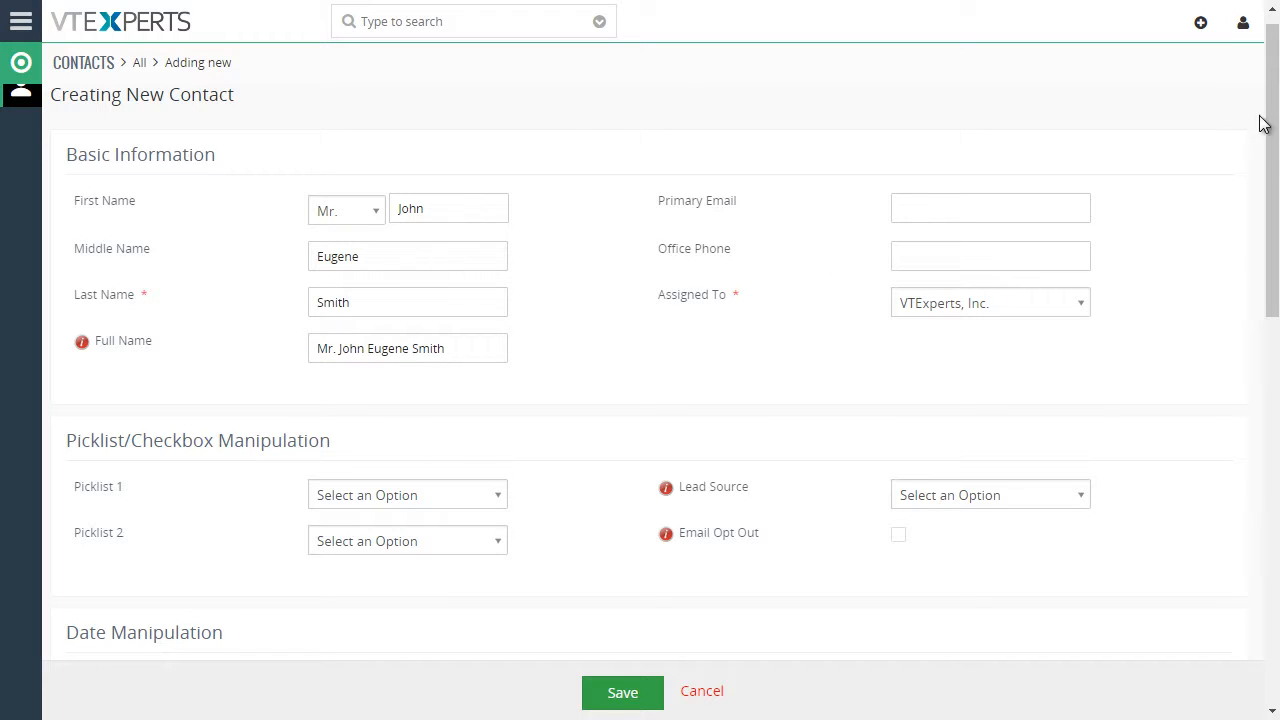
Set Picklist 1 to 'Update Lead Source to Cold Call' so Lead Source becomes Cold Call.
scroll(down, 3)
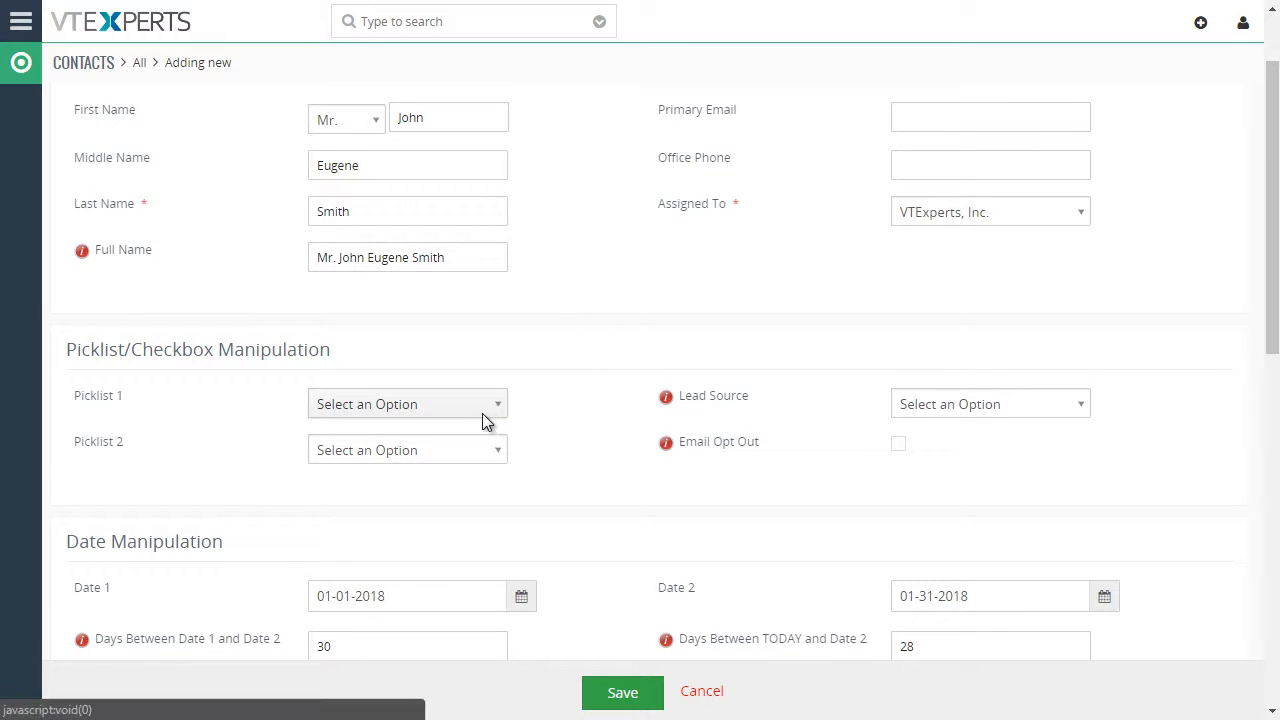
mouse_move(478, 408)
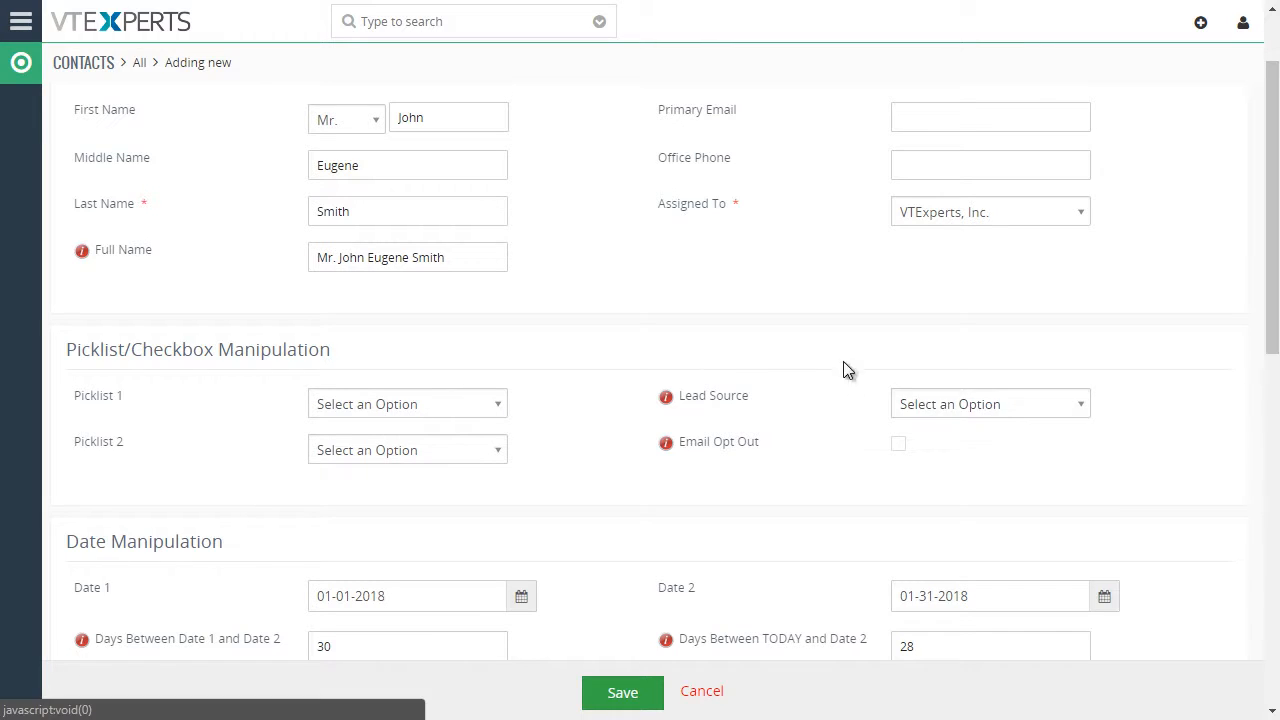
double_click(96, 396)
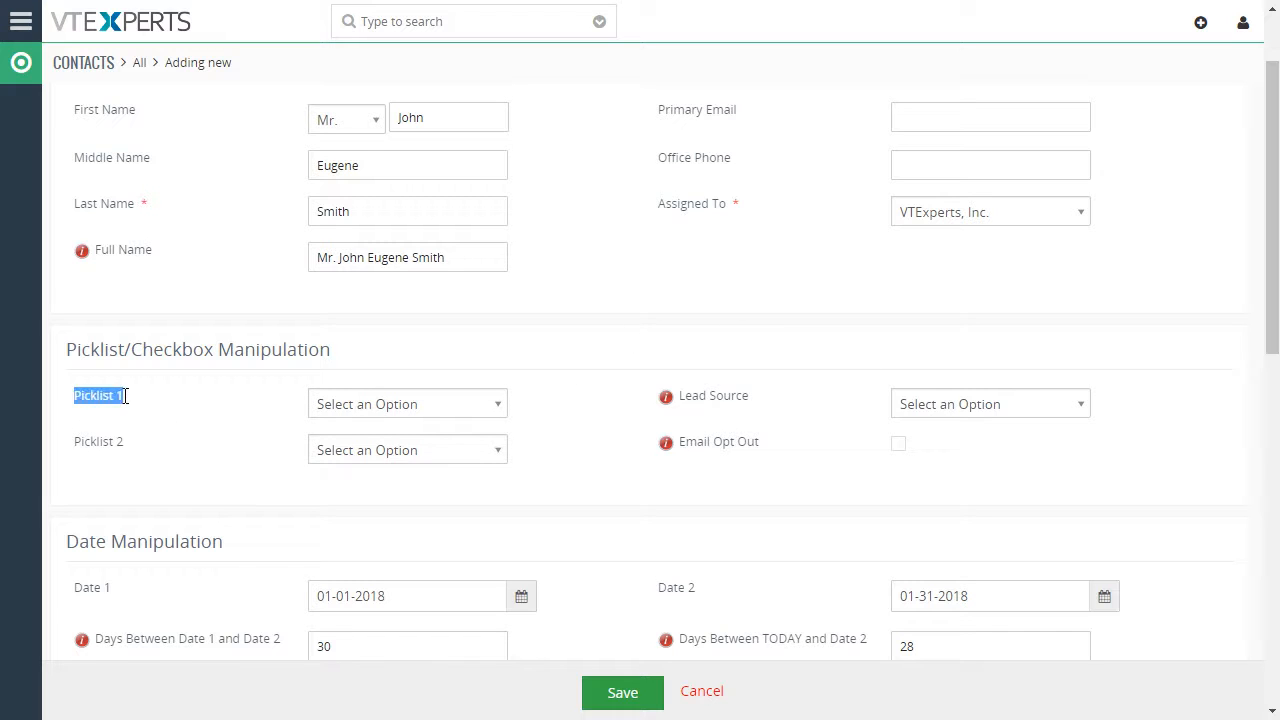
click(406, 404)
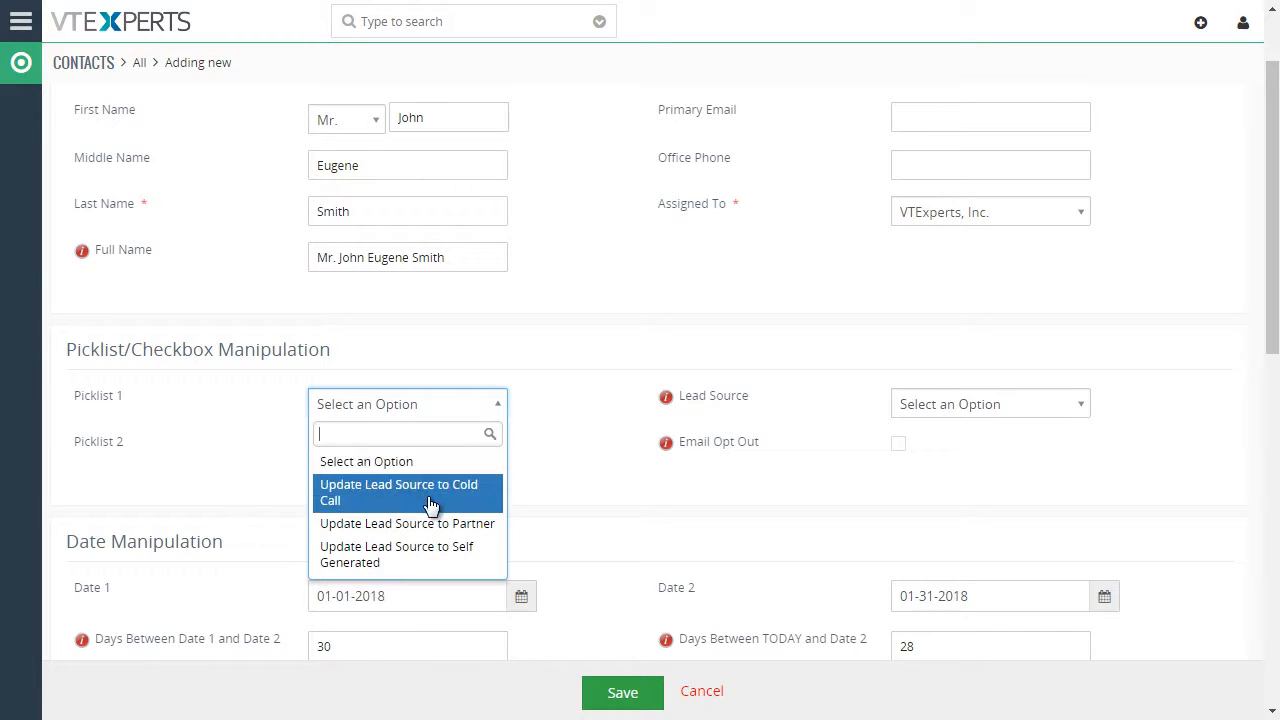
click(398, 492)
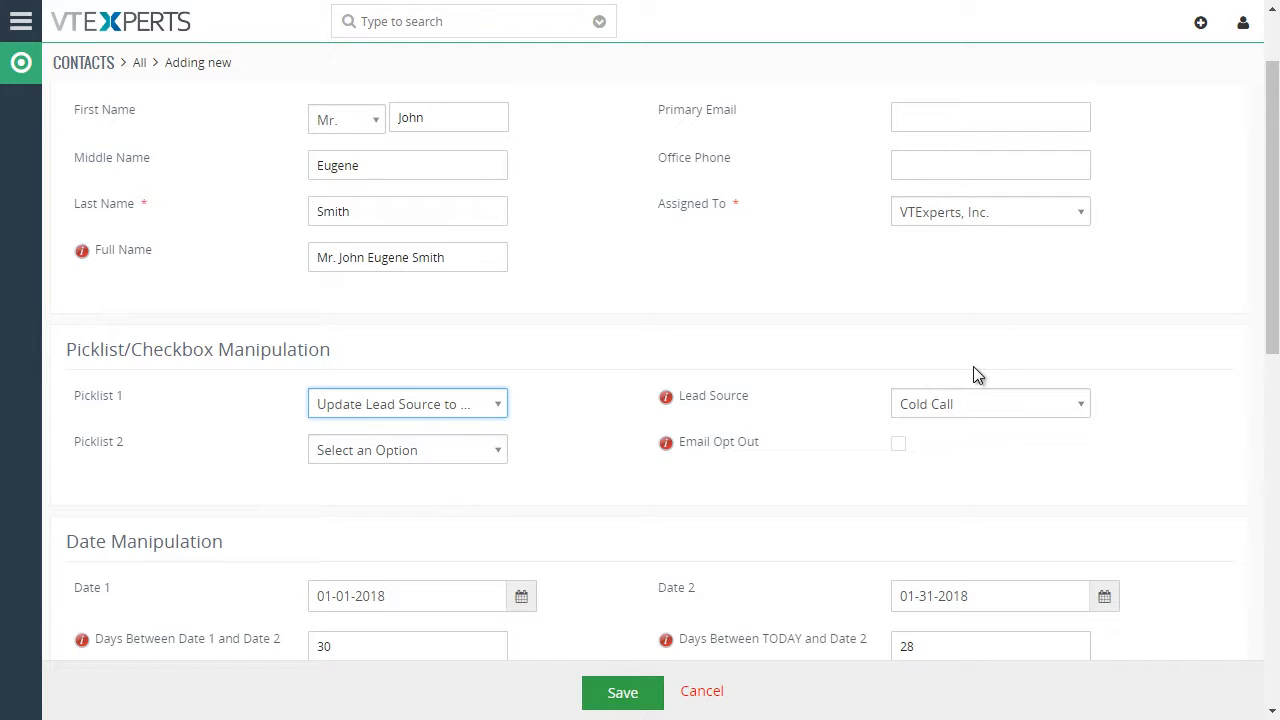
mouse_move(948, 428)
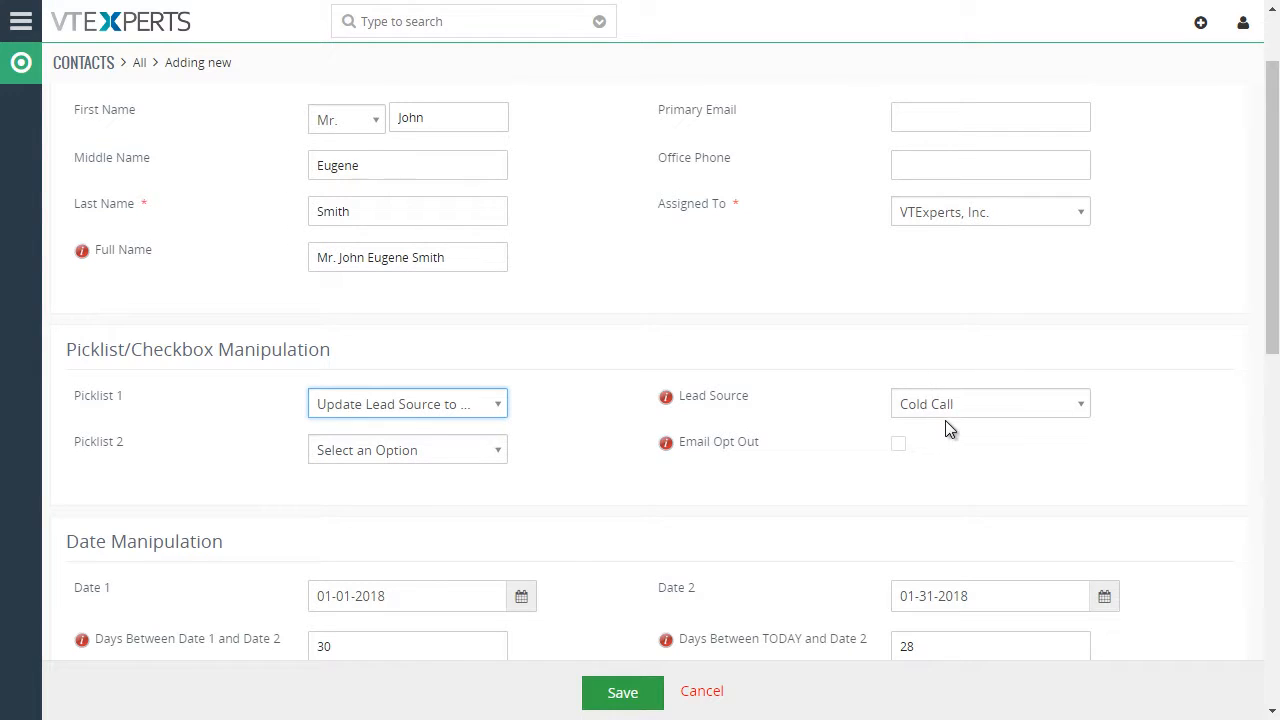
Change Picklist 1 to 'Update Lead Source to Partner', switching Lead Source to Partner.
click(408, 404)
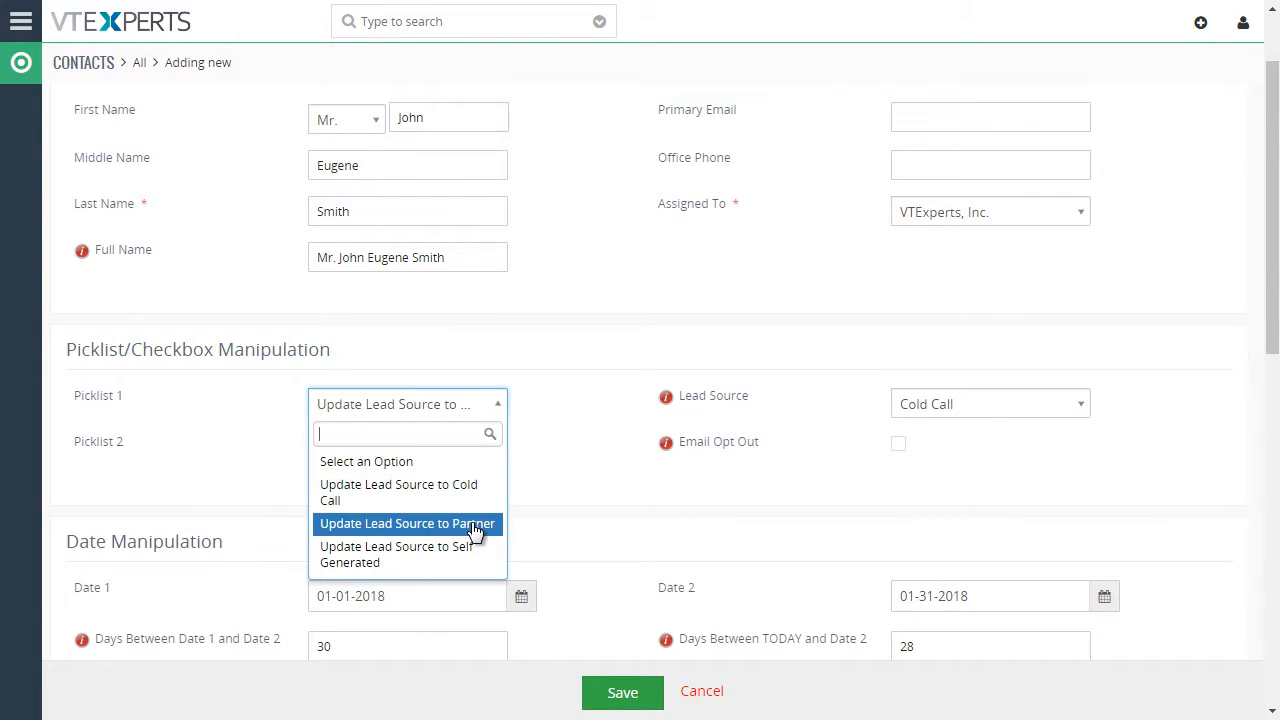
click(406, 524)
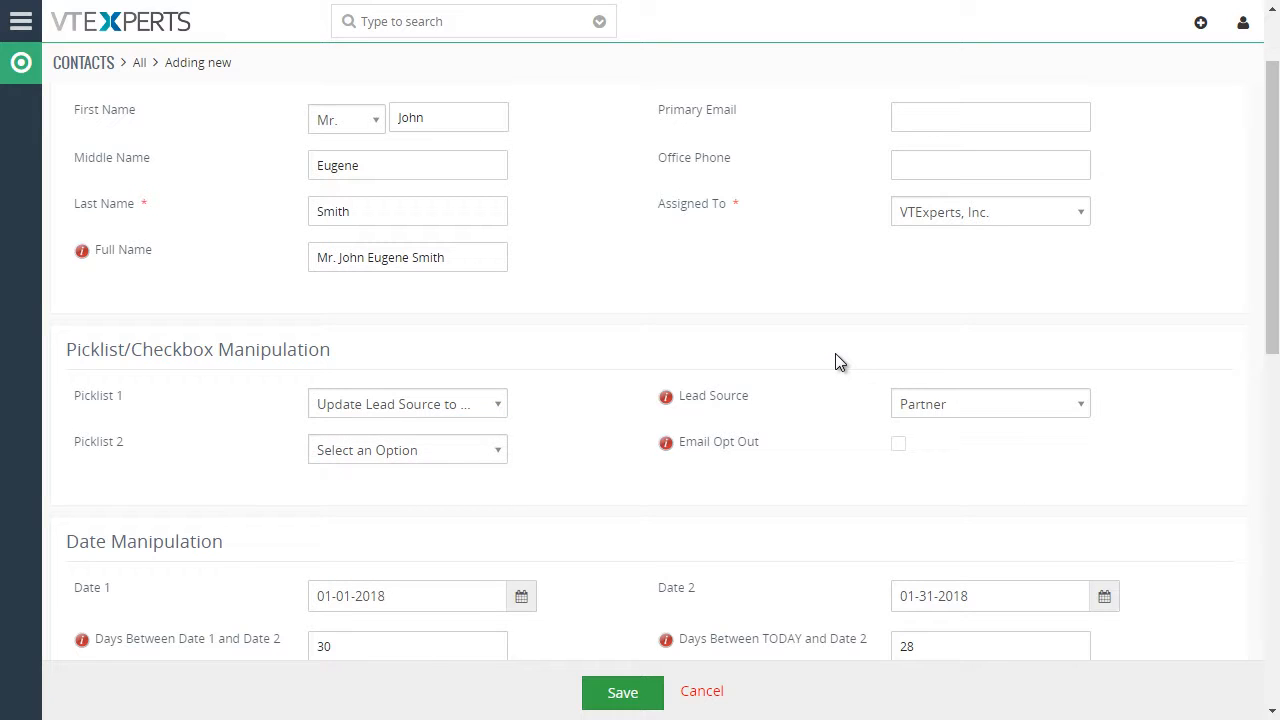
mouse_move(784, 296)
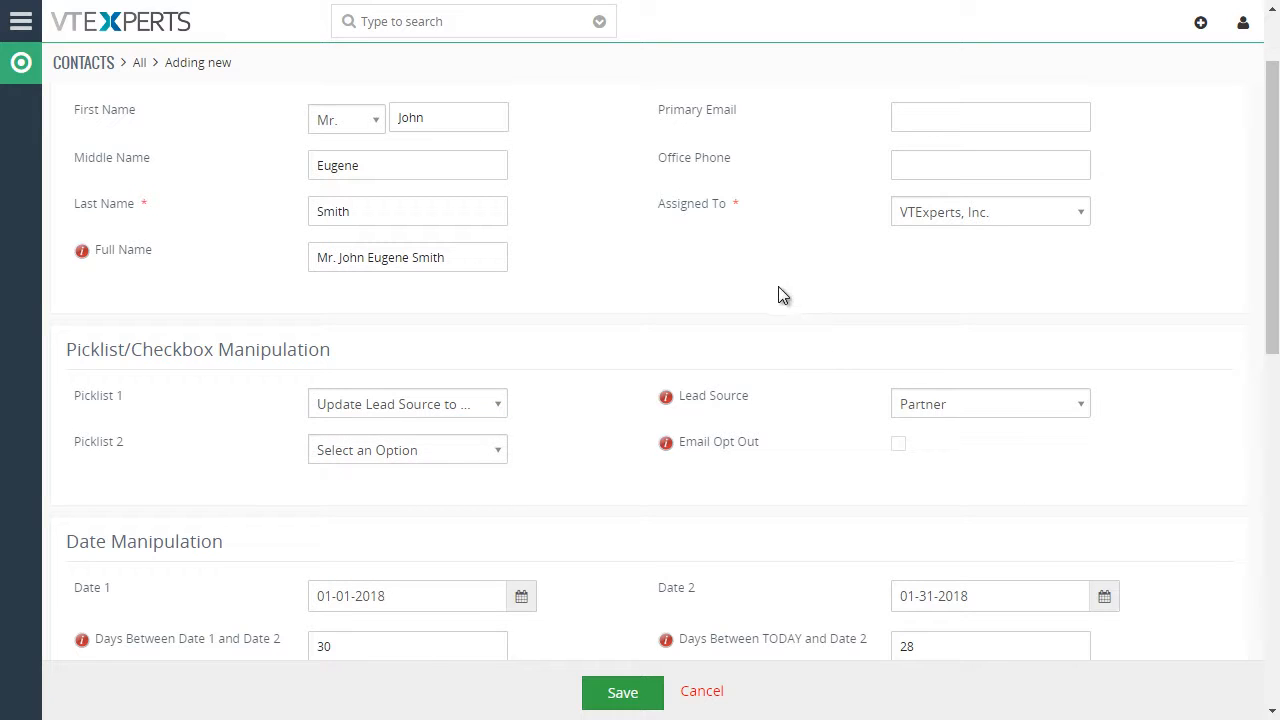
Set Picklist 2 to 'Check Email Opt Out', ticking the Email Opt Out box.
scroll(down, 3)
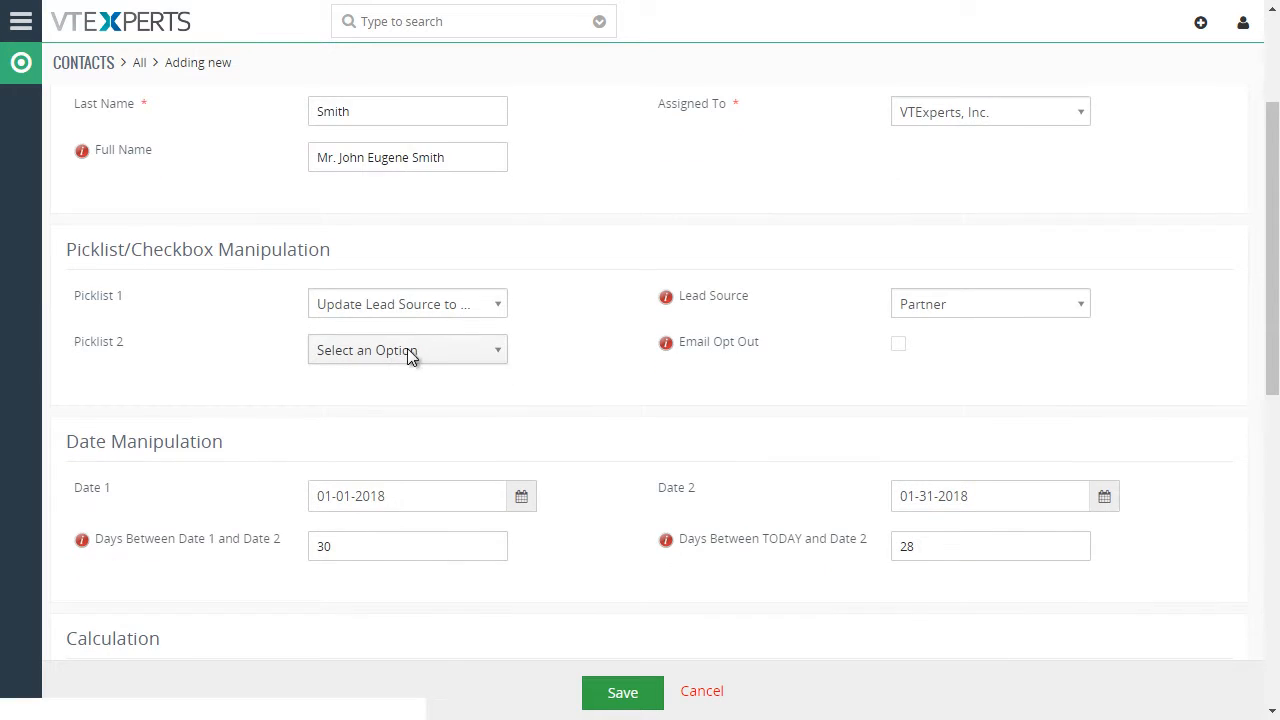
double_click(748, 340)
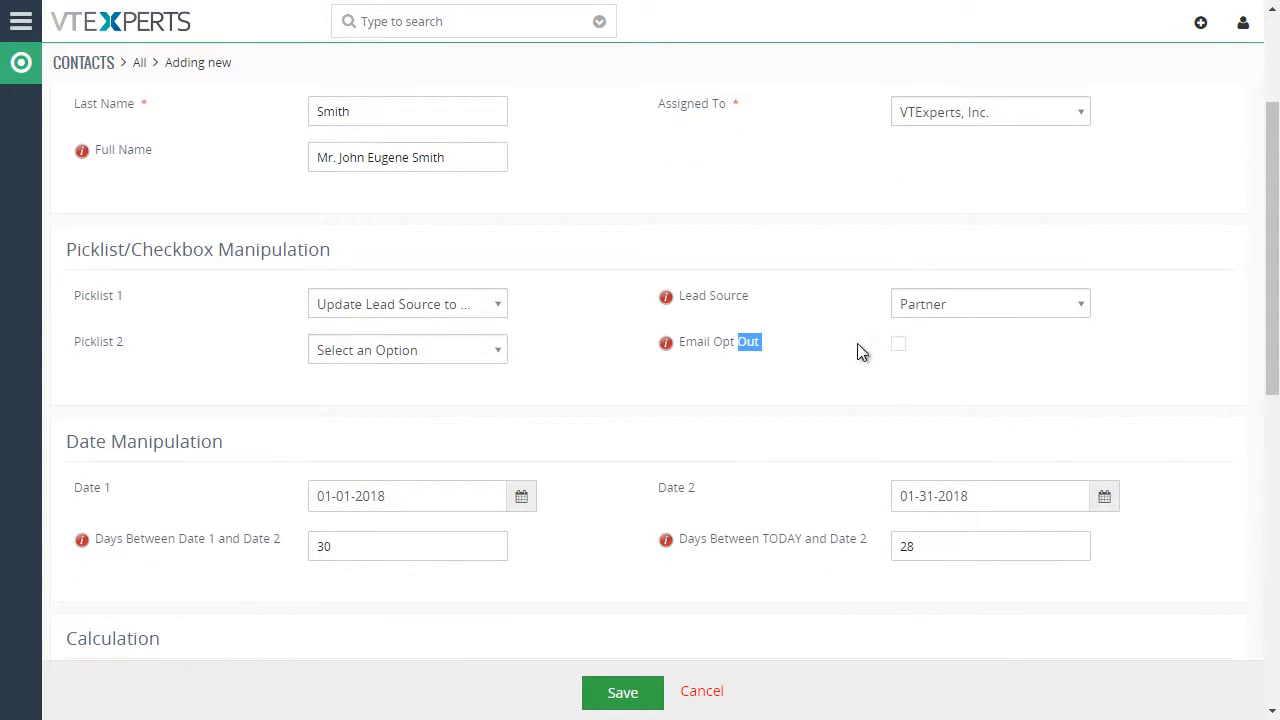
click(408, 350)
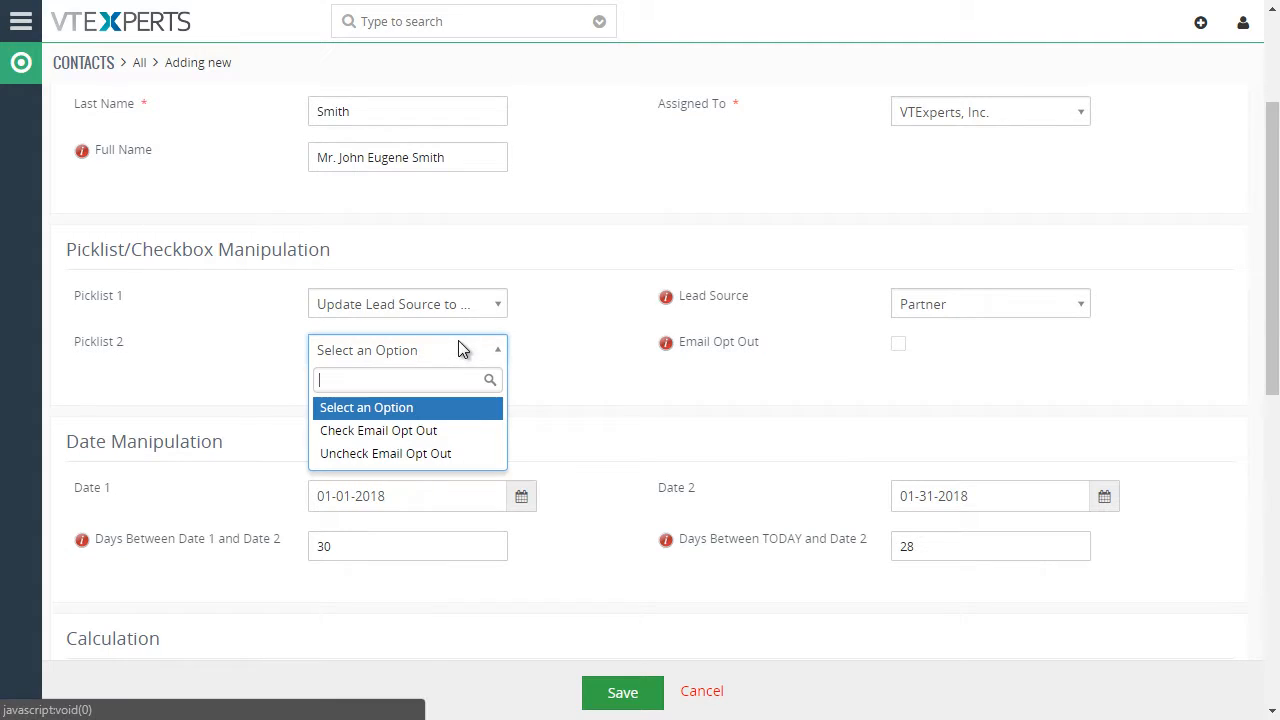
mouse_move(472, 424)
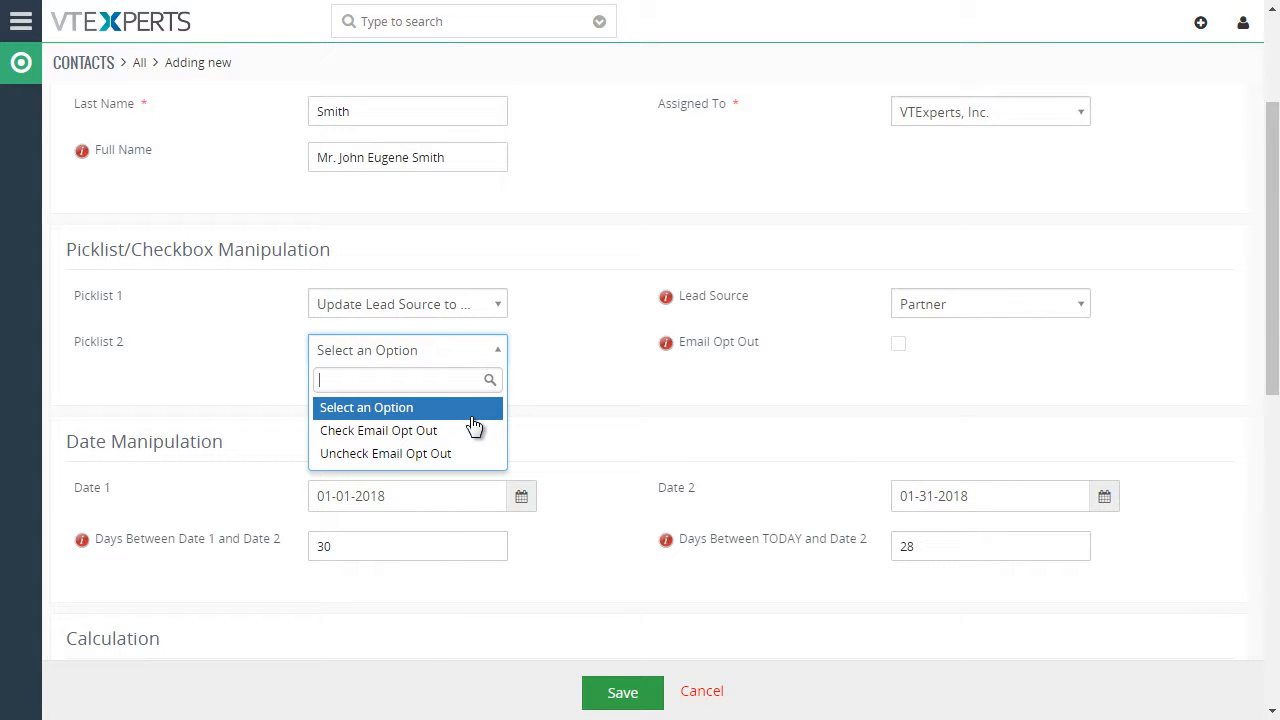
mouse_move(436, 430)
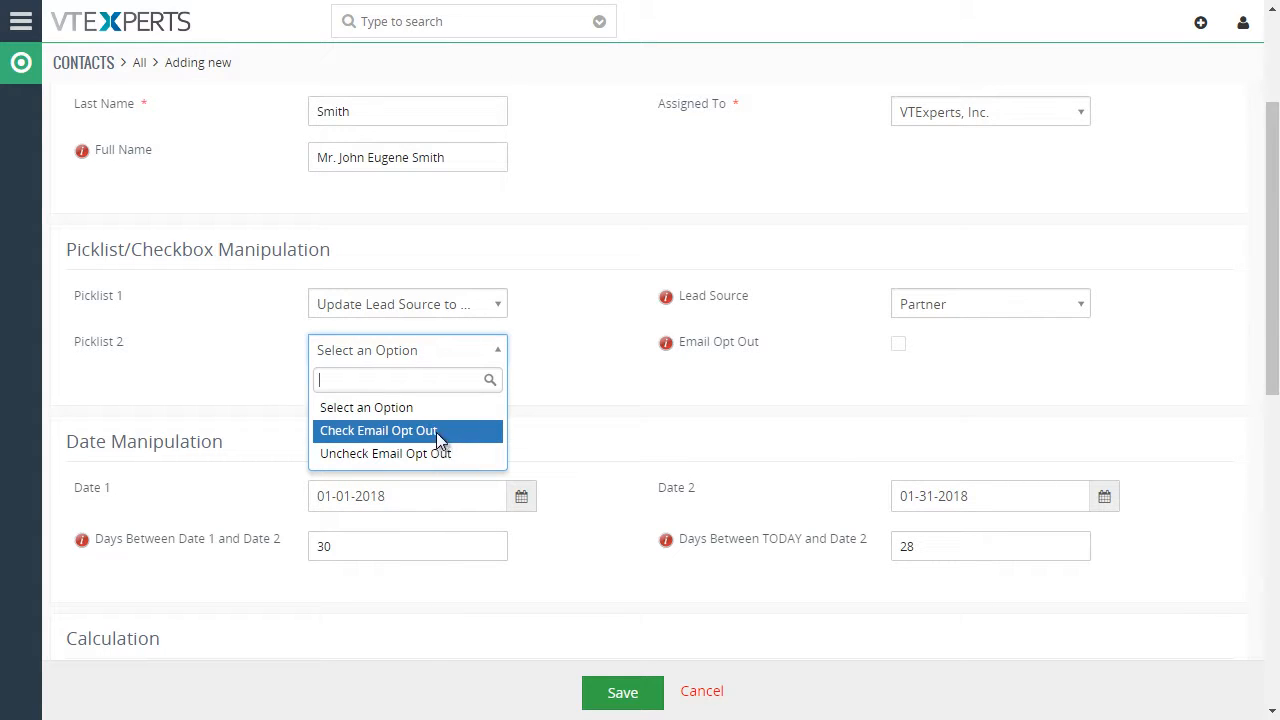
click(378, 430)
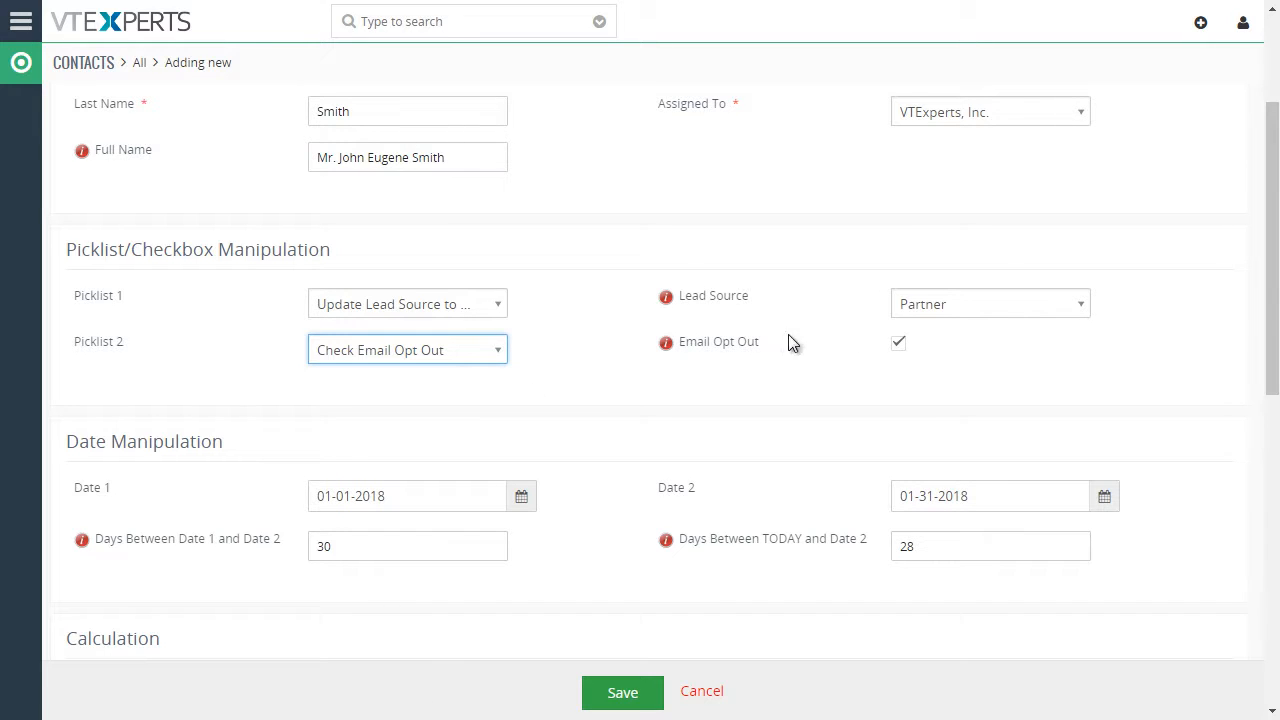
mouse_move(744, 378)
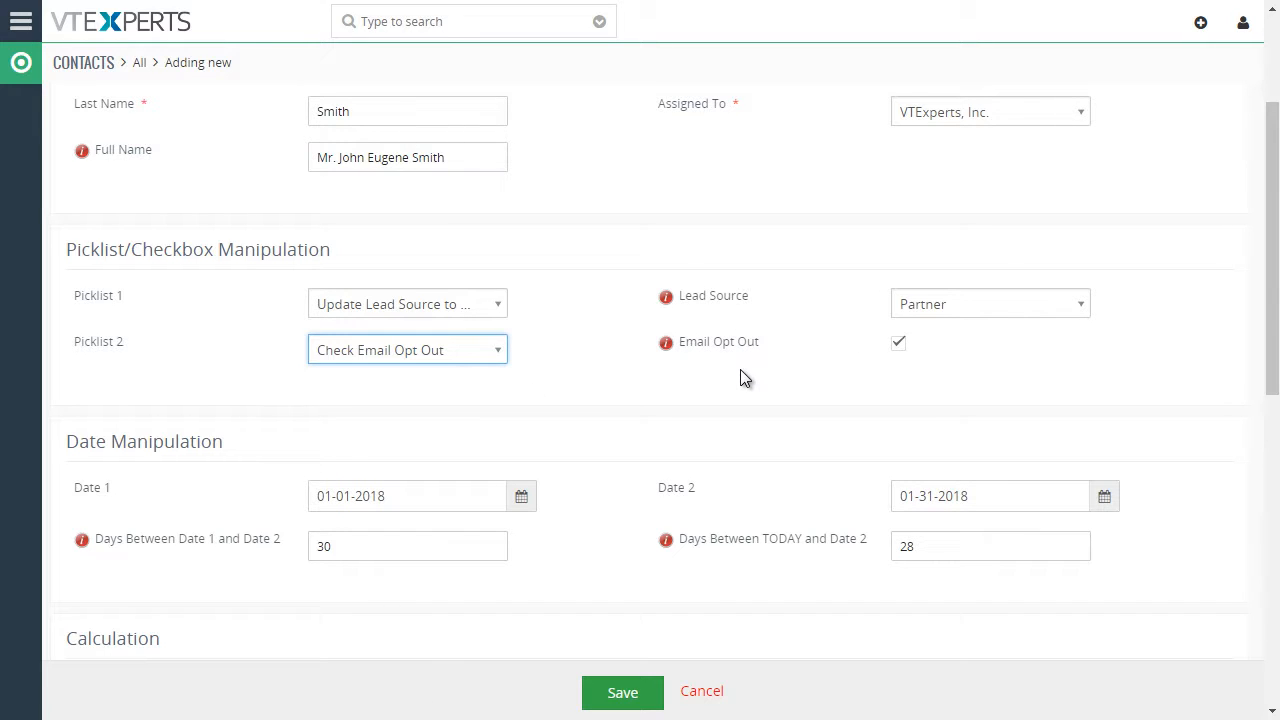
mouse_move(756, 386)
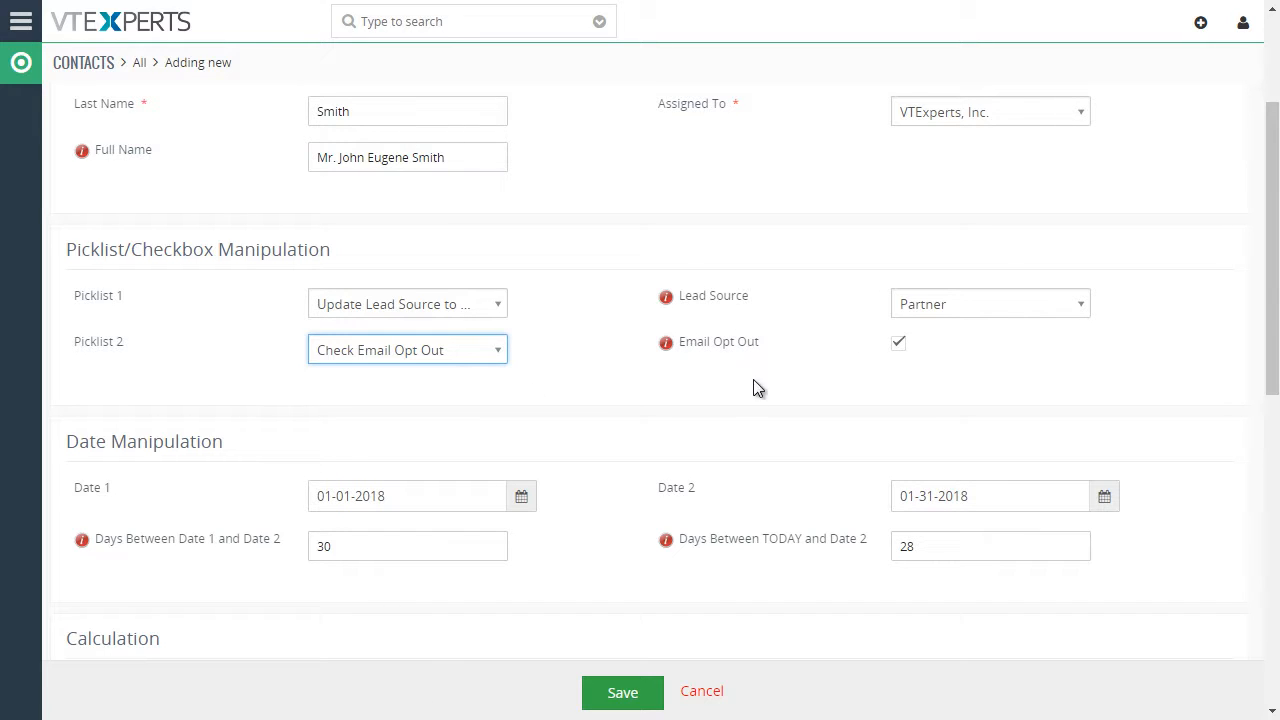
Enter mailing address 123 Main St, Chicago, IL 60611, US, auto-filling Combined Mailing Address.
scroll(down, 3)
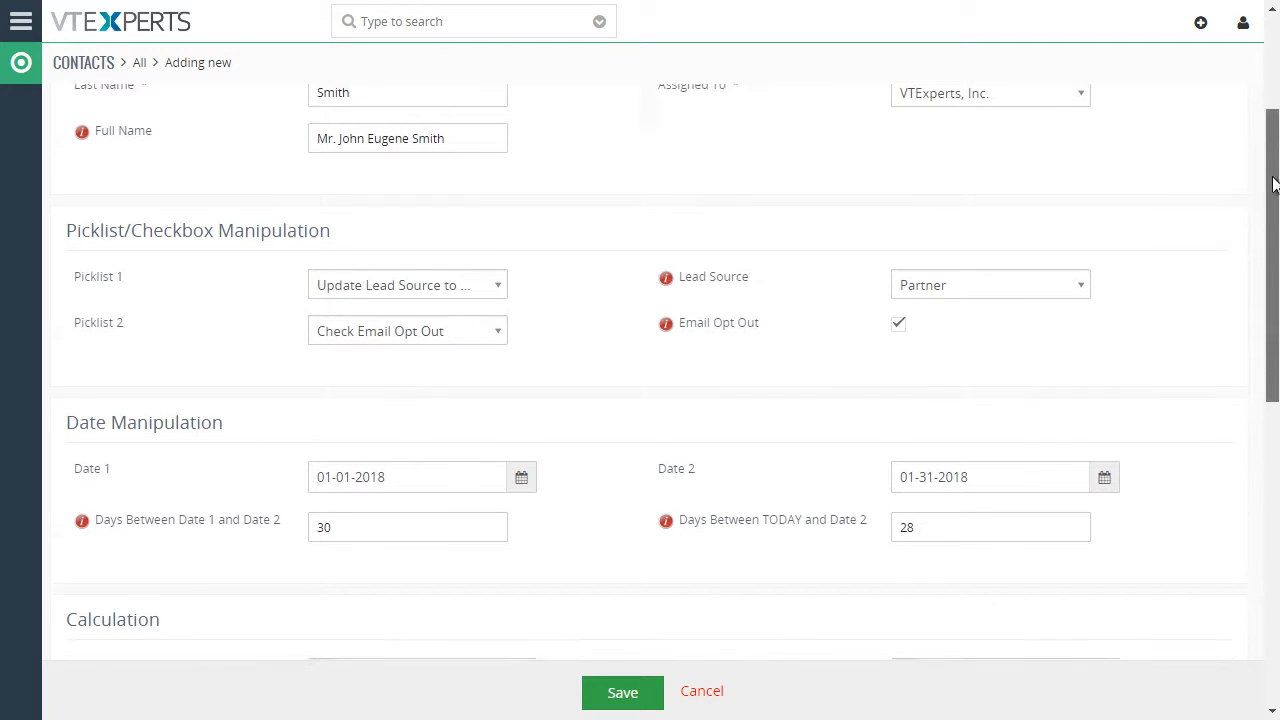
scroll(down, 3)
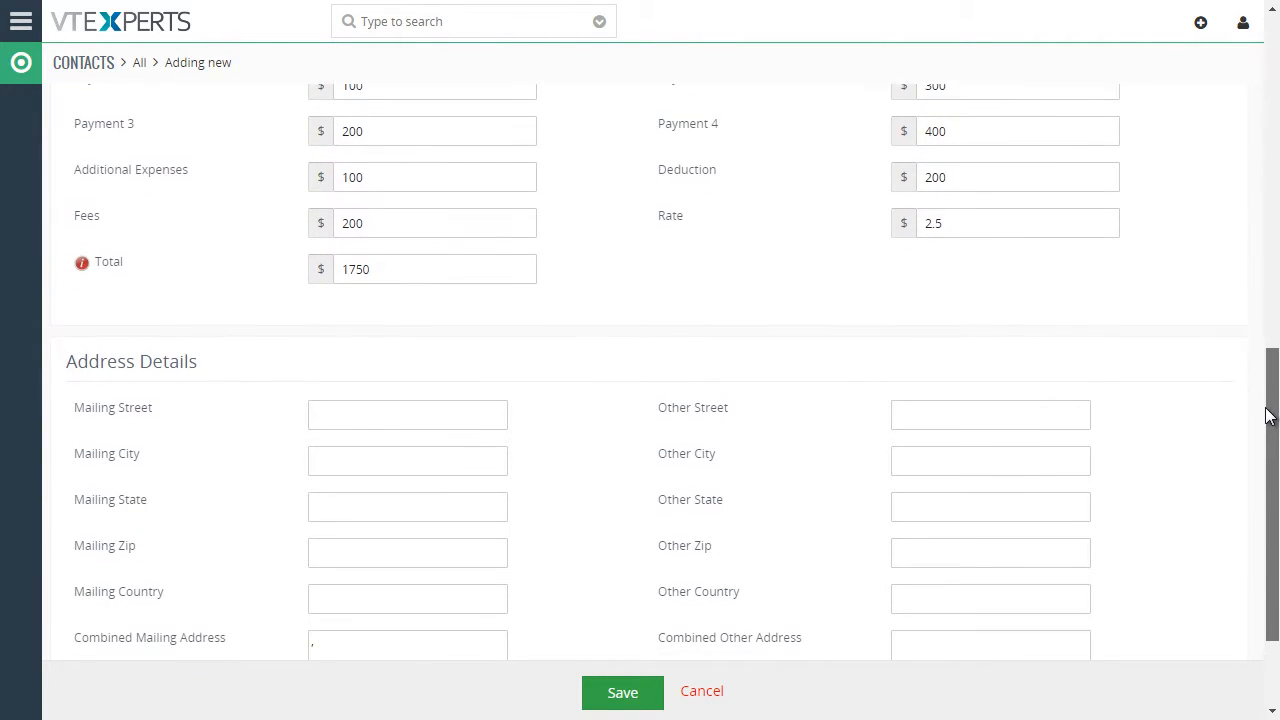
scroll(down, 3)
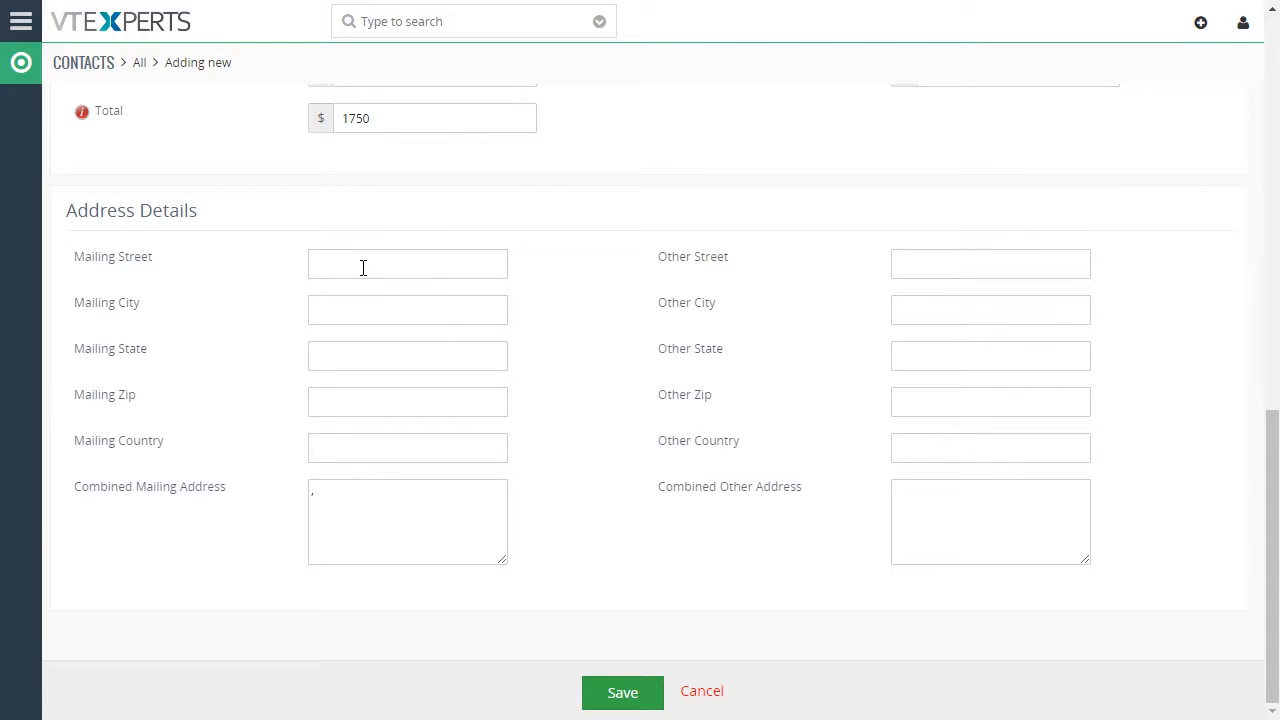
text(123)
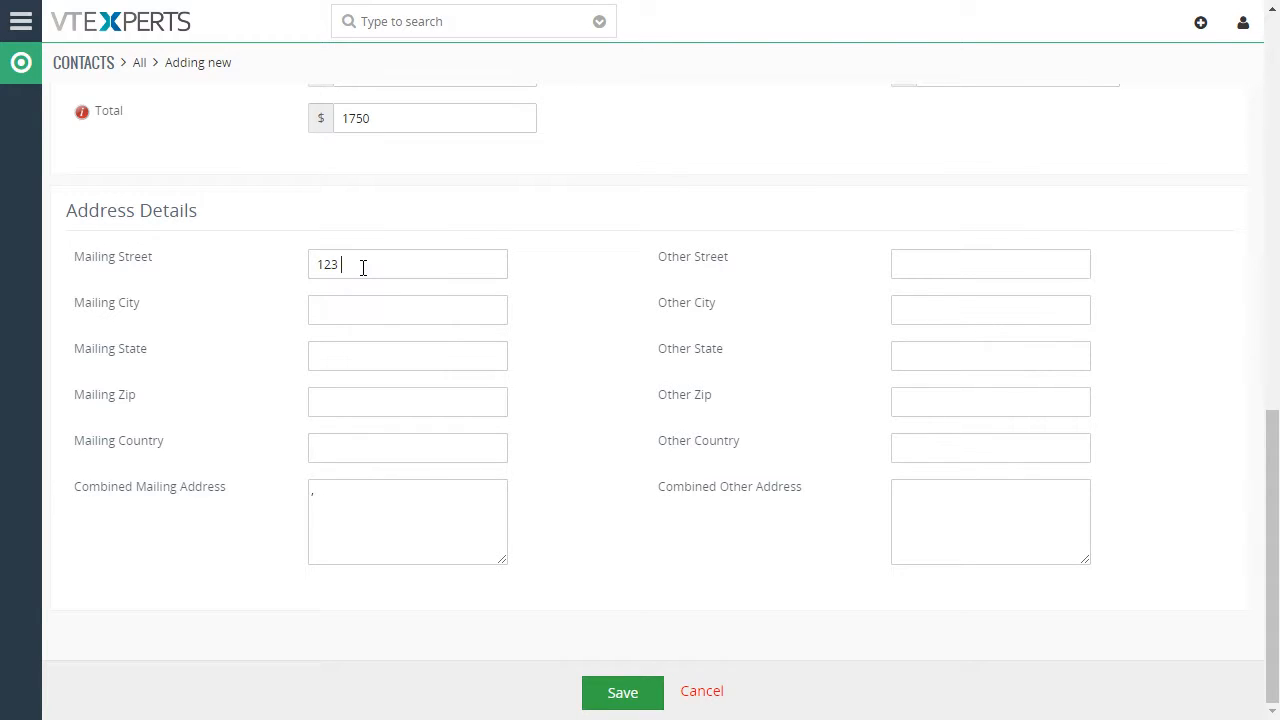
text(Chicago)
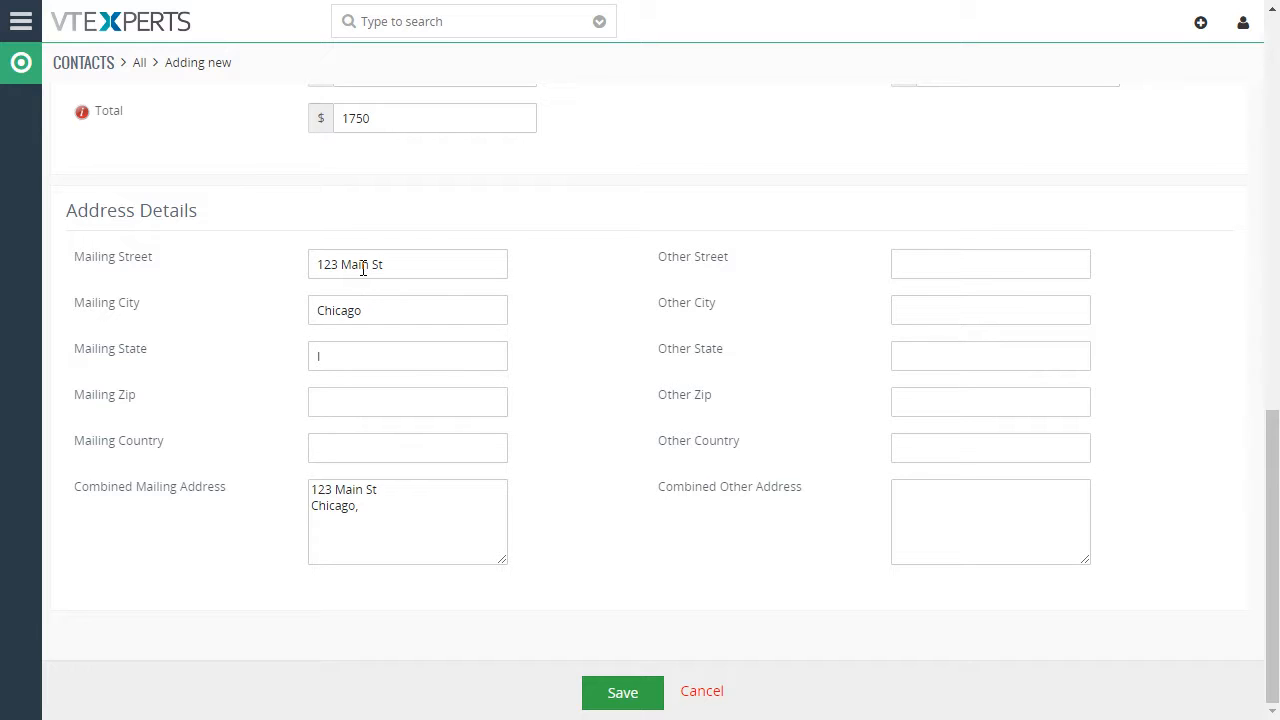
text(L)
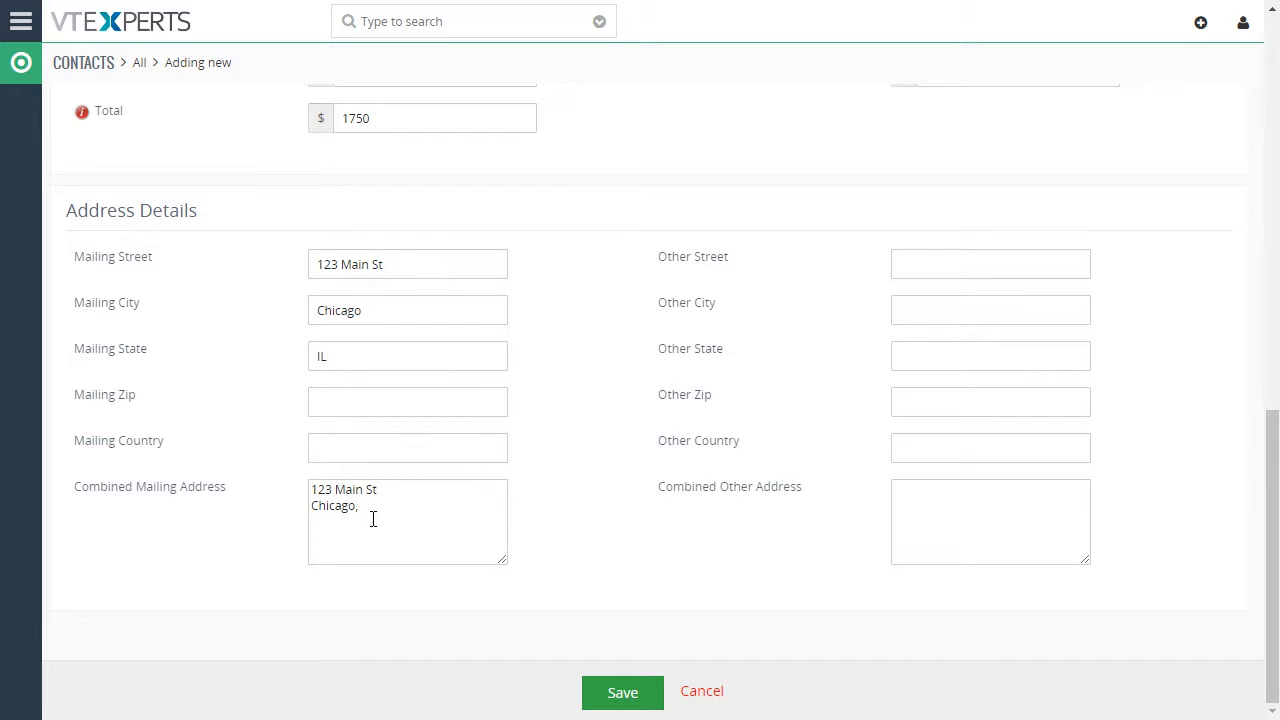
text(6)
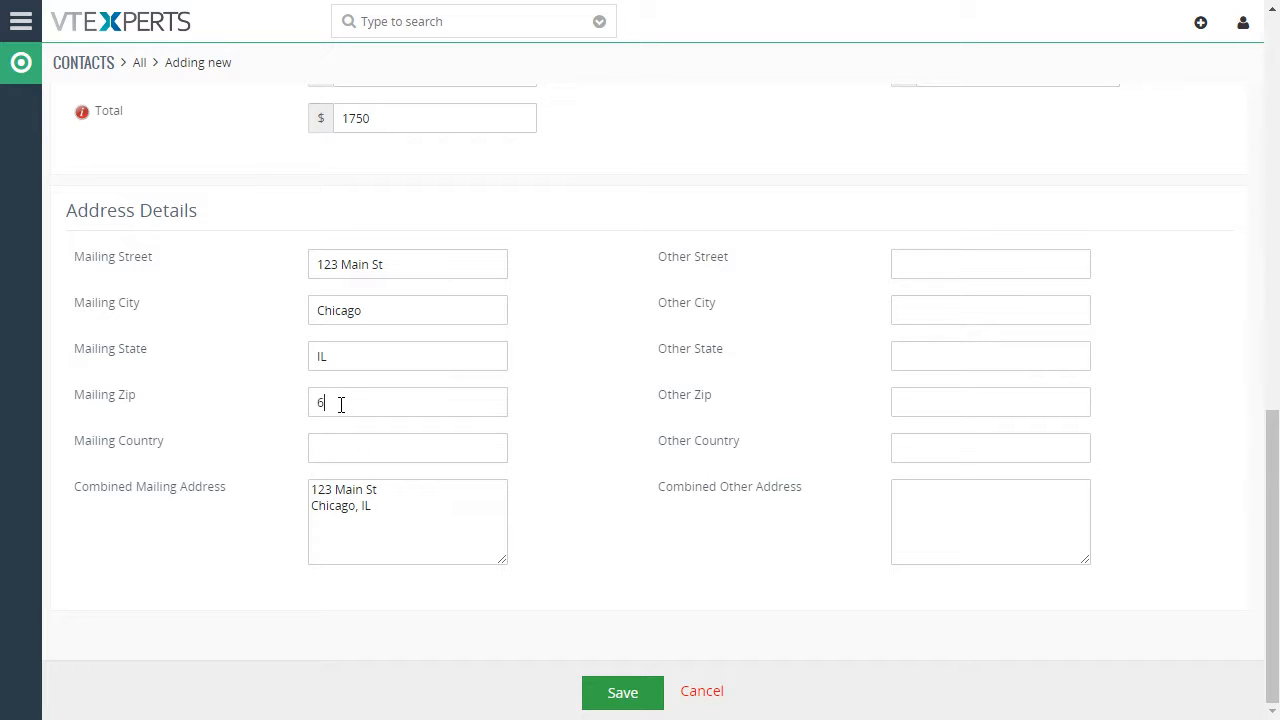
text(US)
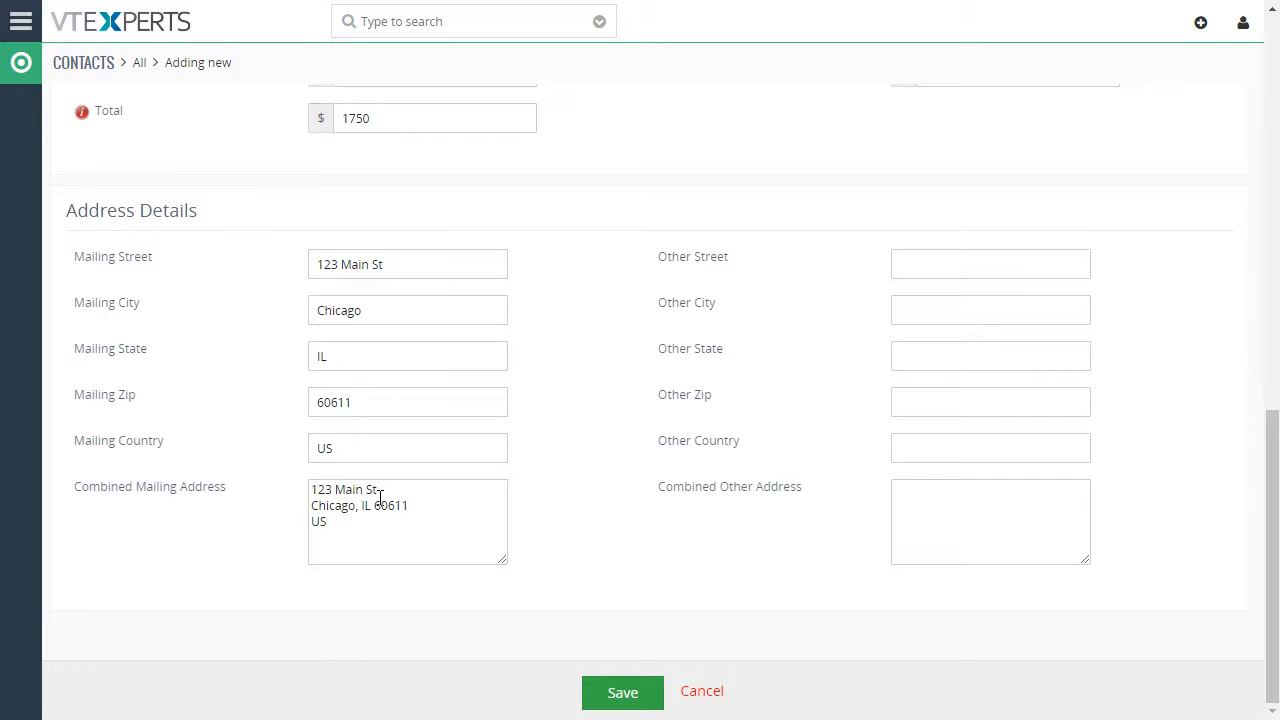
Enter other address 1234 Main St, IL, auto-filling Combined Other Address.
click(990, 264)
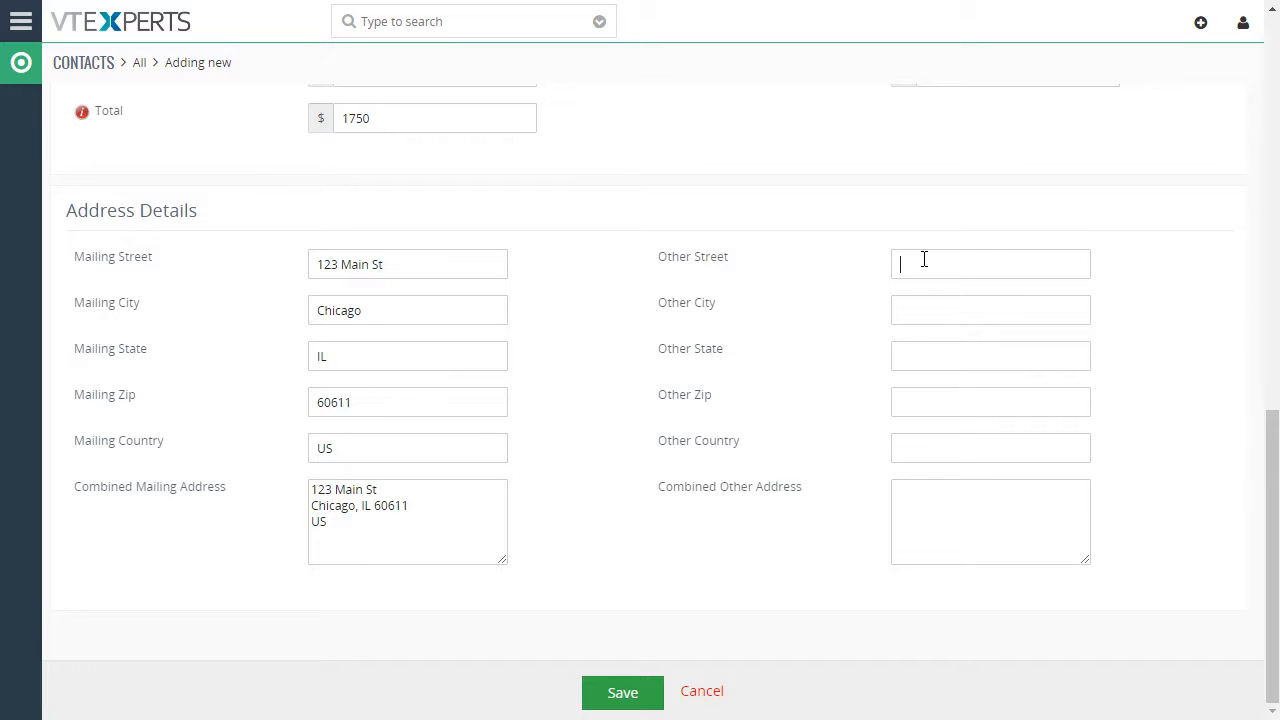
text(1234 M)
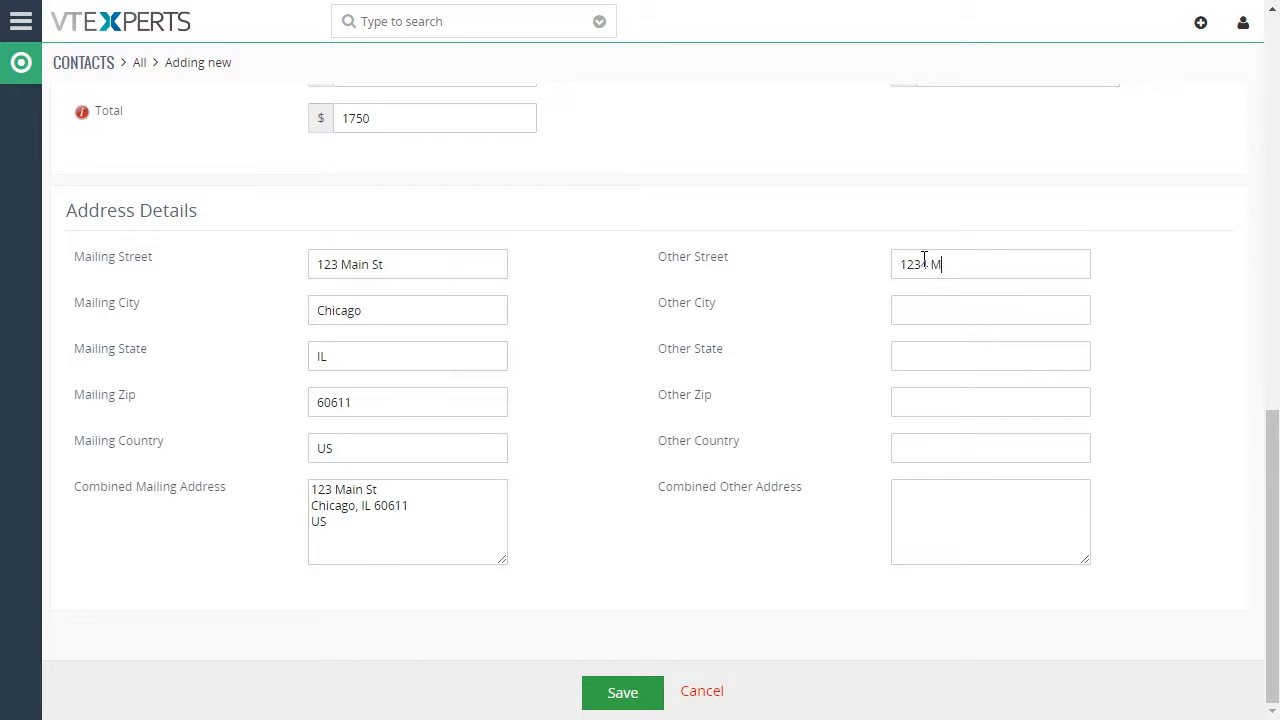
text(ain St)
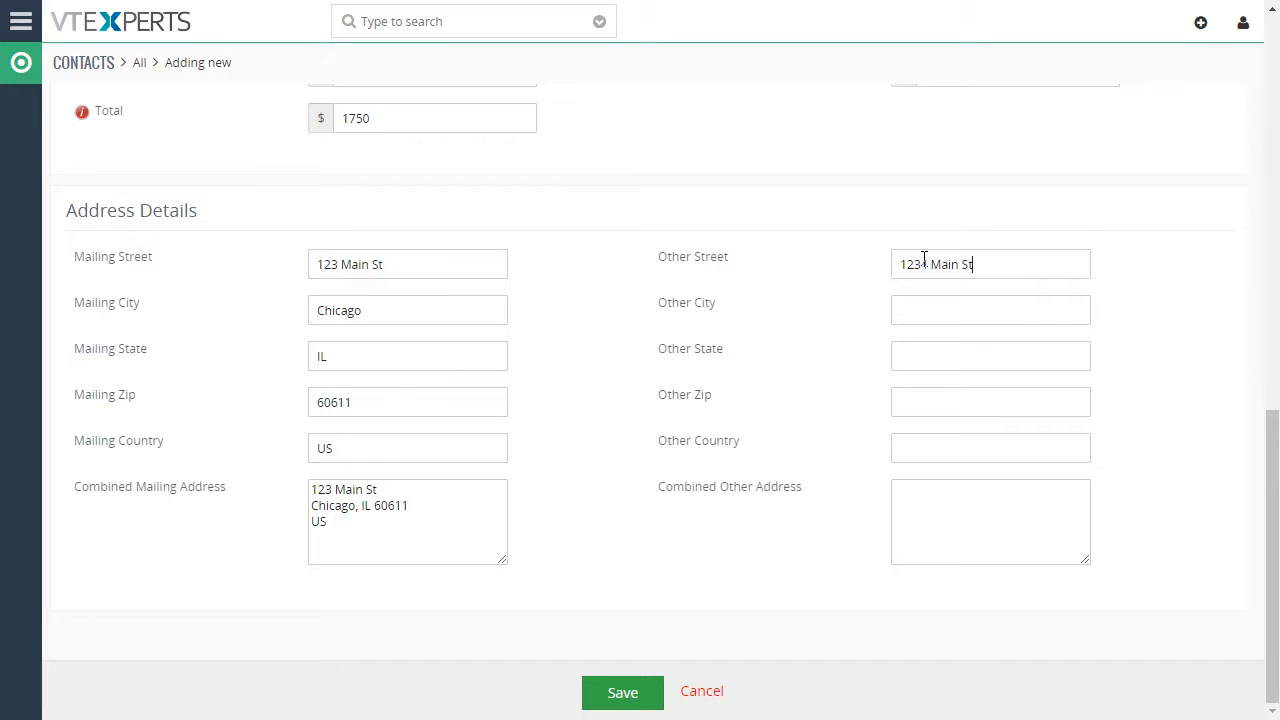
text(IL)
click(992, 310)
text(Chicago)
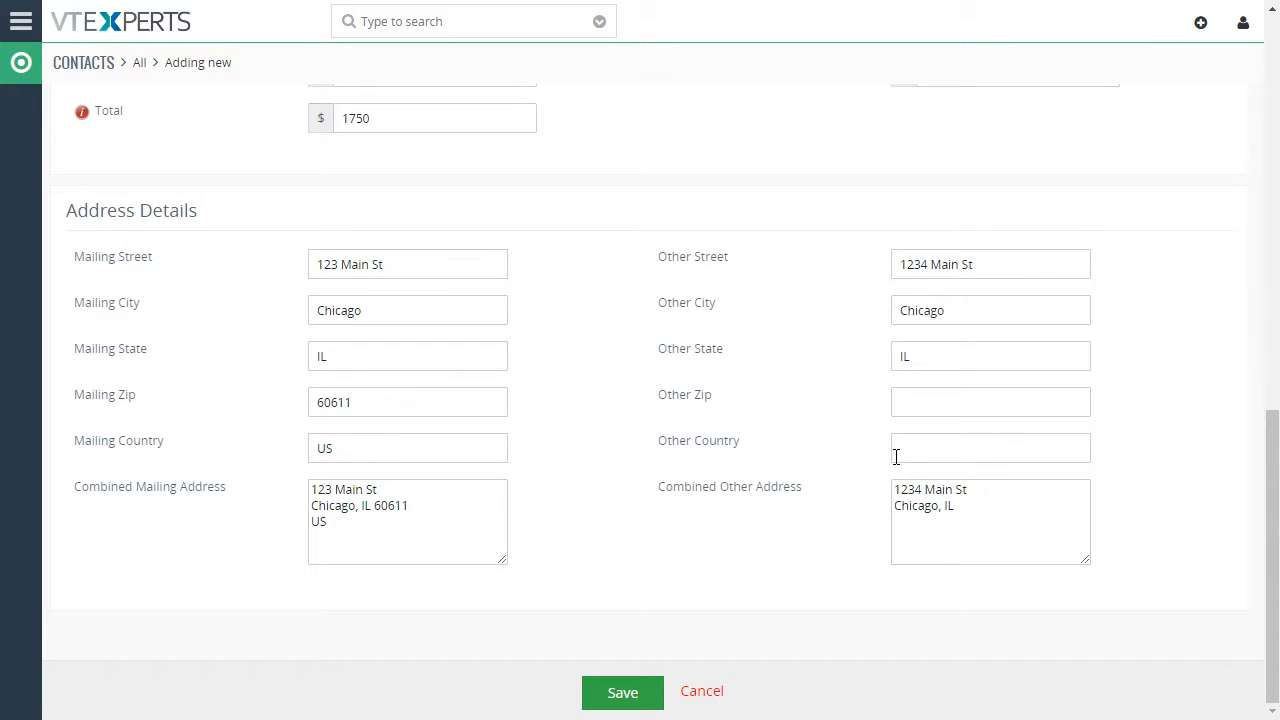
mouse_move(804, 468)
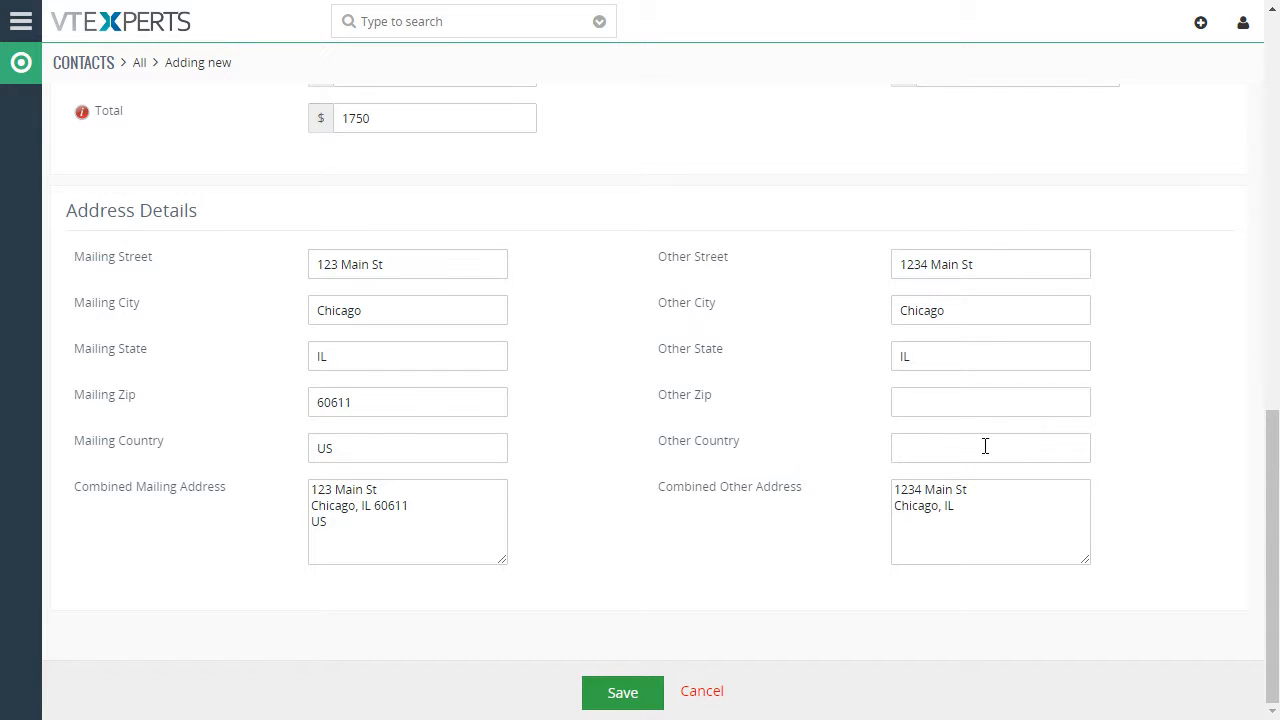
Navigate to Settings > Automation > Workflows, listing the Calculation and Combined Address workflows.
scroll(up, 3)
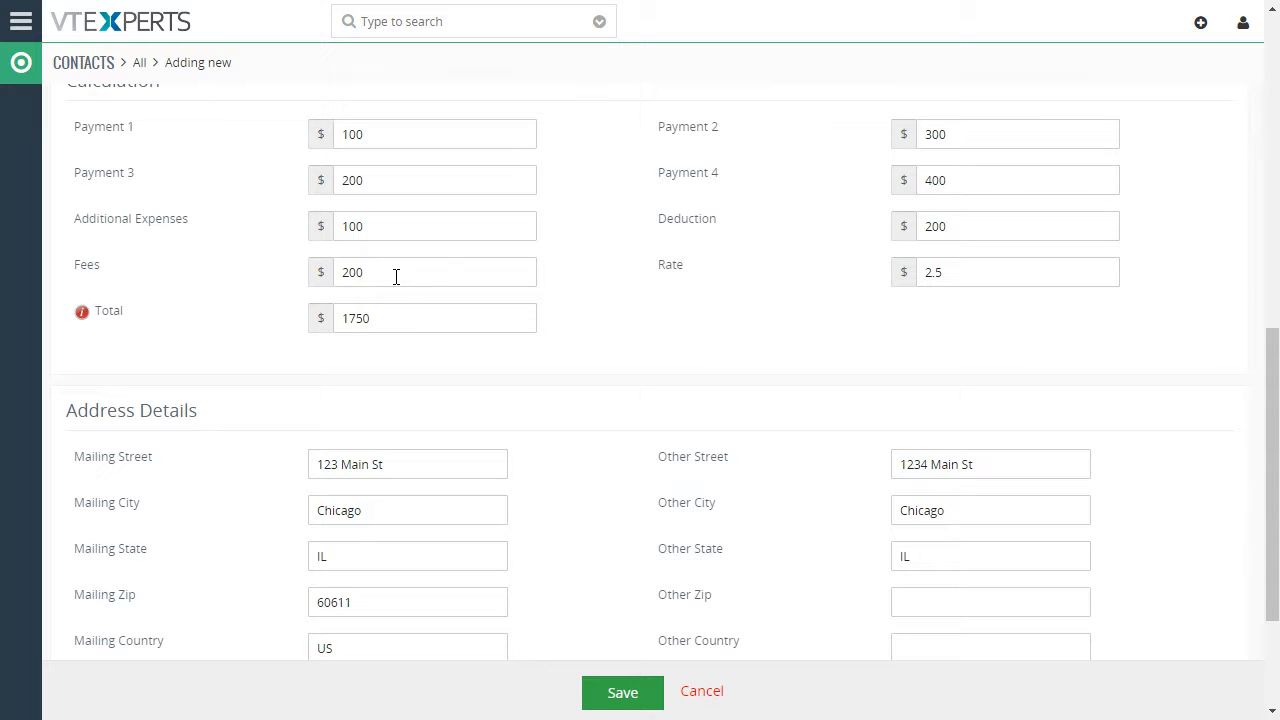
scroll(up, 3)
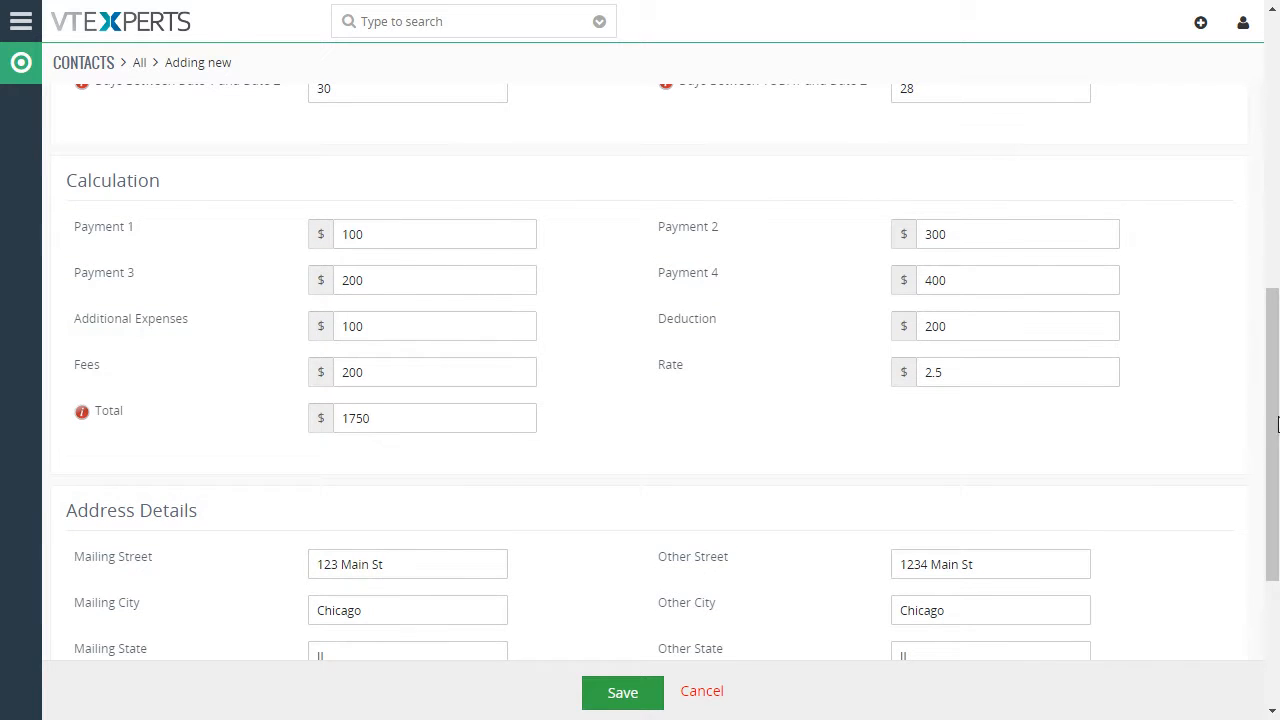
scroll(up, 3)
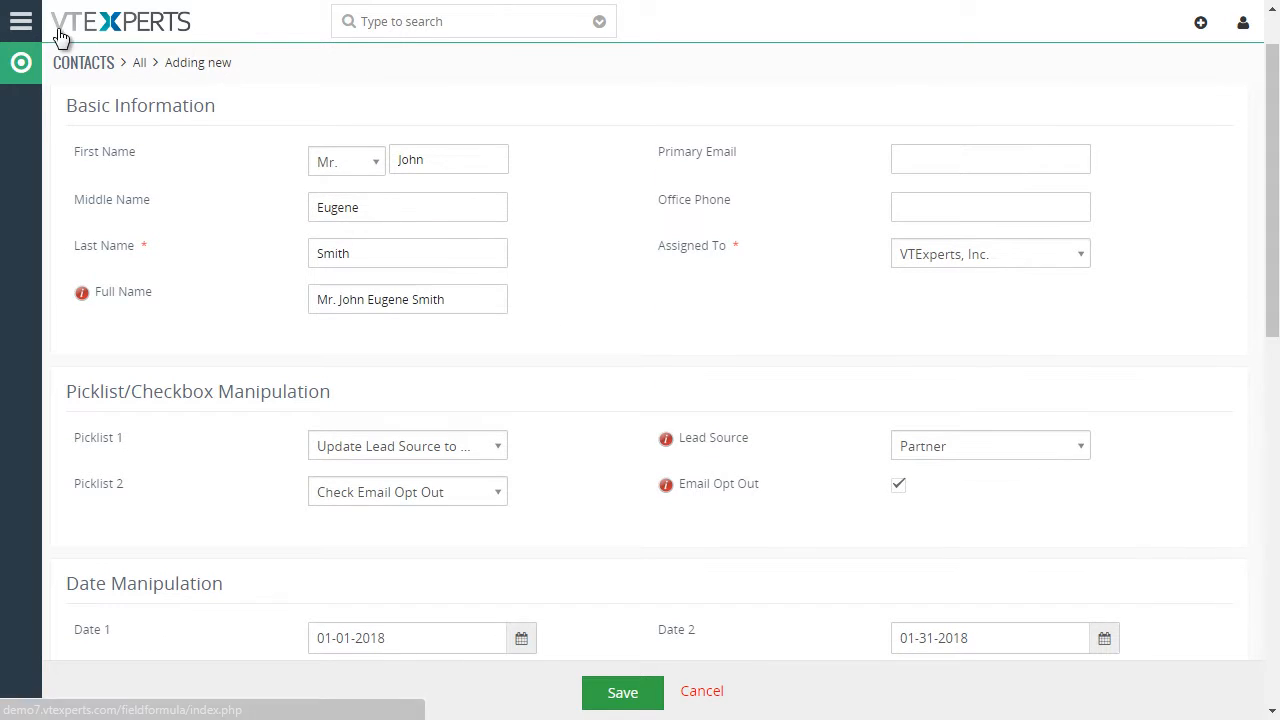
click(20, 20)
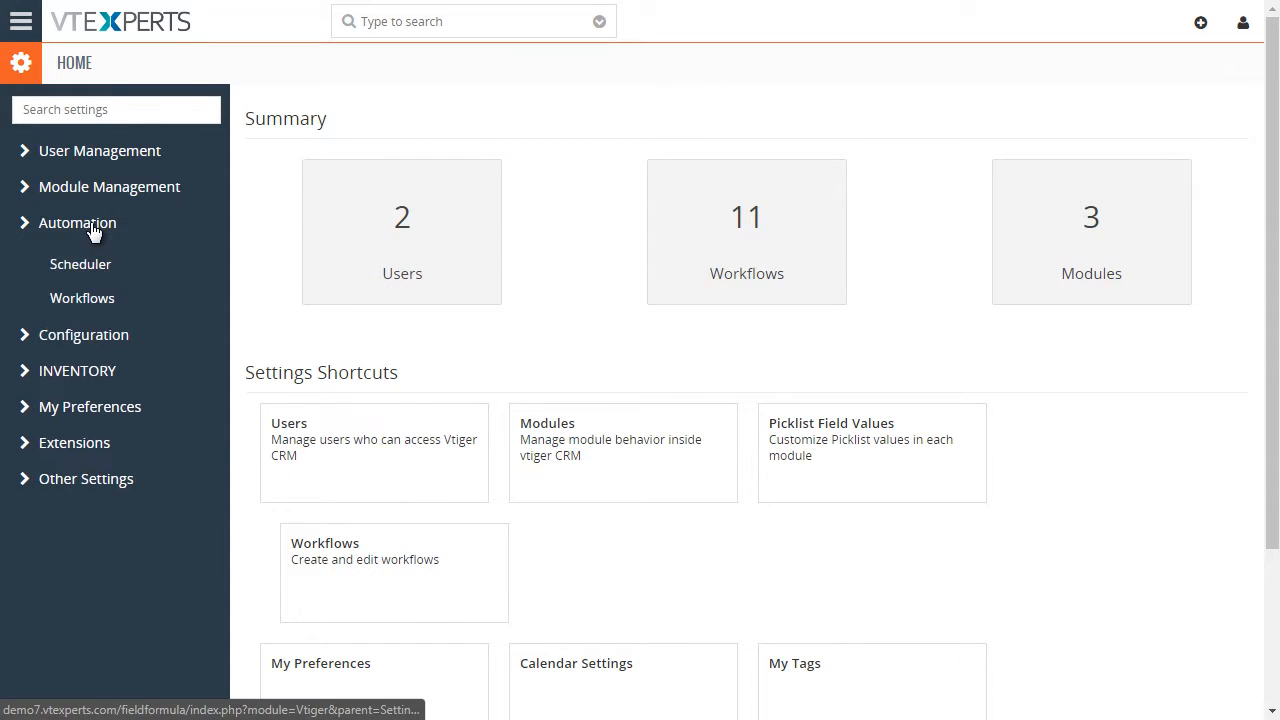
click(82, 298)
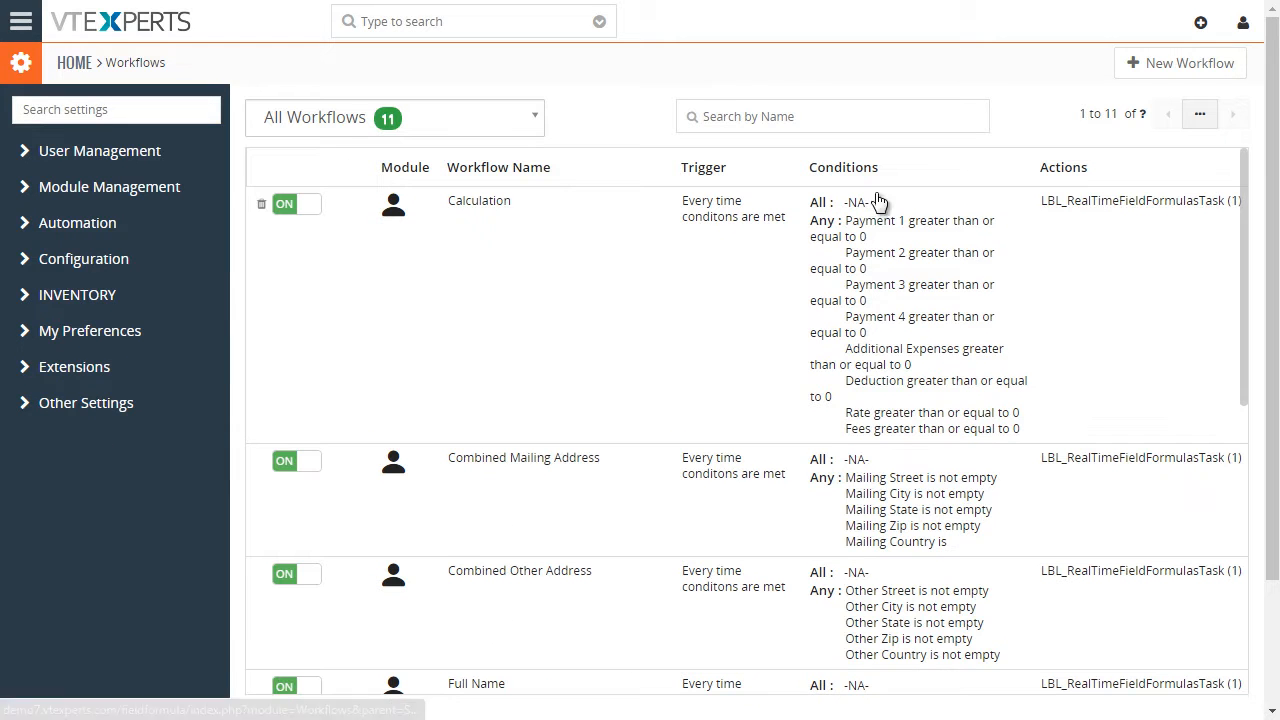
scroll(down, 3)
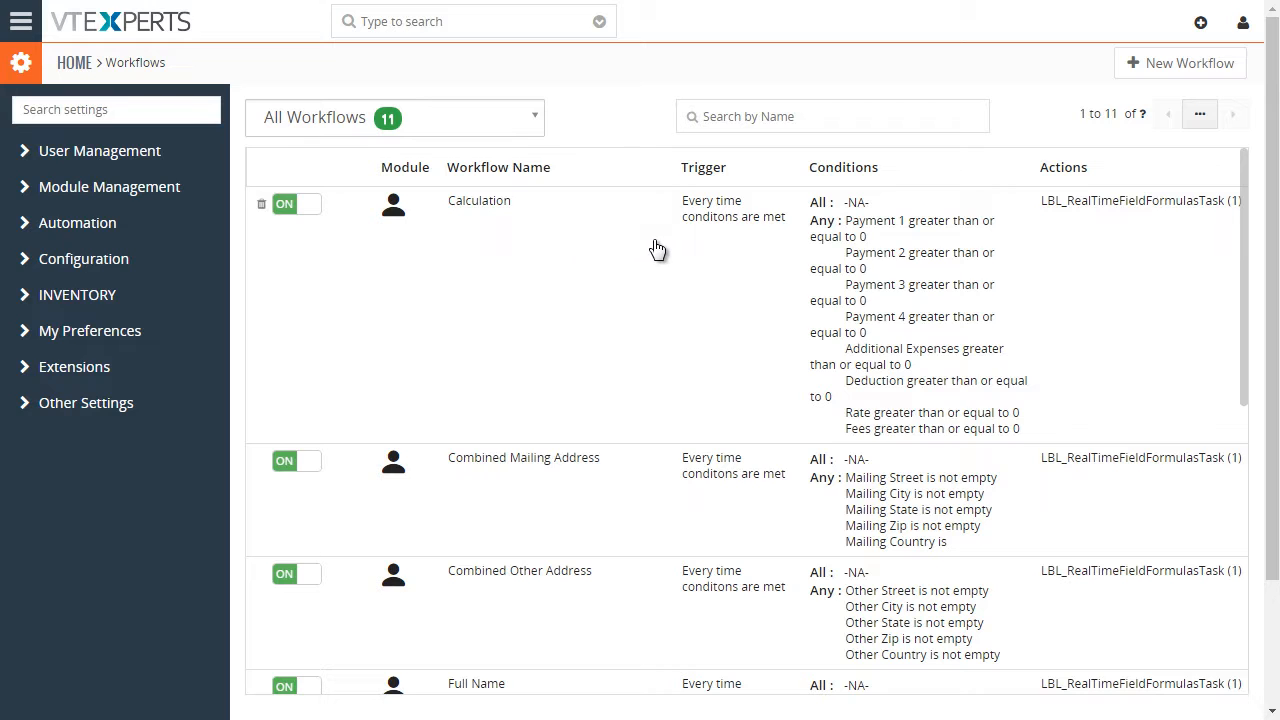
mouse_move(488, 216)
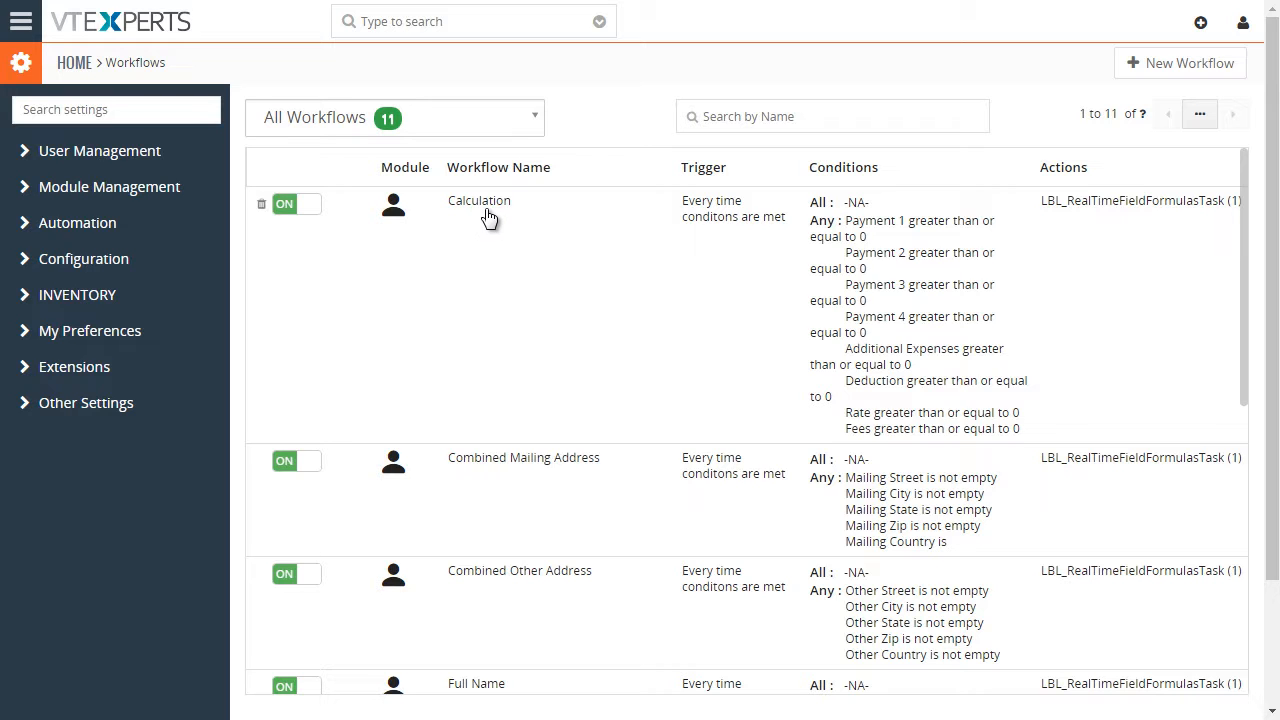
Review the Calculation workflow's payment conditions and Update Total action, briefly showing the Add Action list.
click(478, 200)
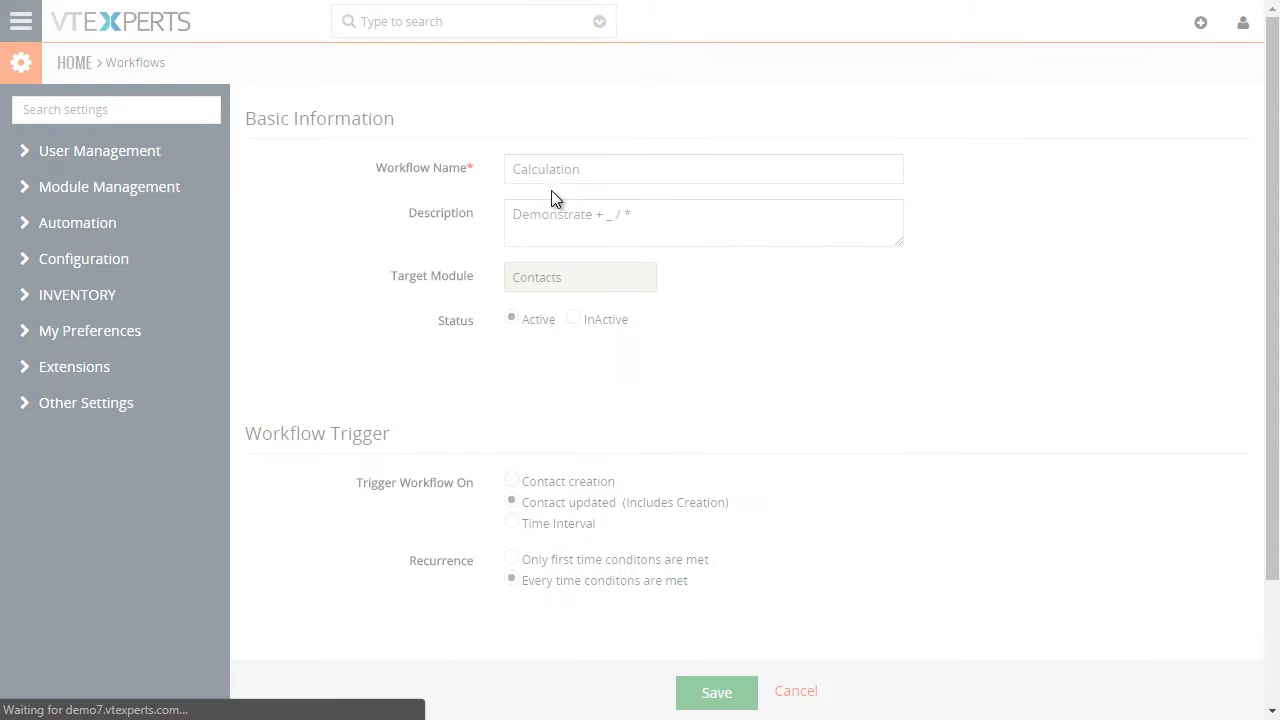
scroll(down, 3)
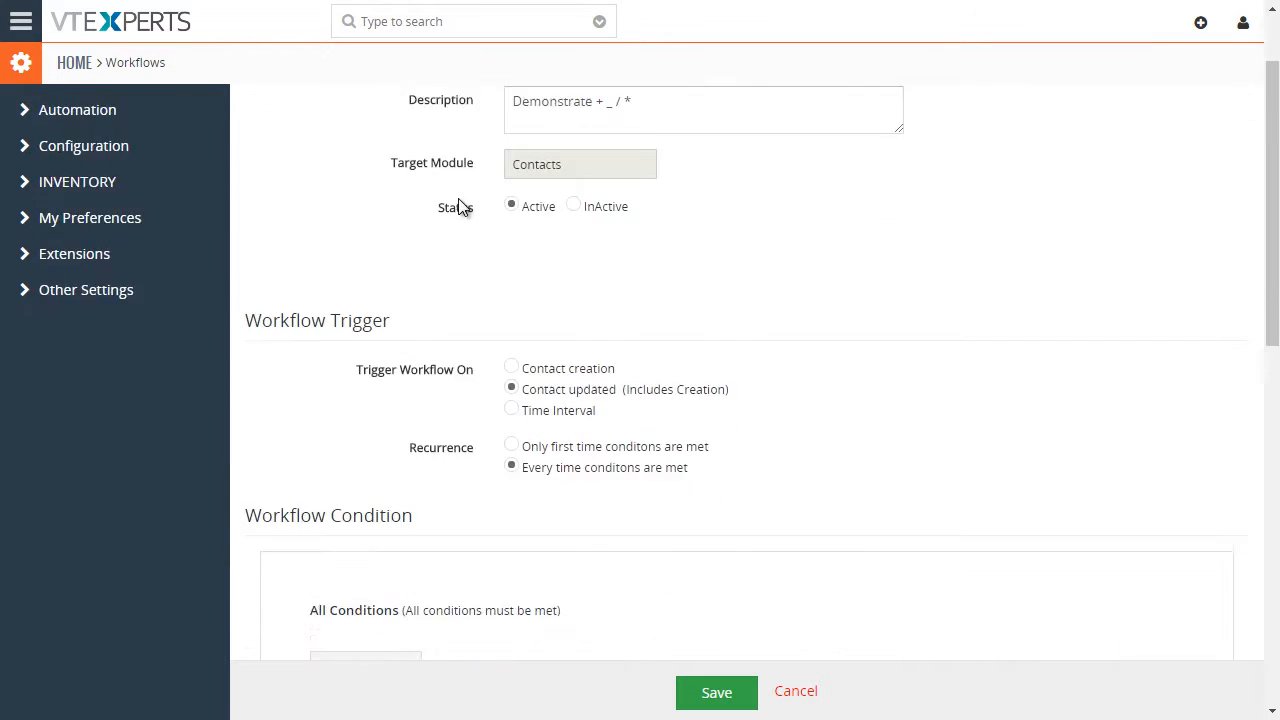
scroll(down, 3)
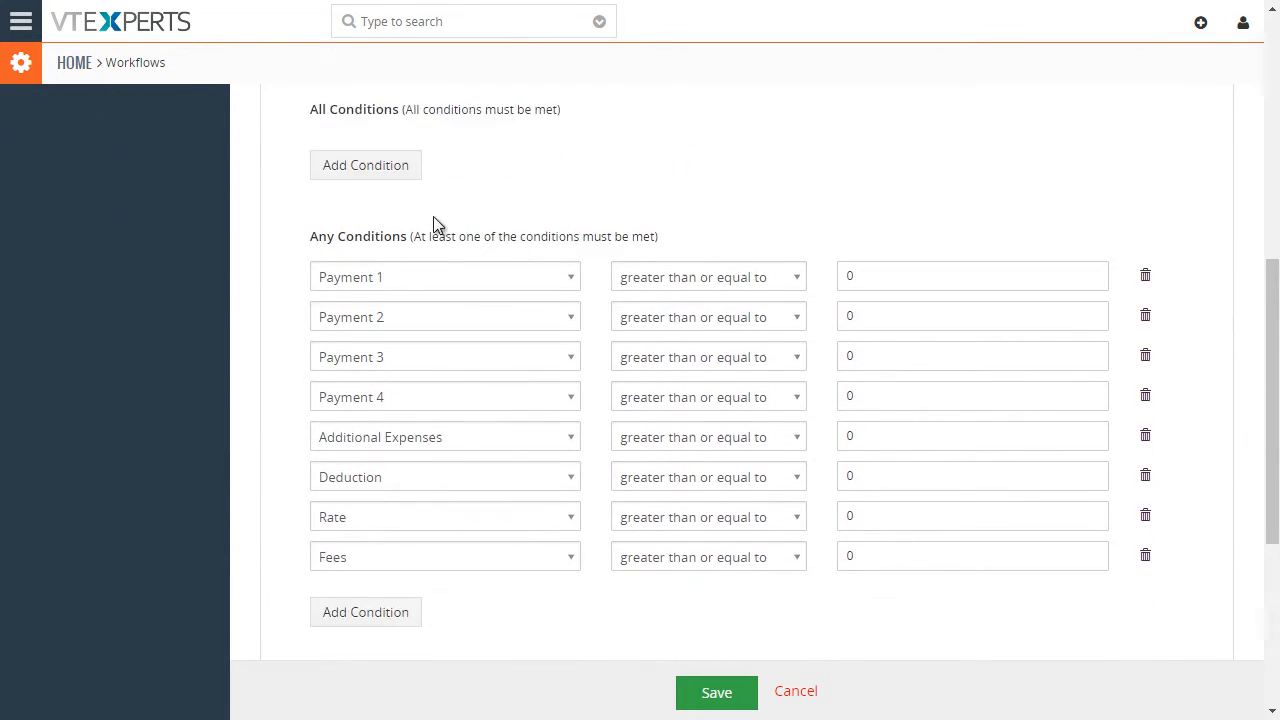
scroll(down, 3)
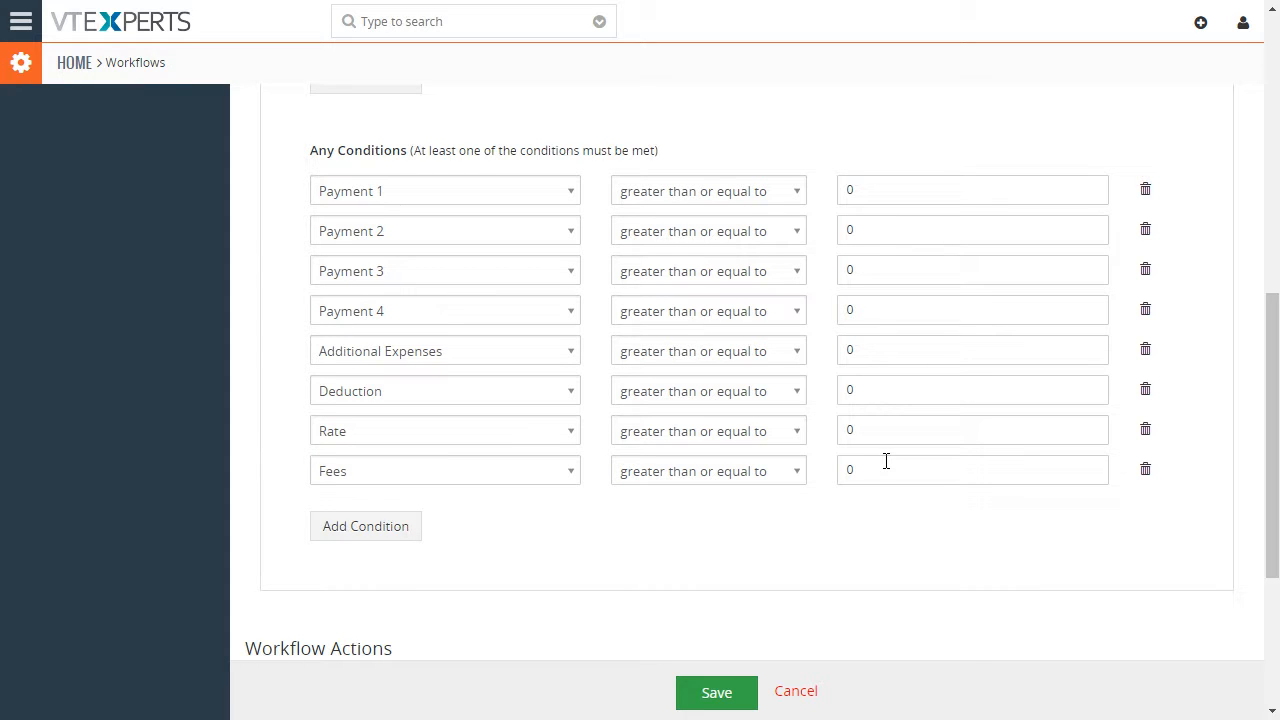
scroll(down, 3)
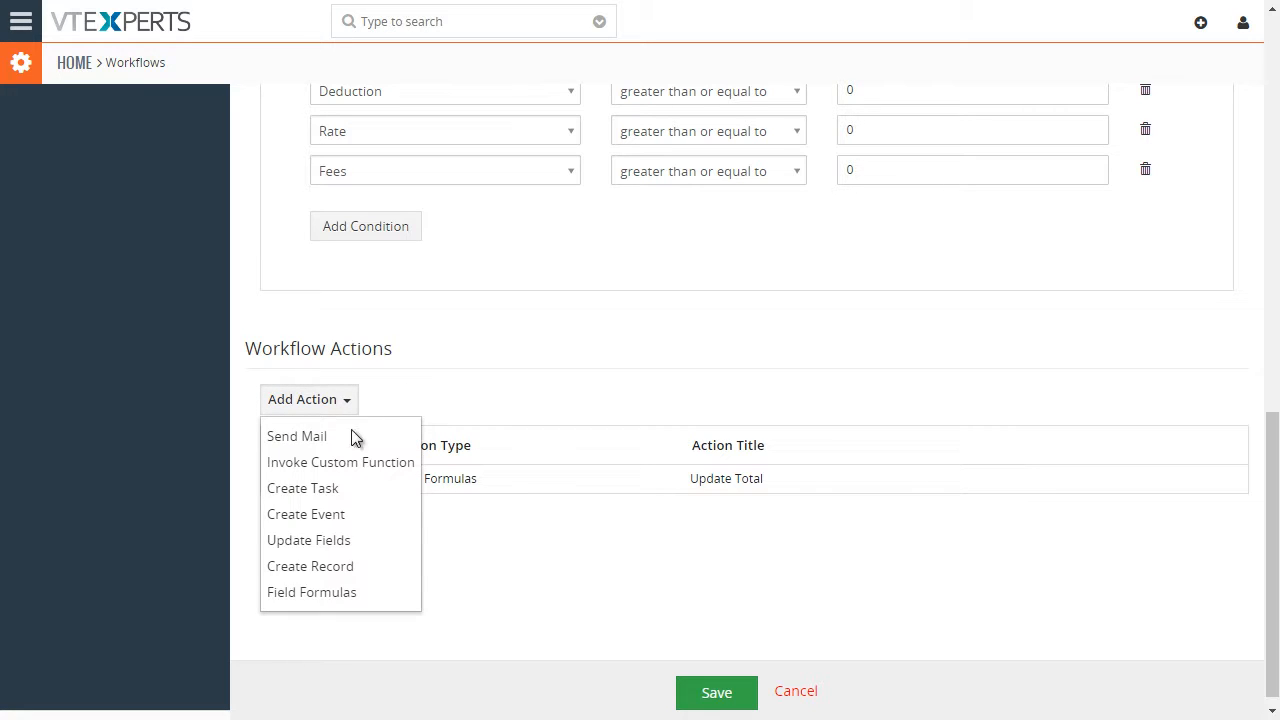
mouse_move(456, 530)
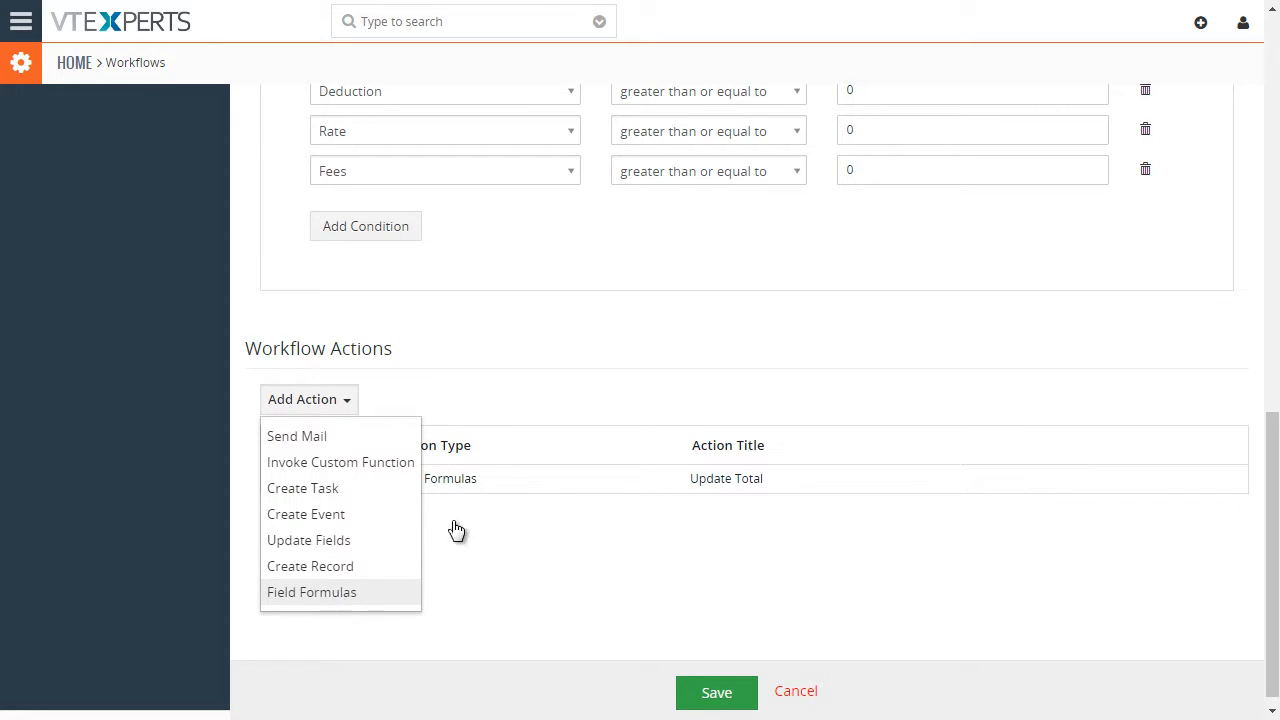
click(458, 528)
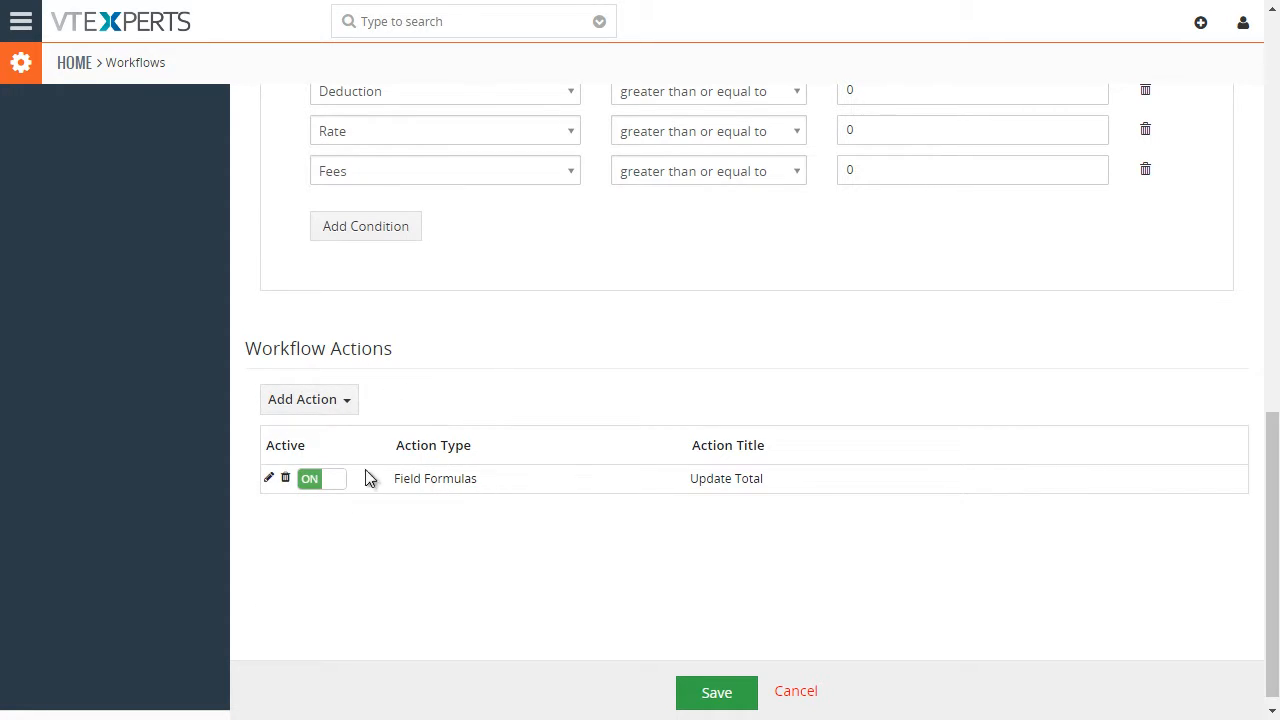
Edit the Update Total action, toggle Execute on demand, keep Total as the field and show its formula.
click(716, 692)
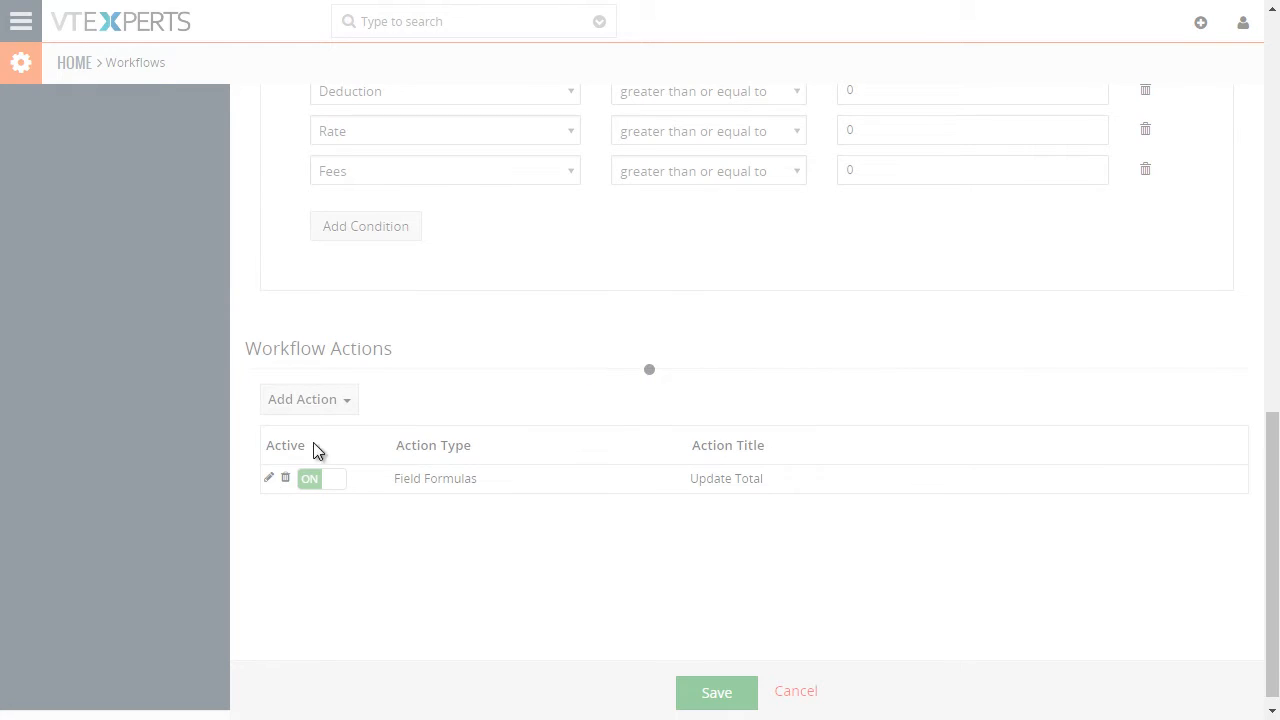
click(268, 476)
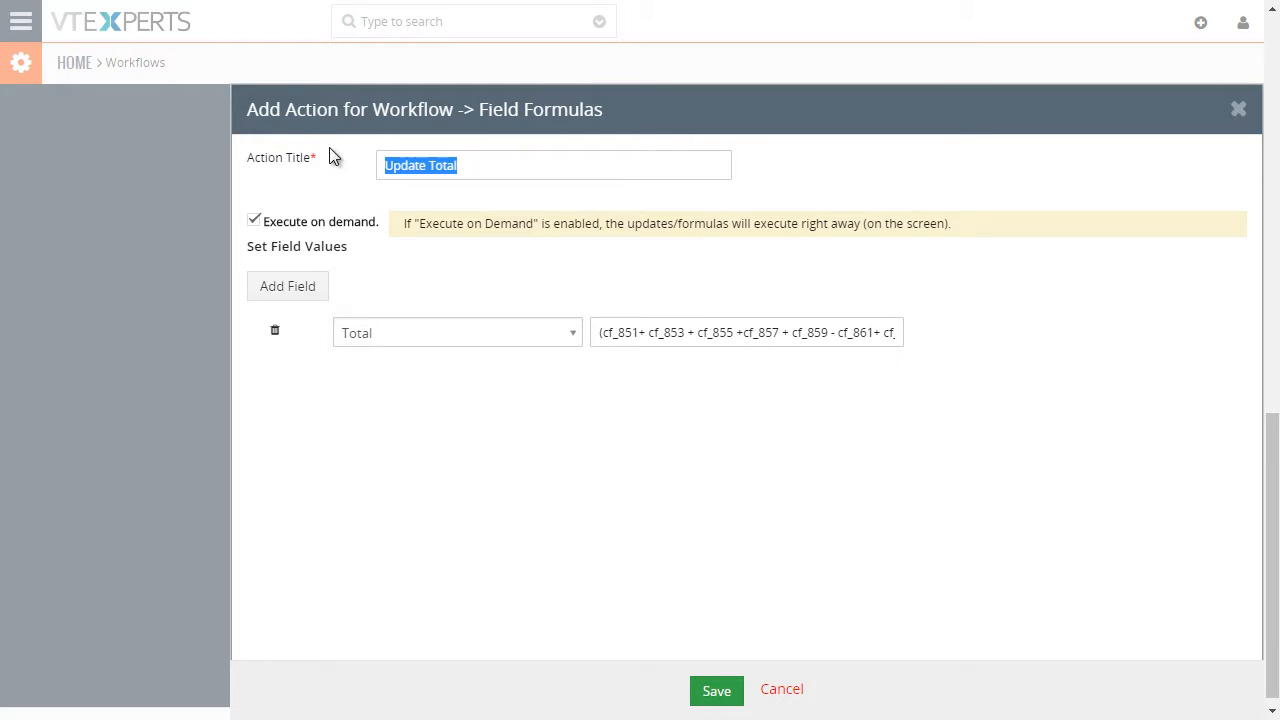
click(254, 220)
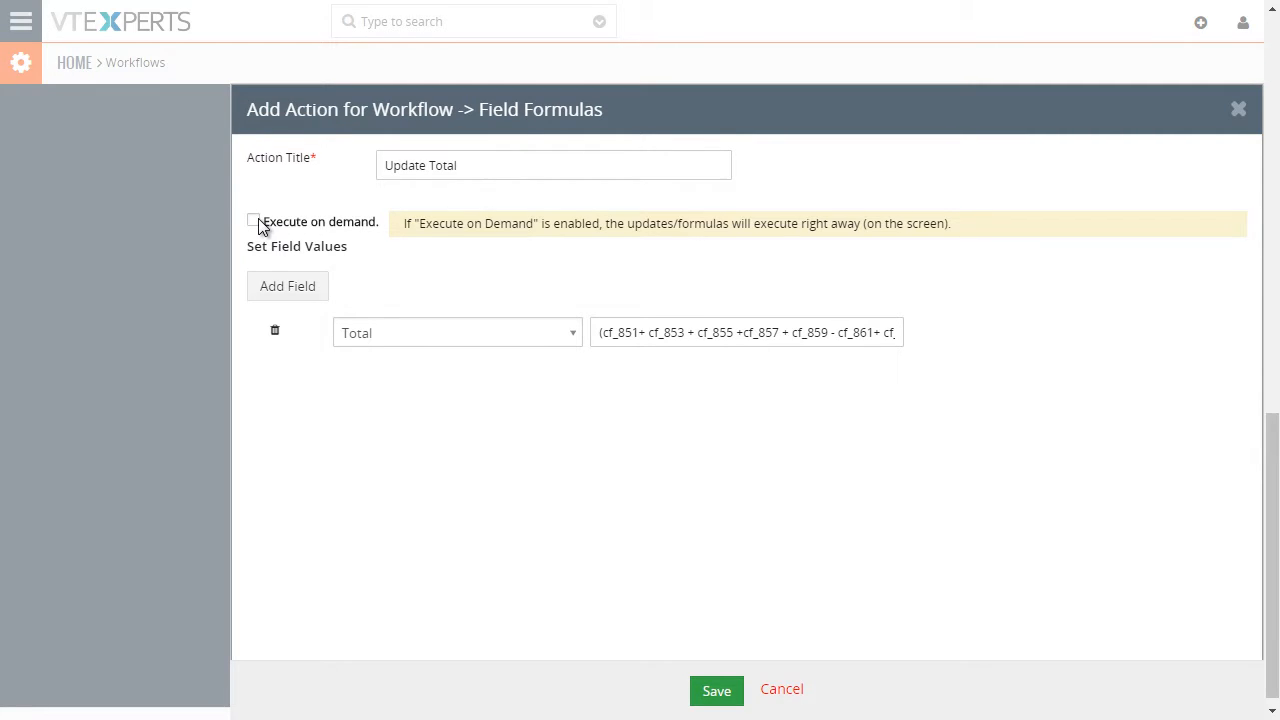
click(254, 220)
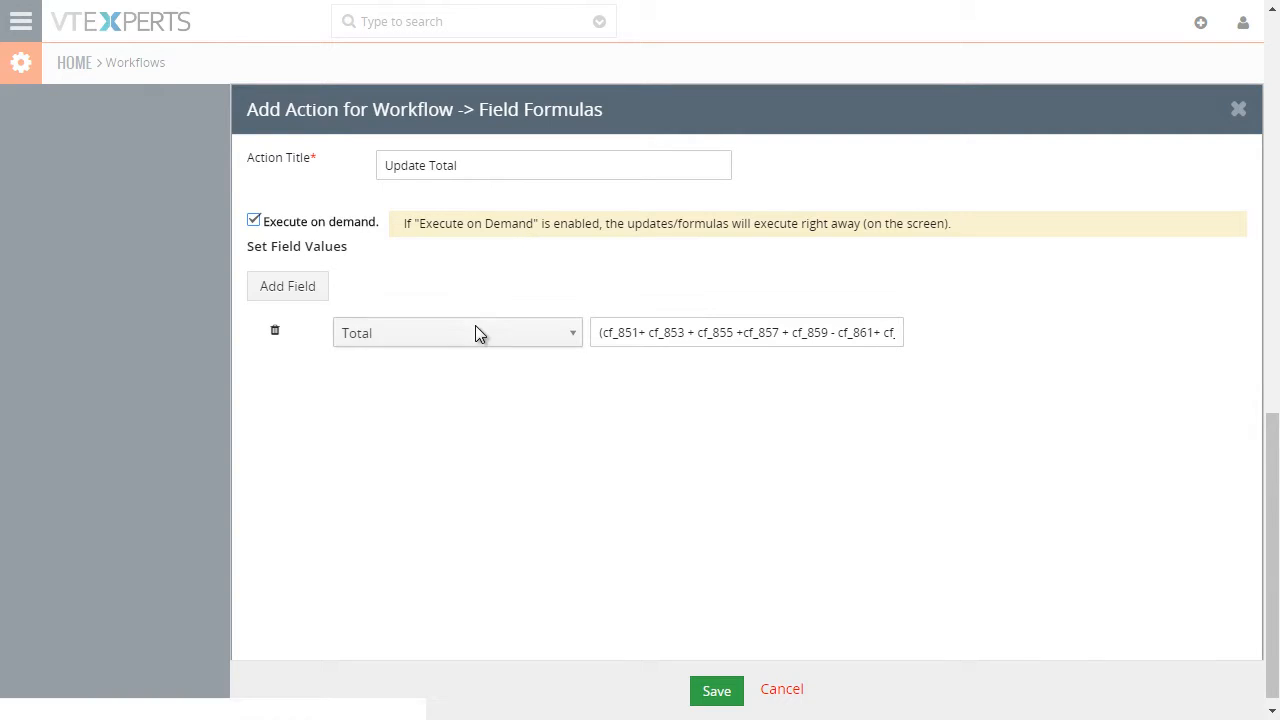
click(456, 332)
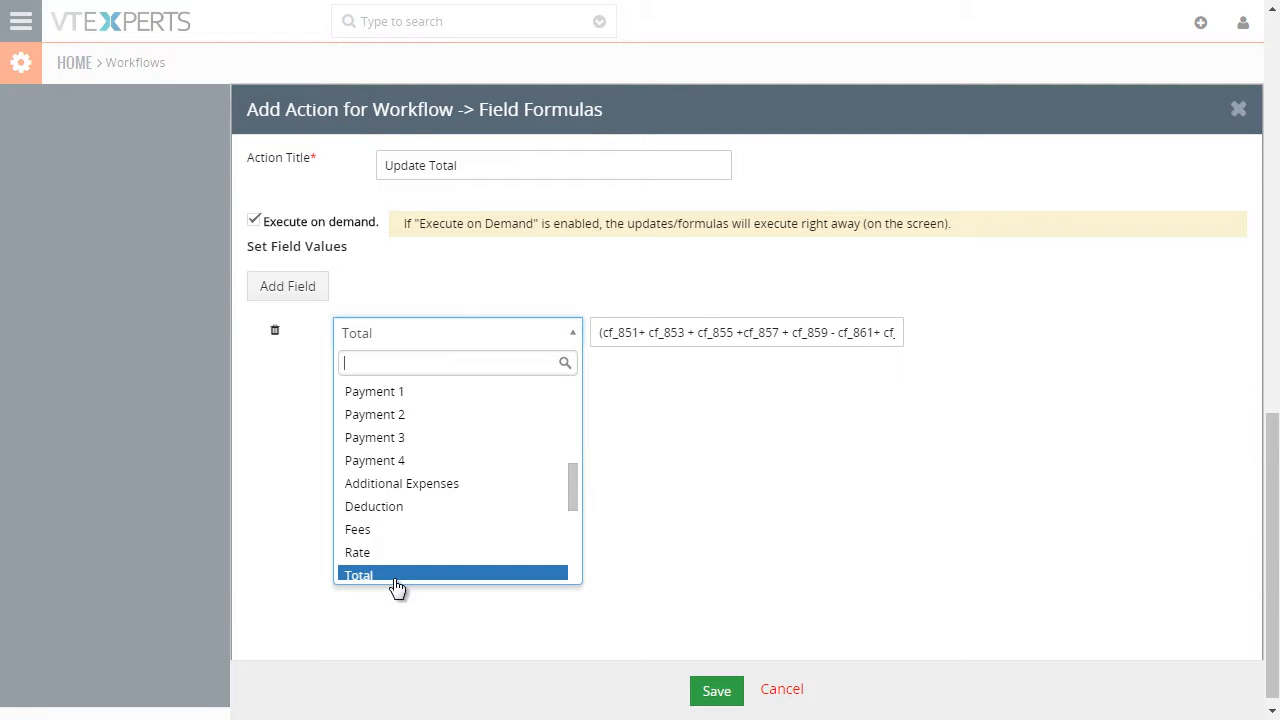
click(358, 574)
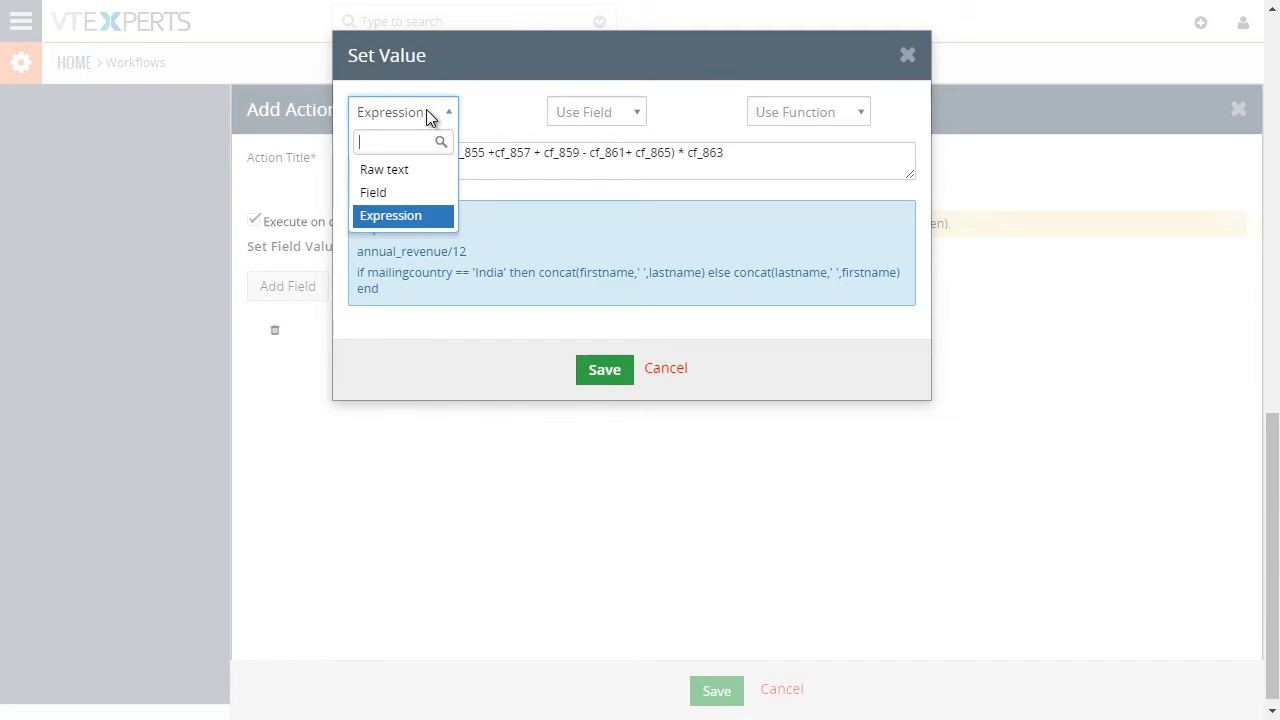
Retype the Total expression as cf_851 + cf_853 - cf_861 * cf_863 in Expression mode.
click(384, 168)
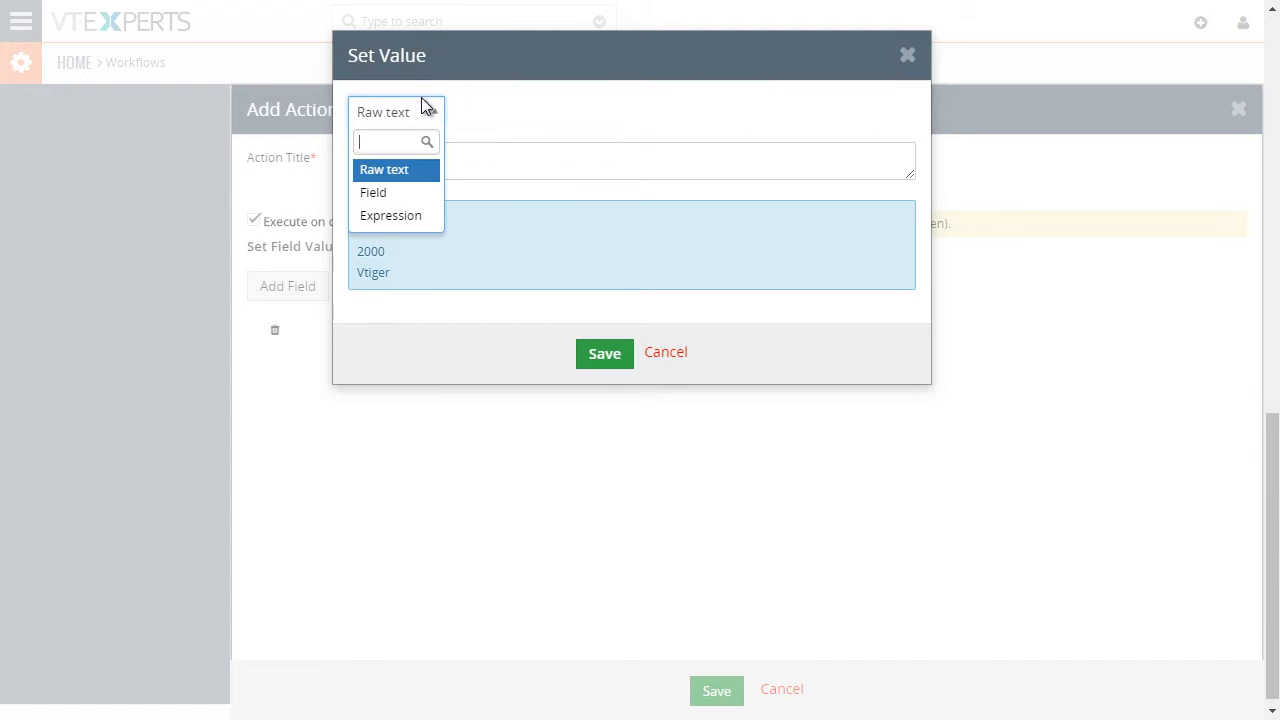
click(390, 216)
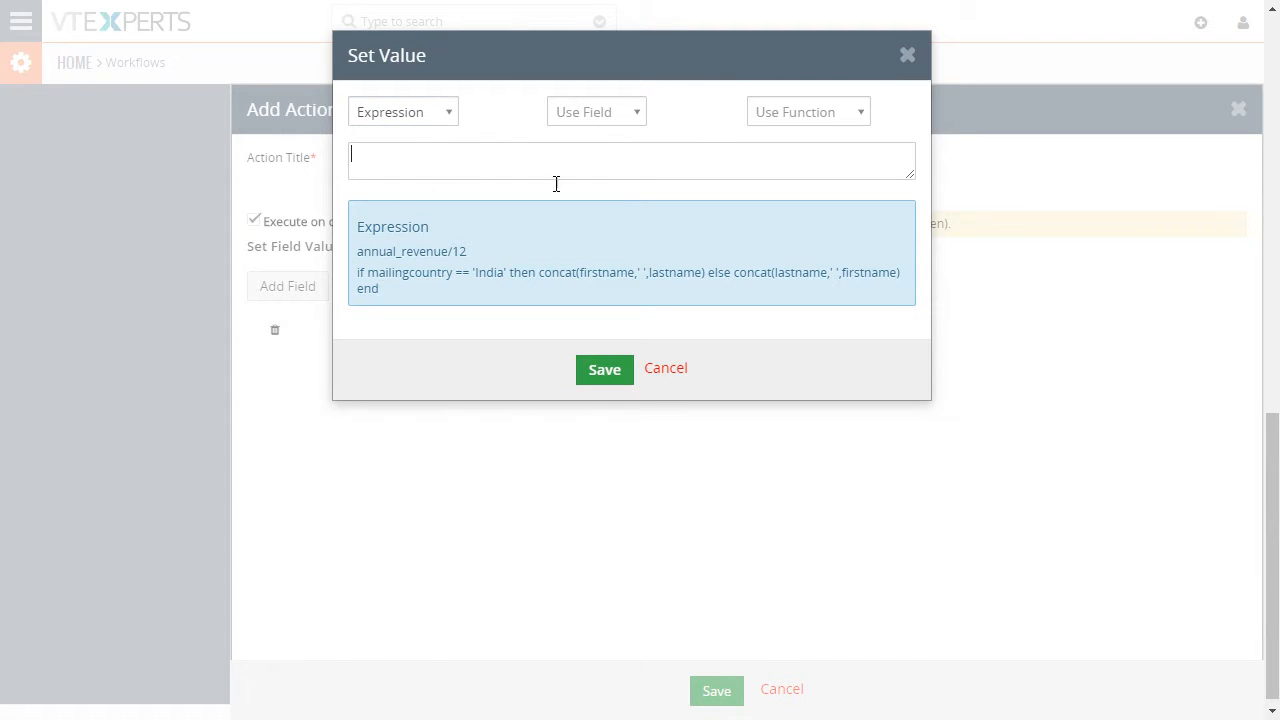
click(596, 112)
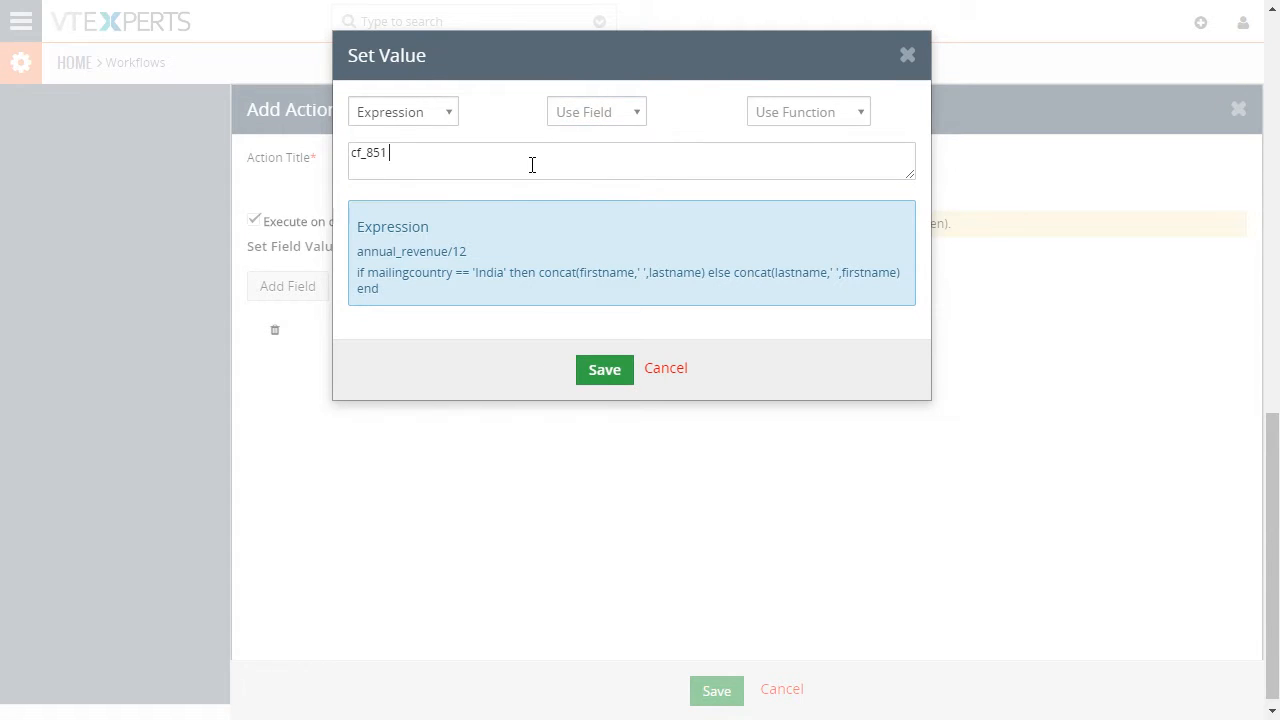
click(596, 112)
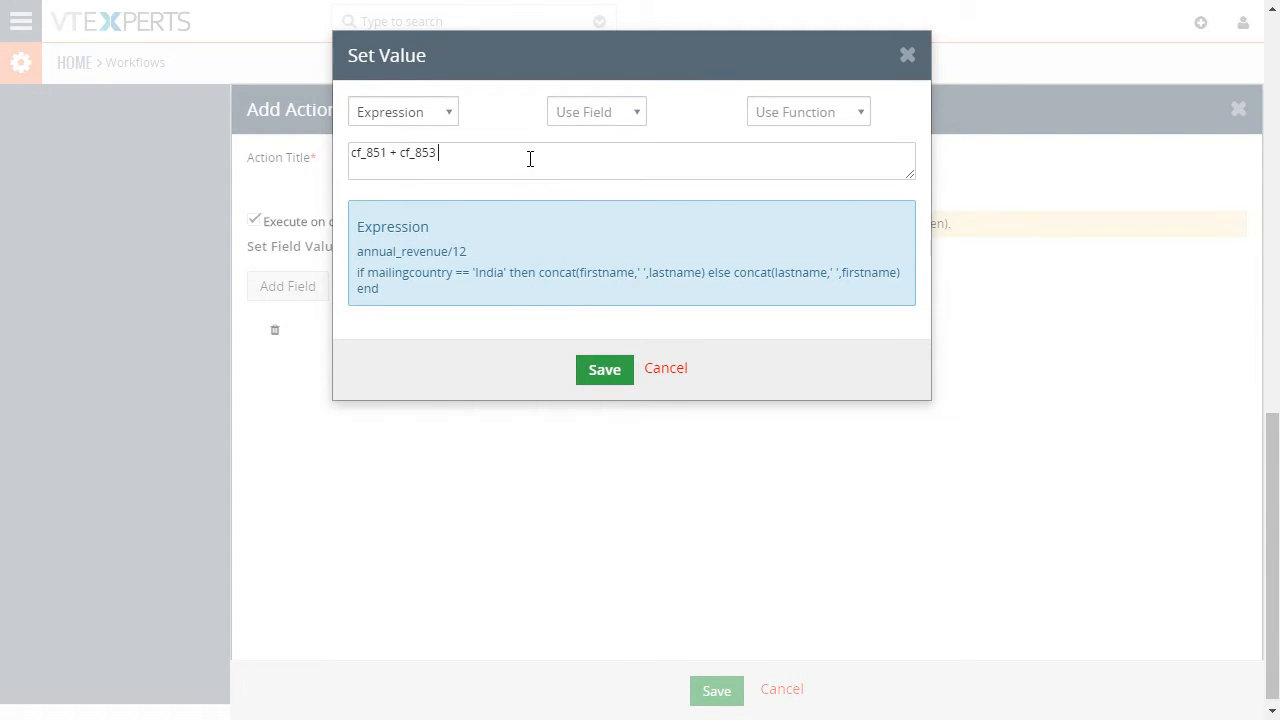
click(596, 112)
text( - cf_861 *  cf_863)
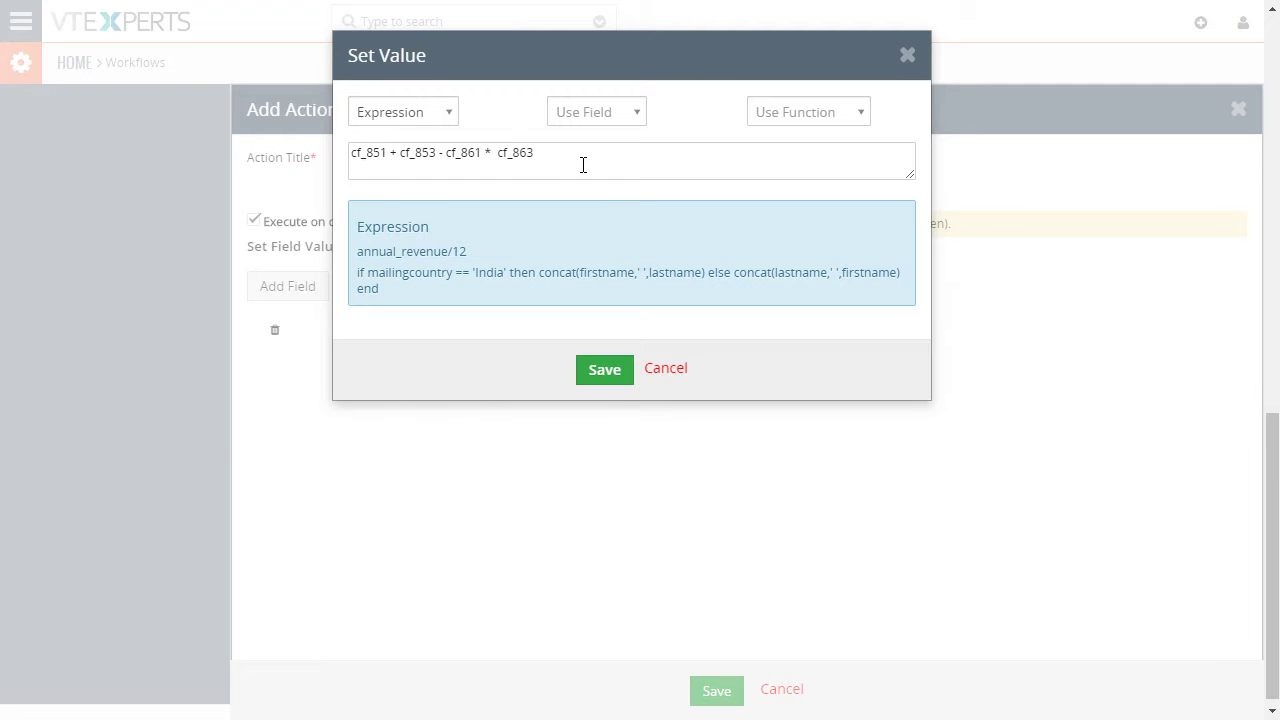
mouse_move(672, 368)
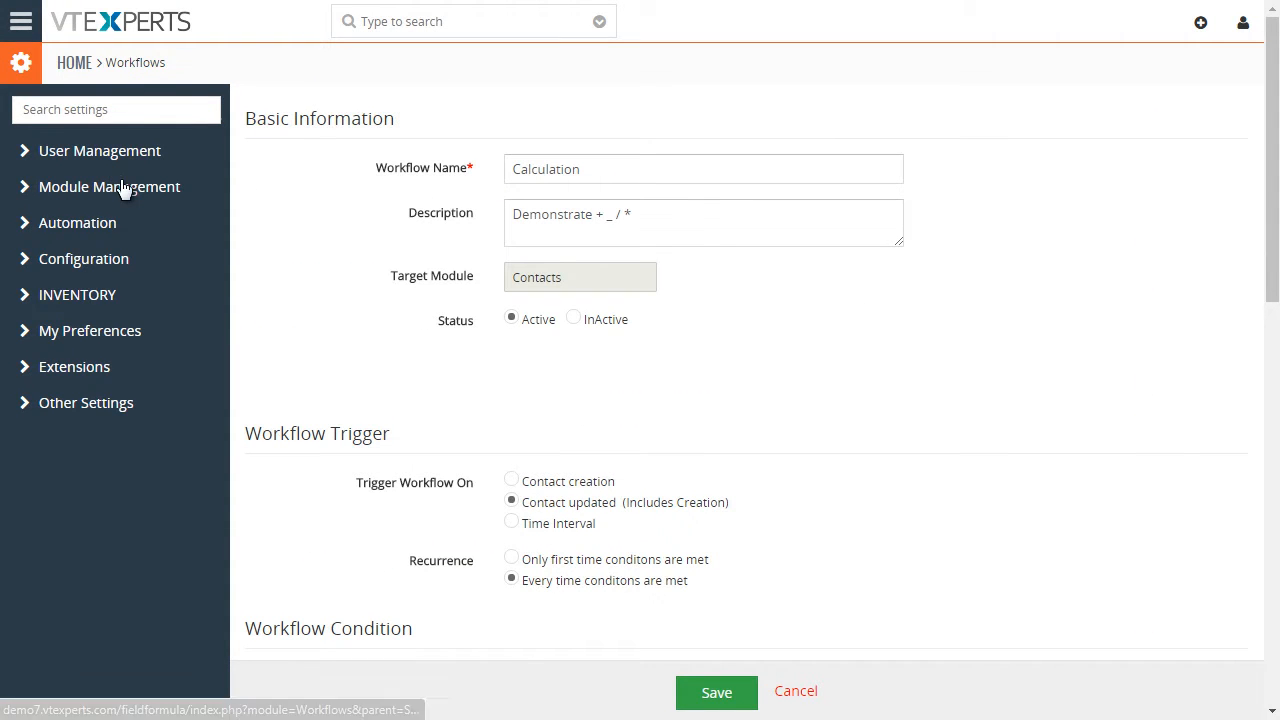
Cancel out of the Calculation workflow back to the Workflows list.
click(108, 186)
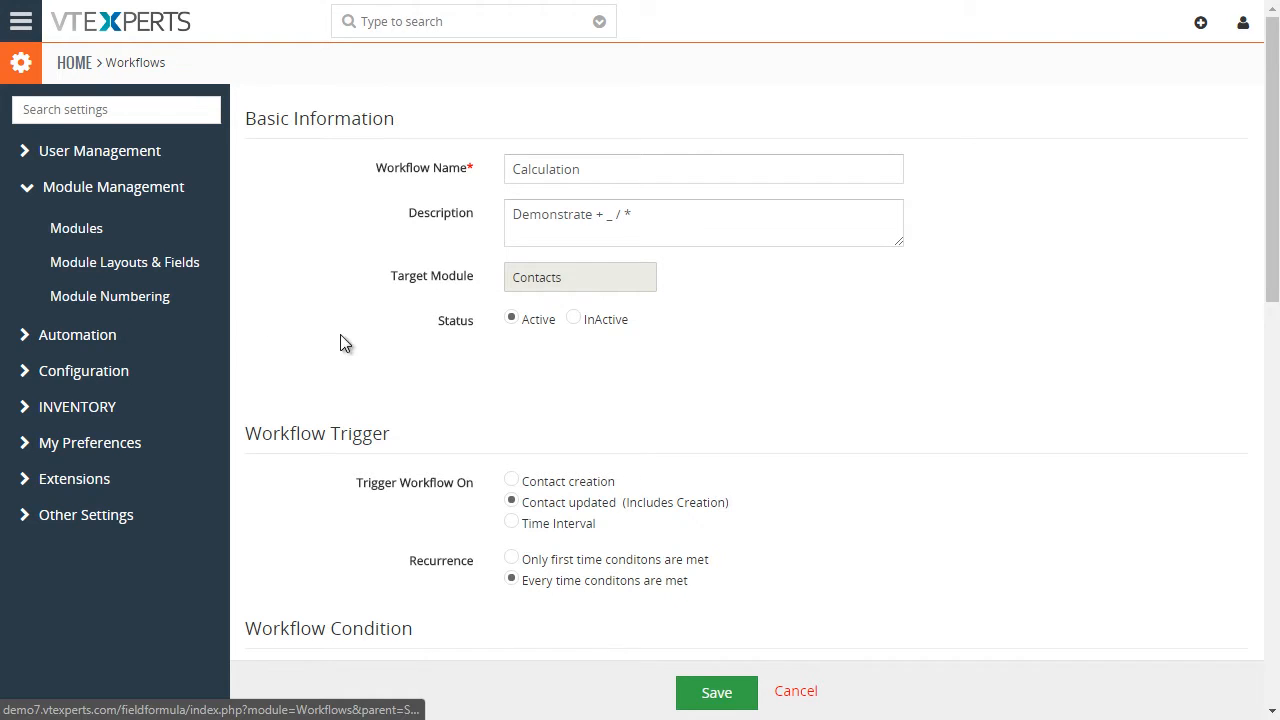
click(718, 692)
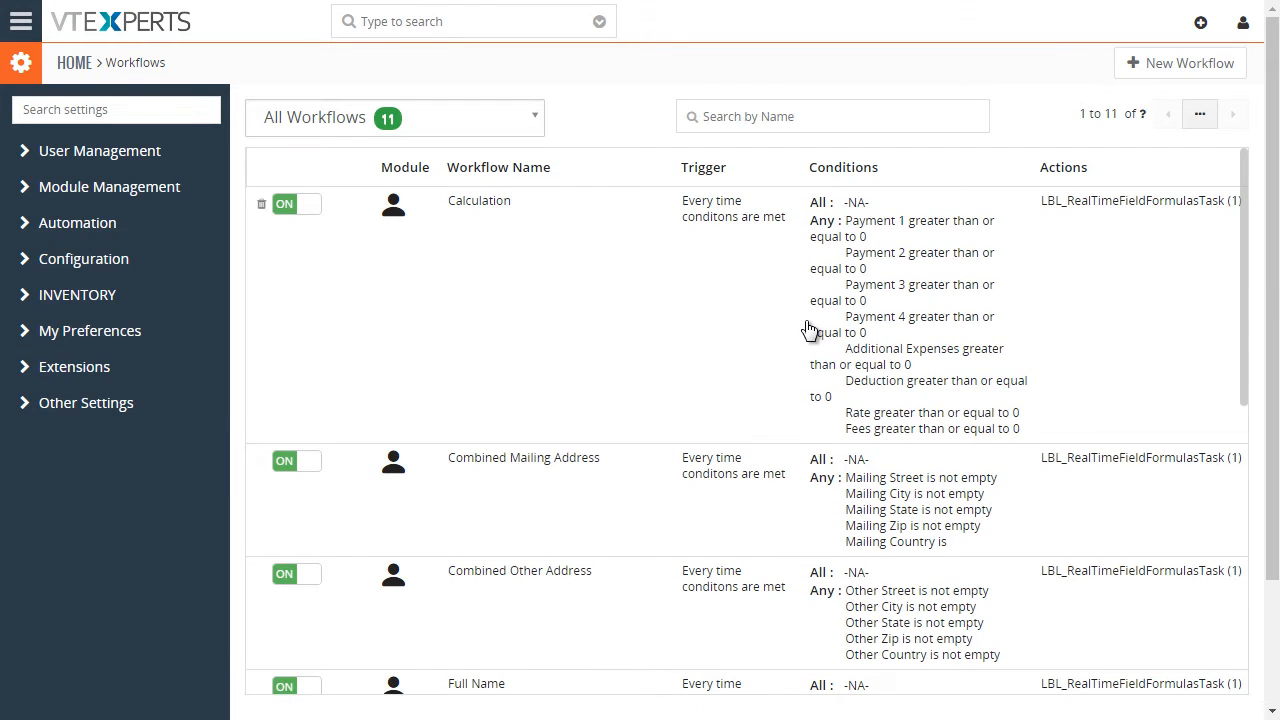
scroll(down, 3)
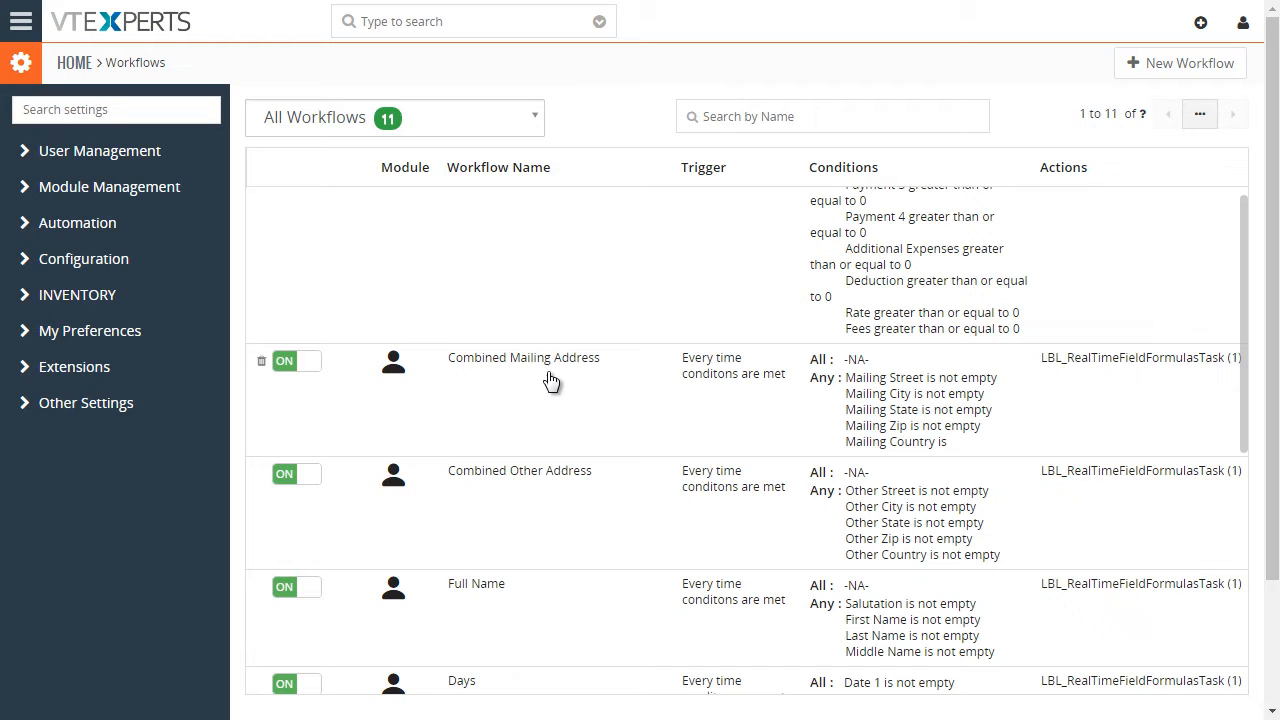
mouse_move(542, 364)
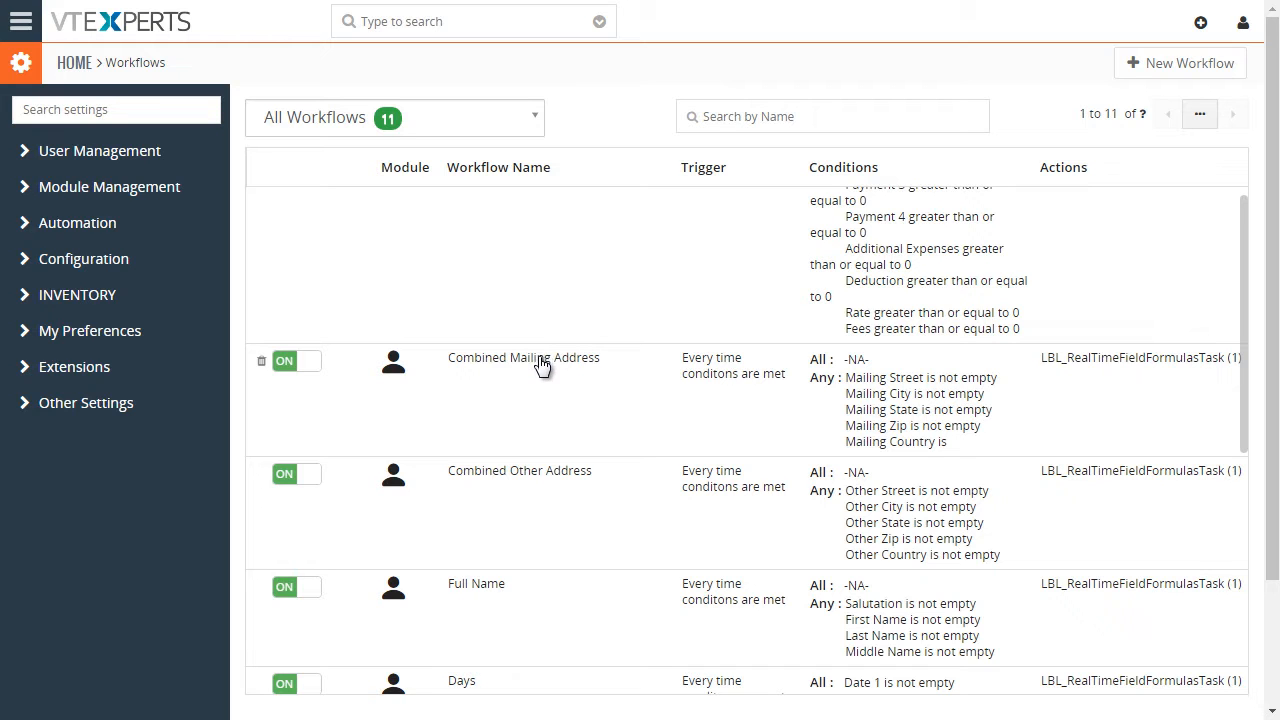
In the Combined Mailing Address workflow, require Mailing Country to be 'is not empty'.
click(524, 356)
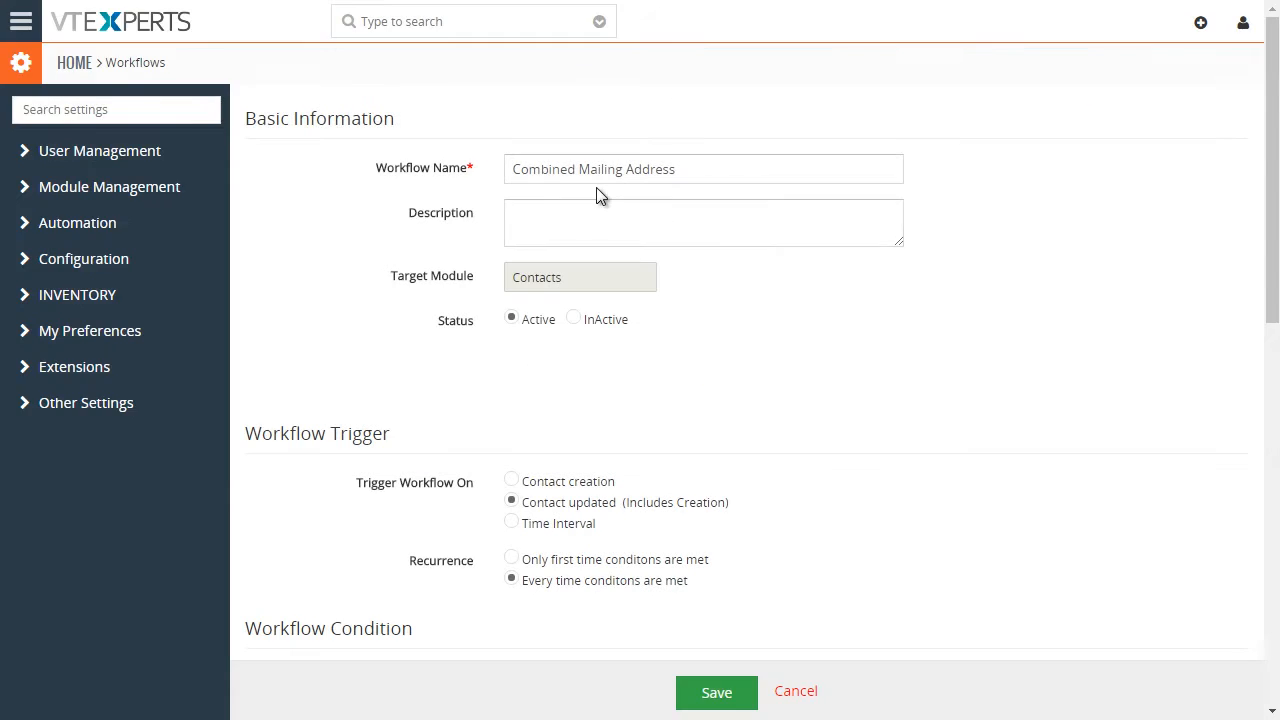
scroll(down, 3)
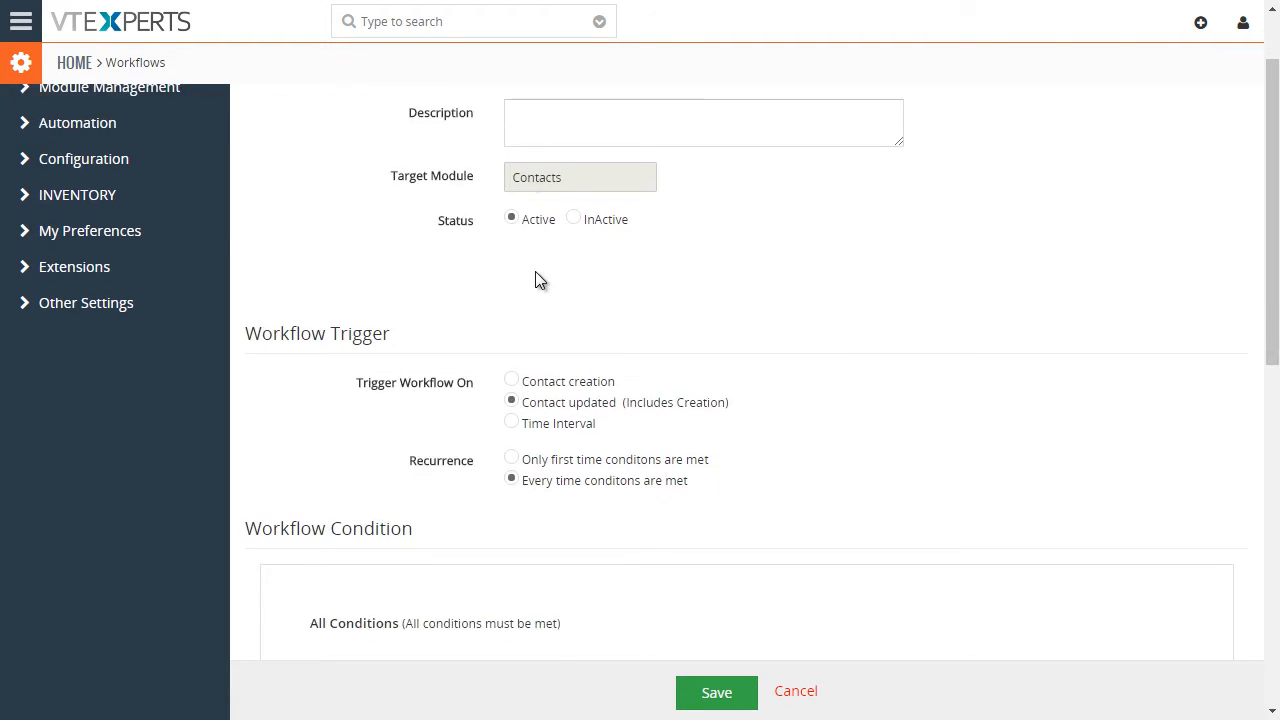
scroll(down, 3)
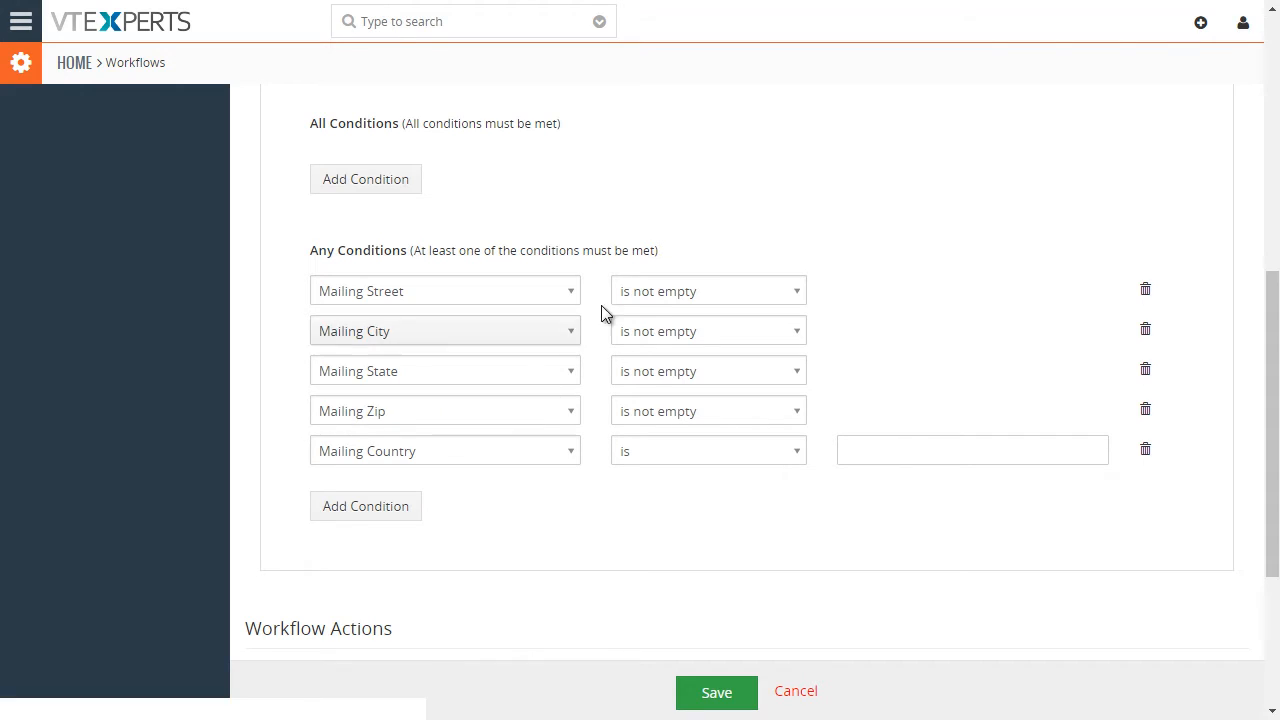
click(708, 450)
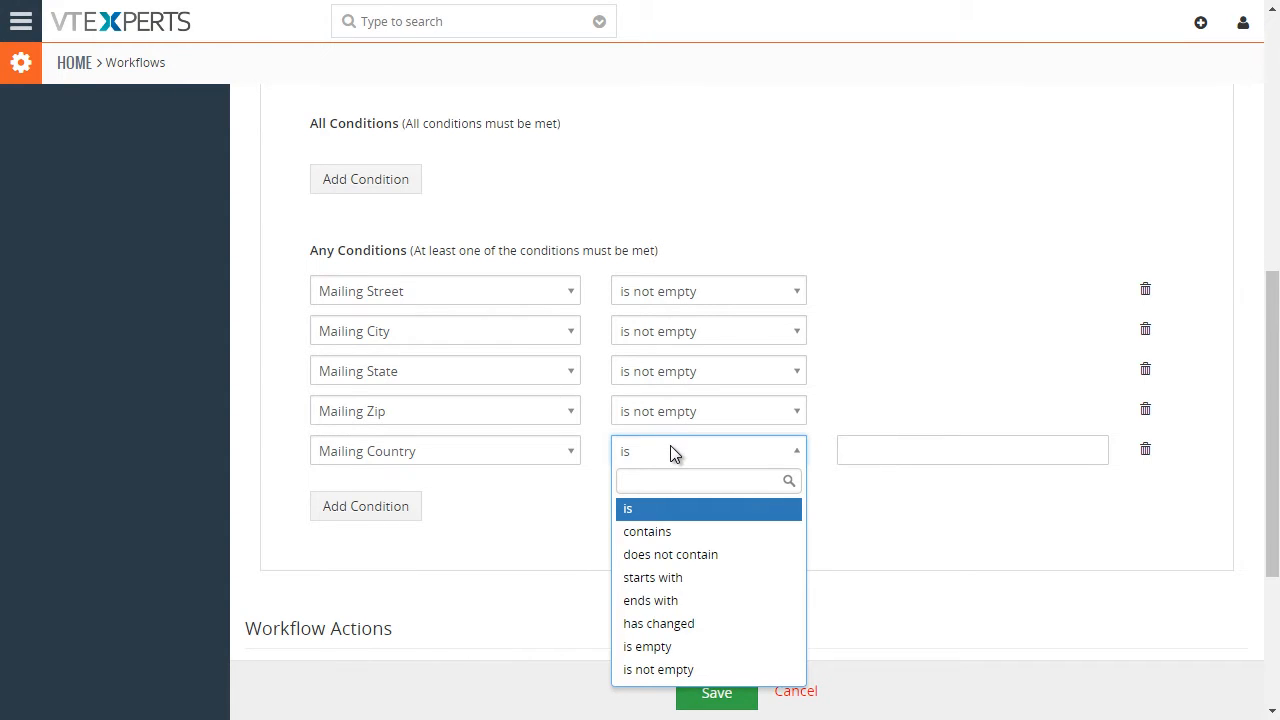
click(660, 668)
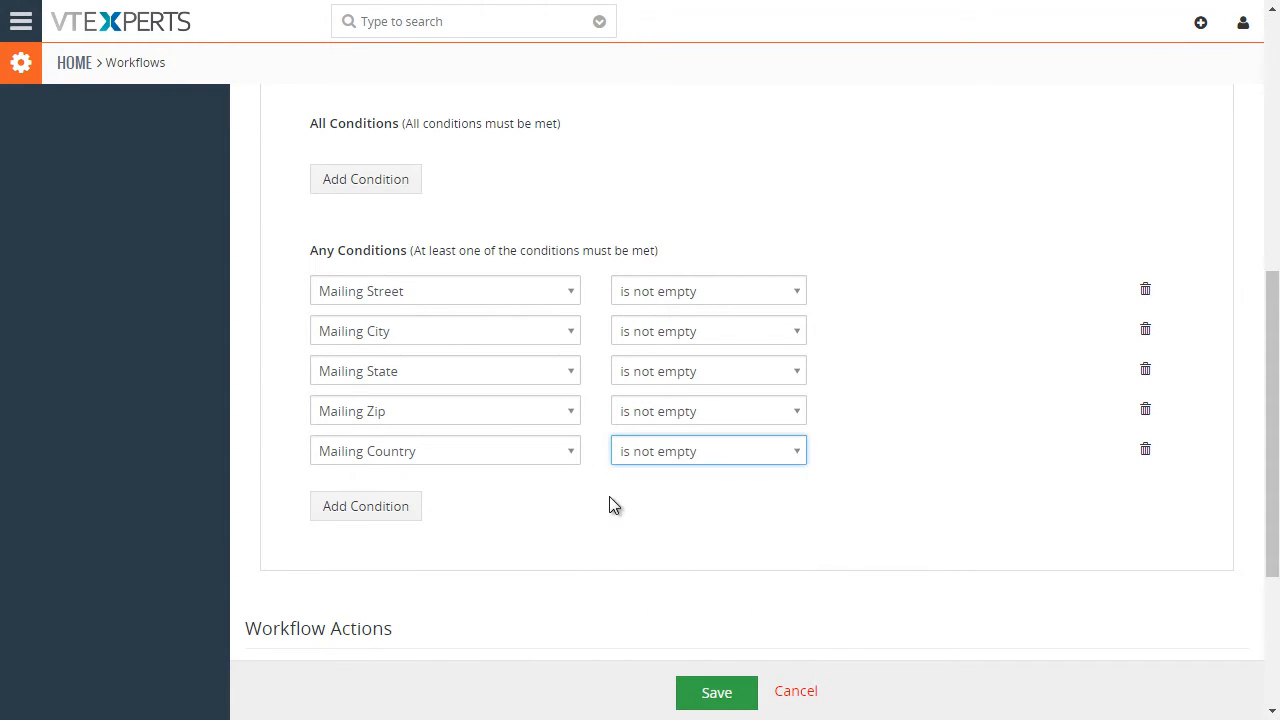
mouse_move(676, 400)
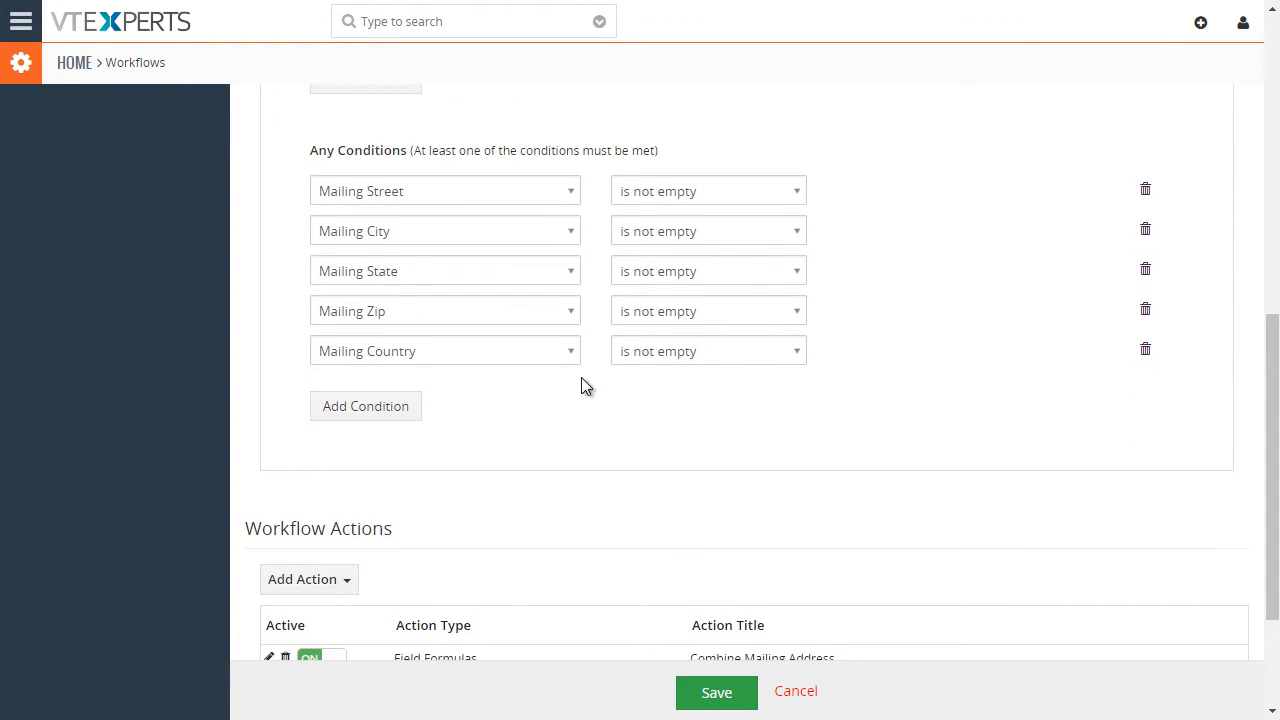
Bring up the Add Action list of action types under Workflow Actions.
scroll(down, 3)
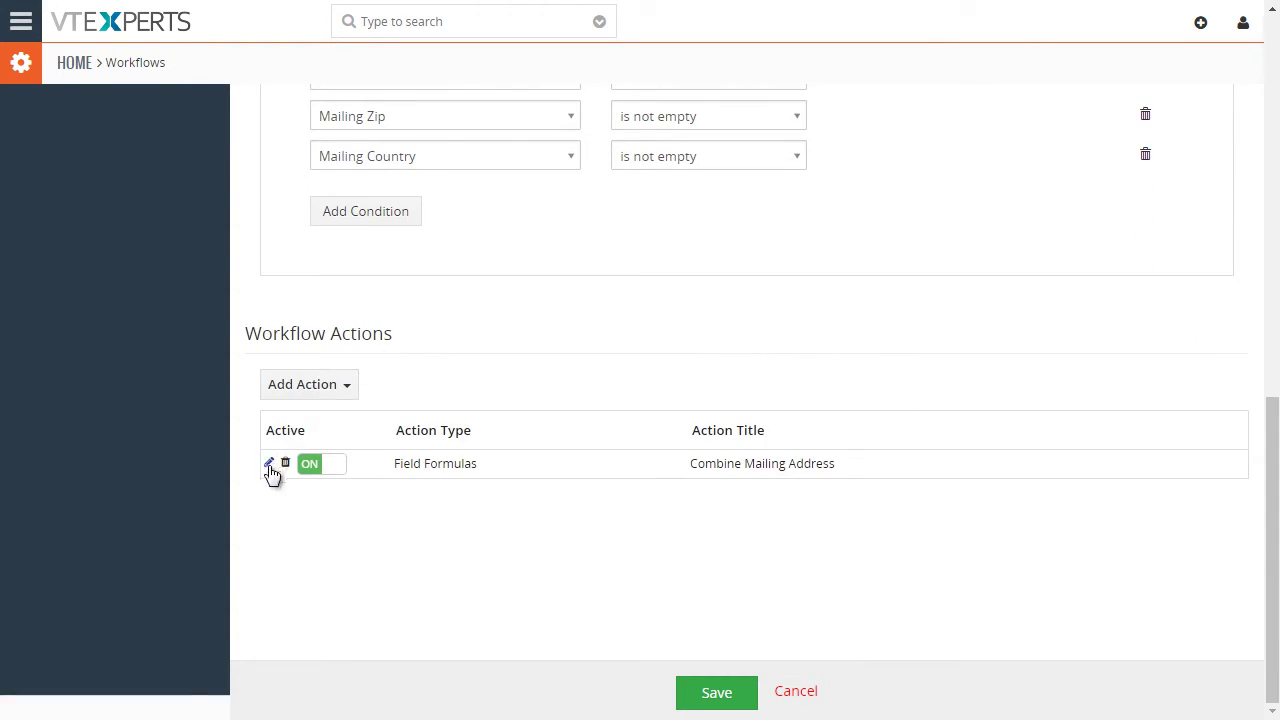
click(308, 384)
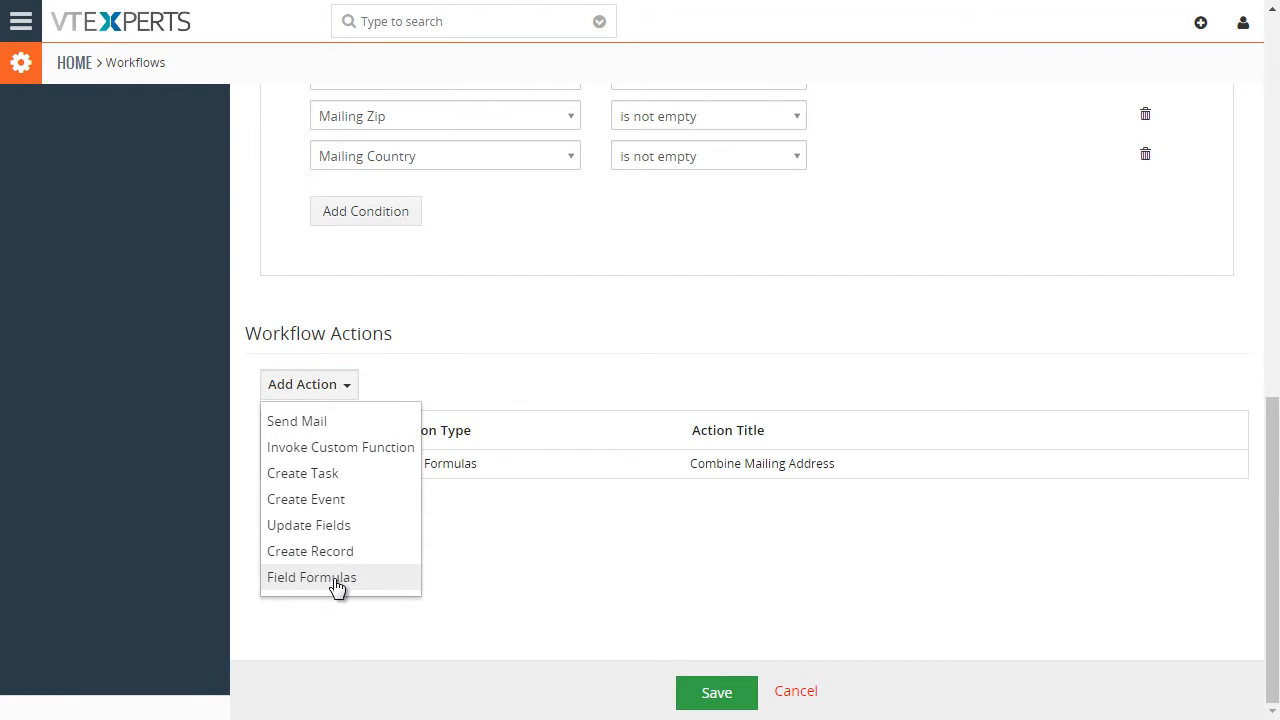
Add a Field Formulas action targeting the Combined Mailing Address field.
click(312, 576)
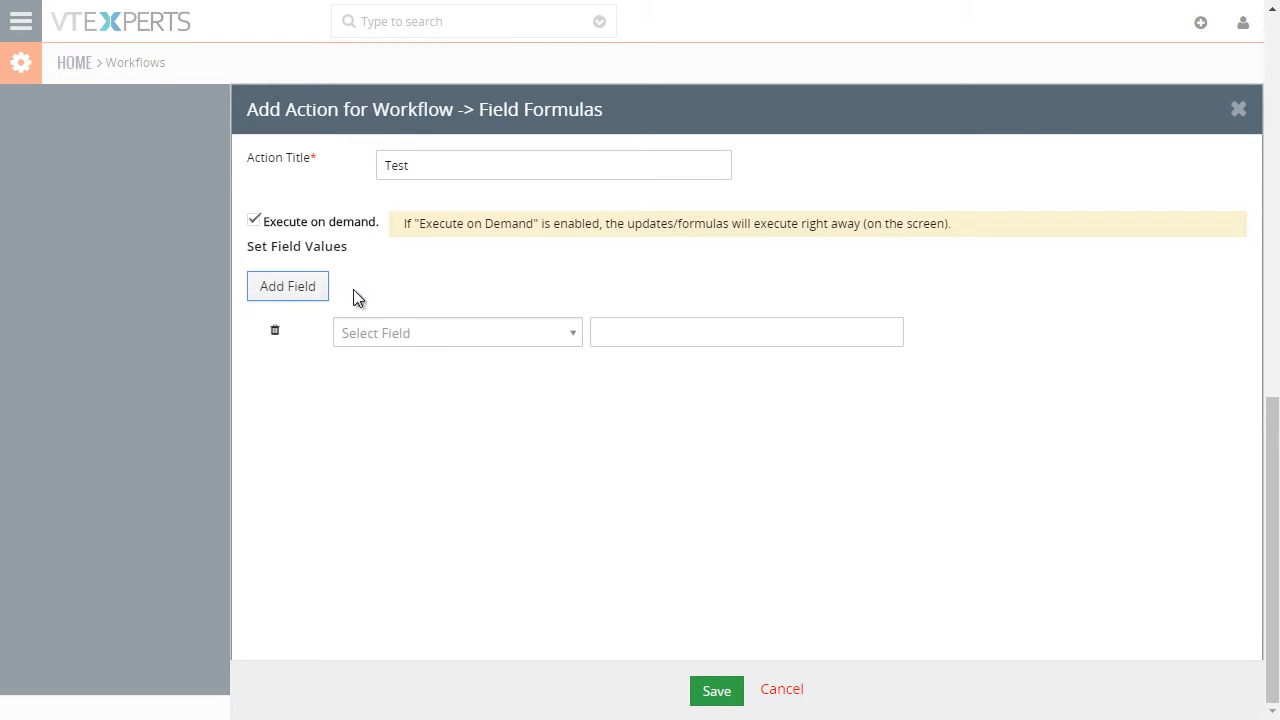
click(456, 332)
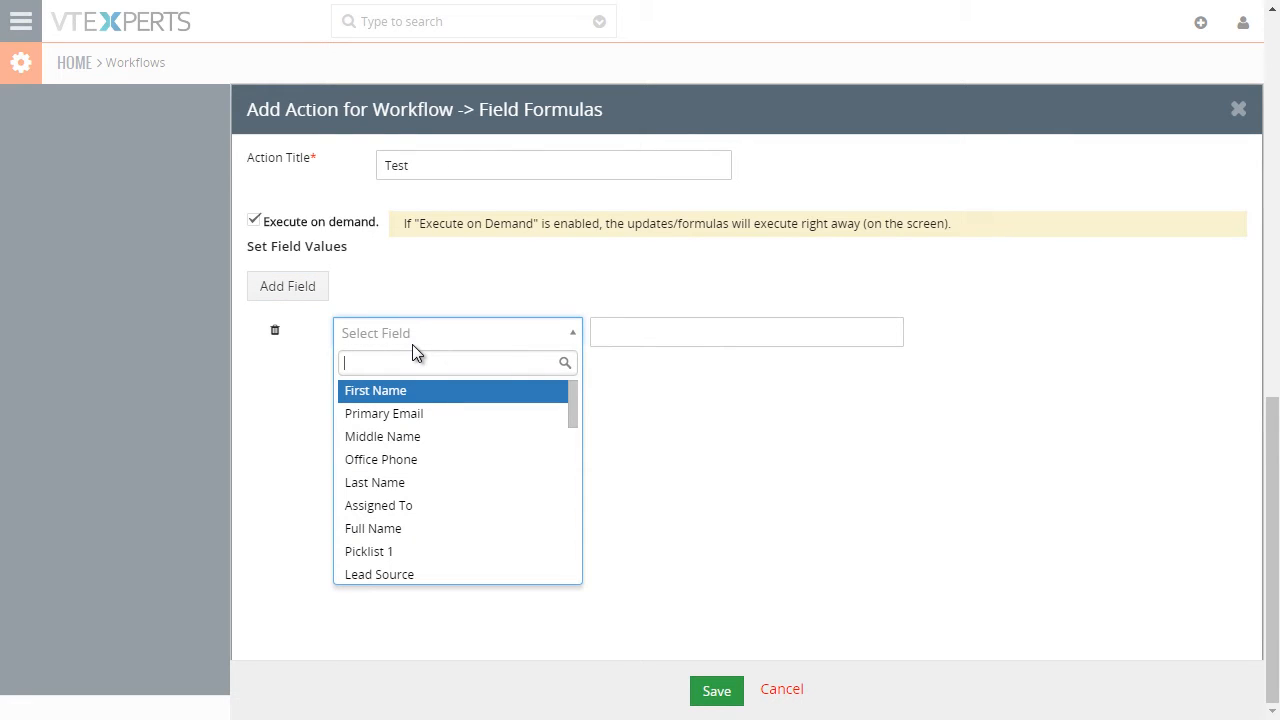
text(com)
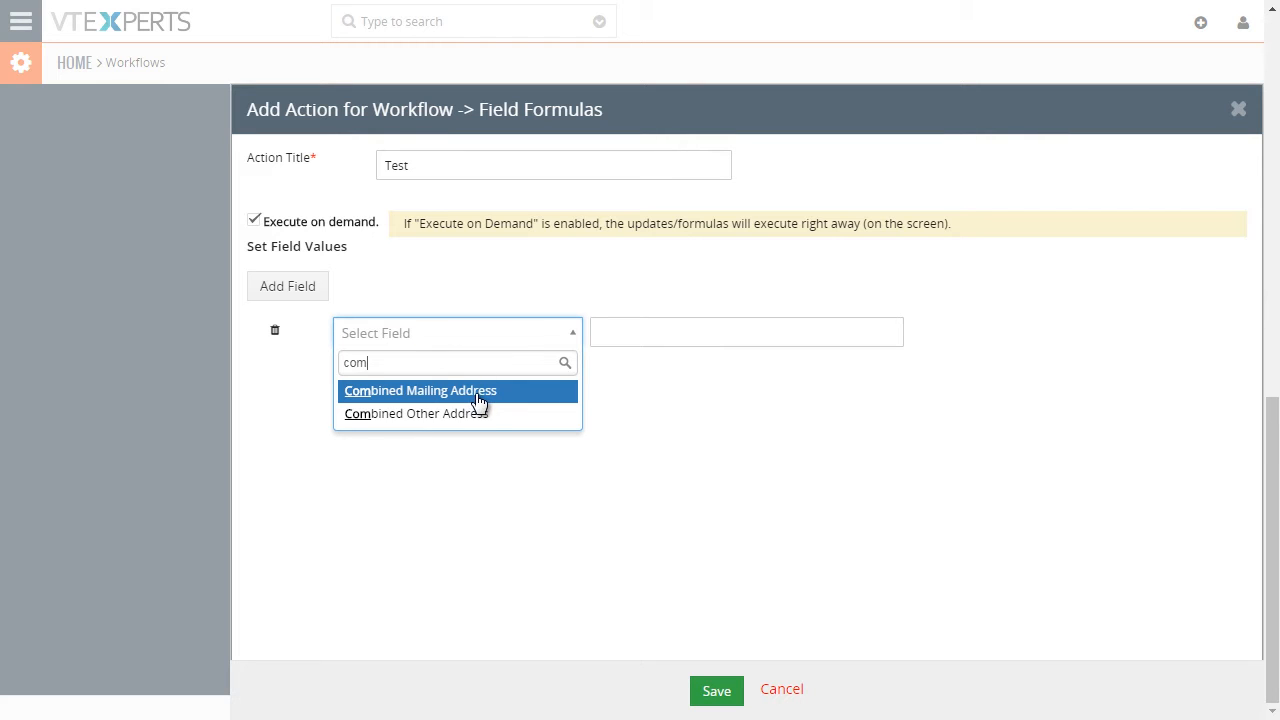
click(420, 390)
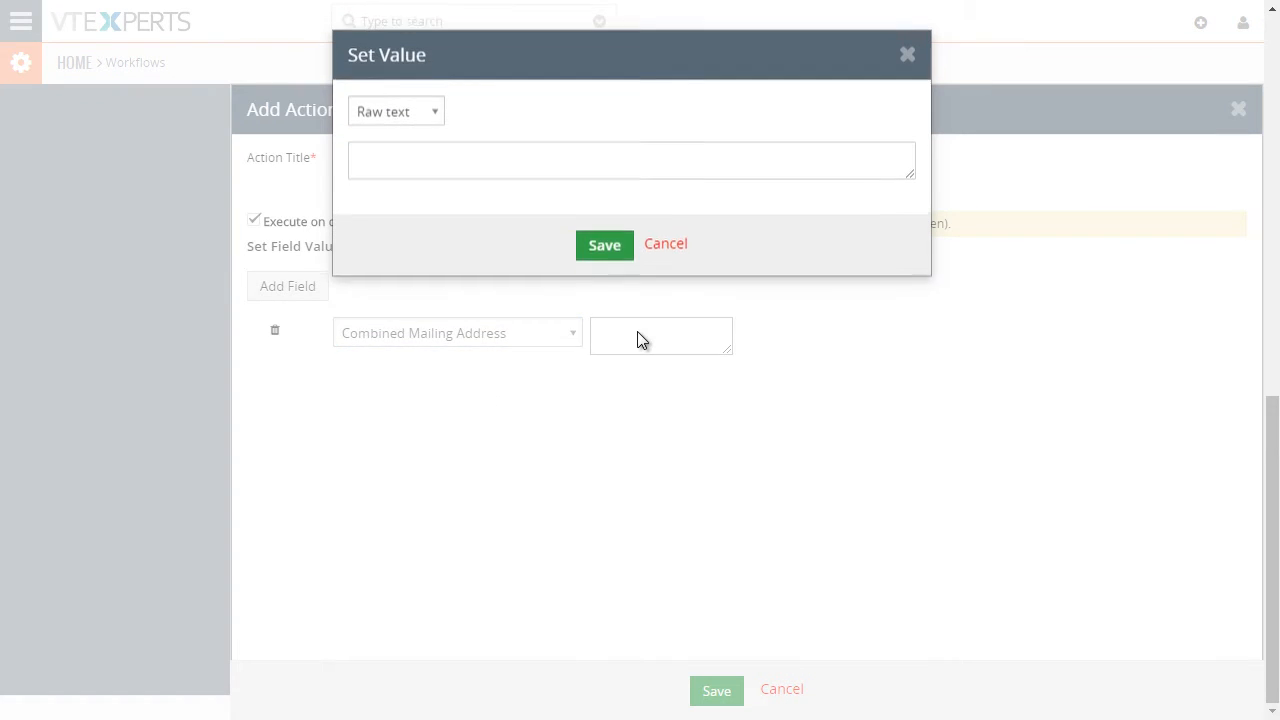
Make the value an Expression and insert the concat function.
click(396, 112)
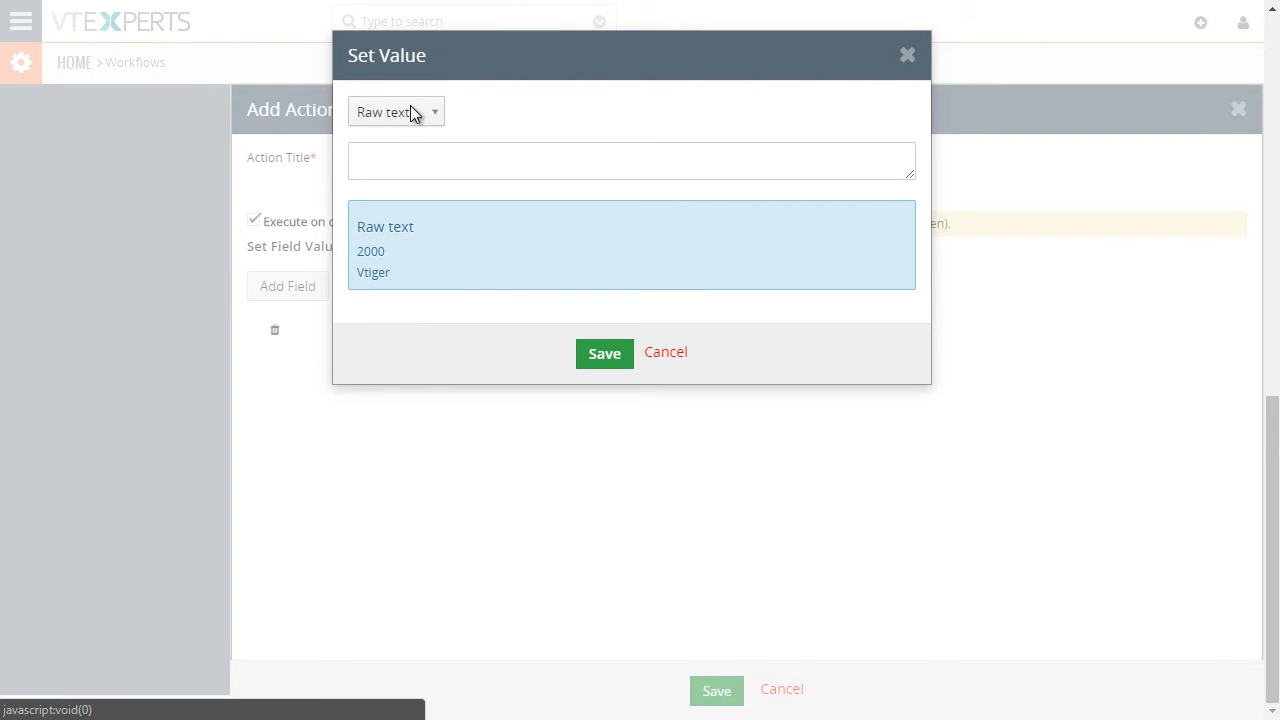
click(396, 112)
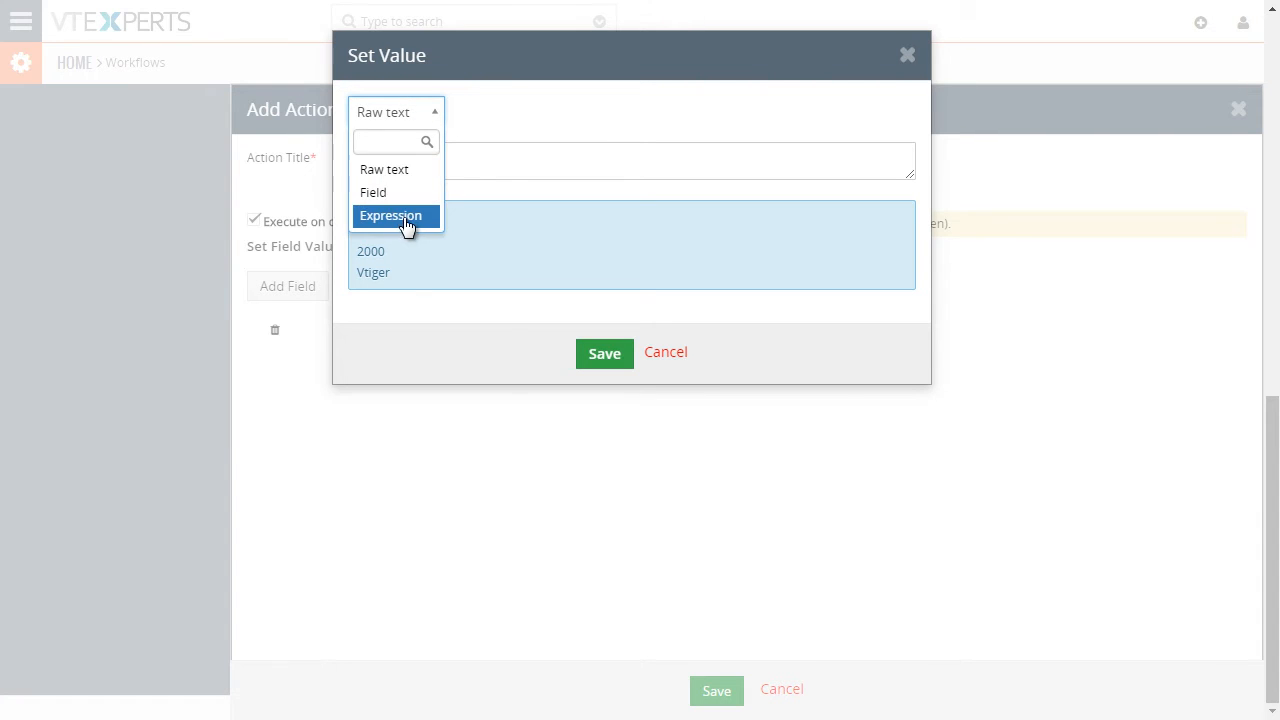
click(390, 216)
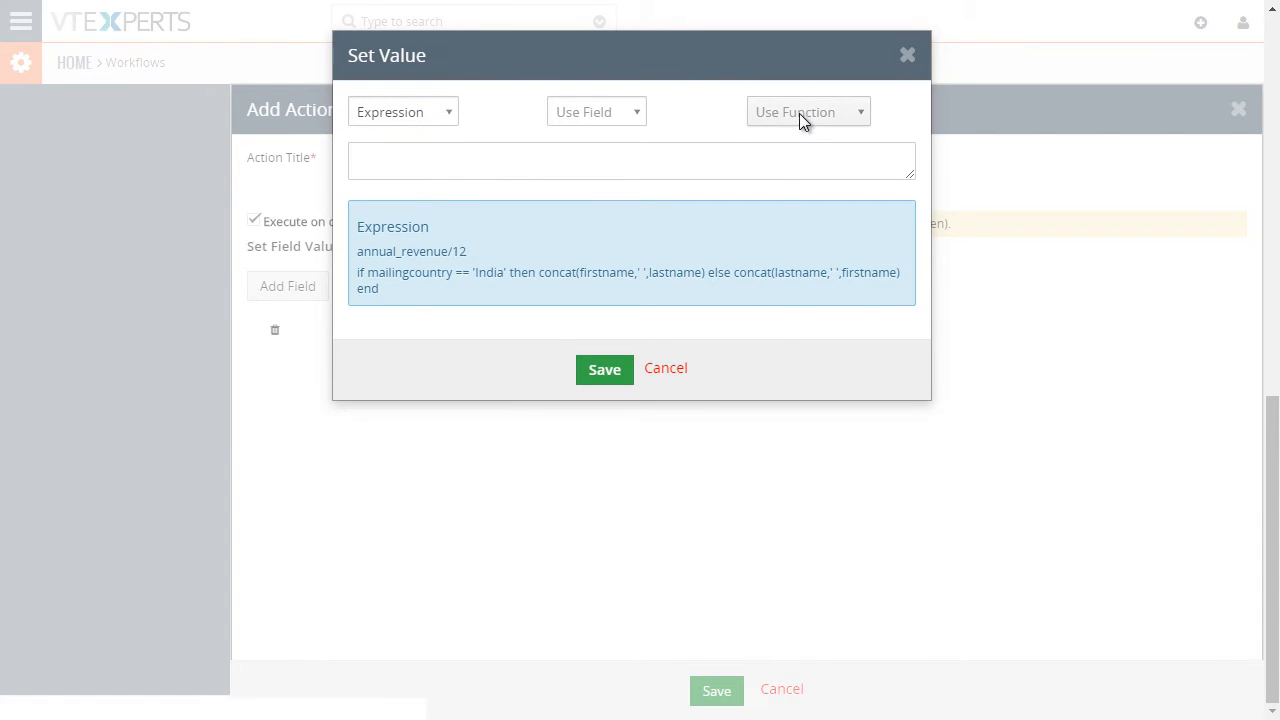
click(808, 112)
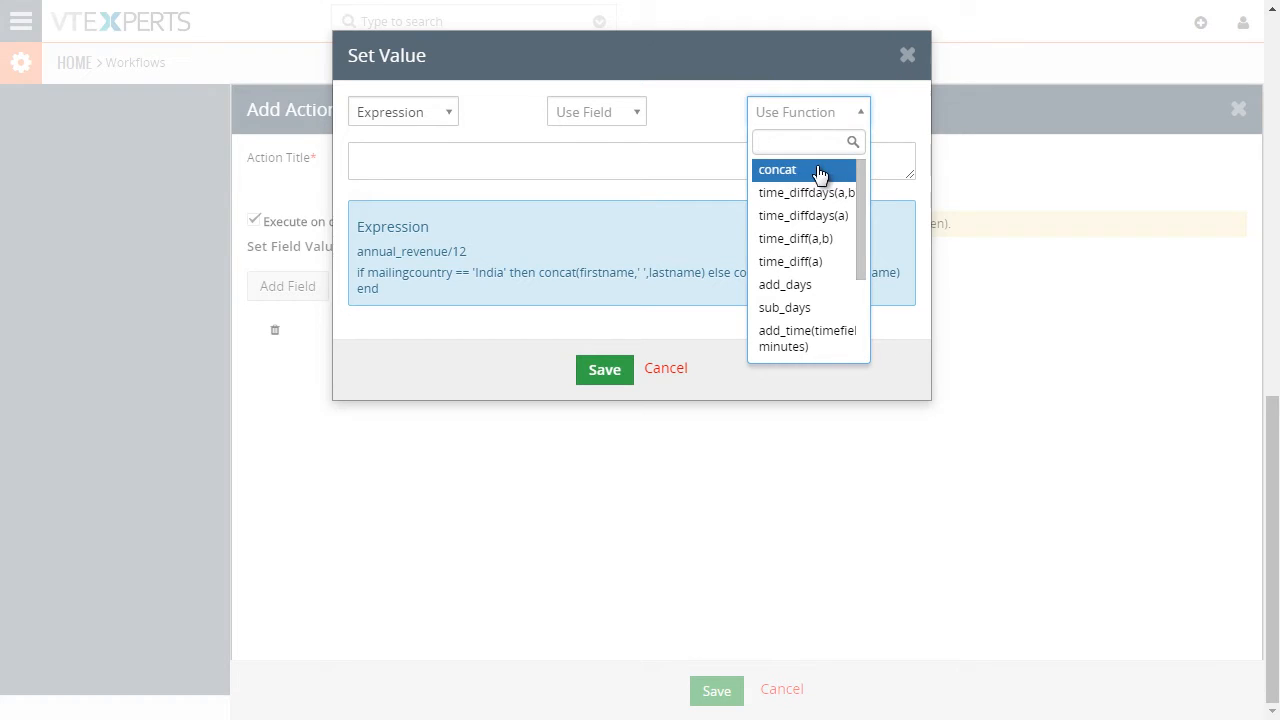
click(776, 168)
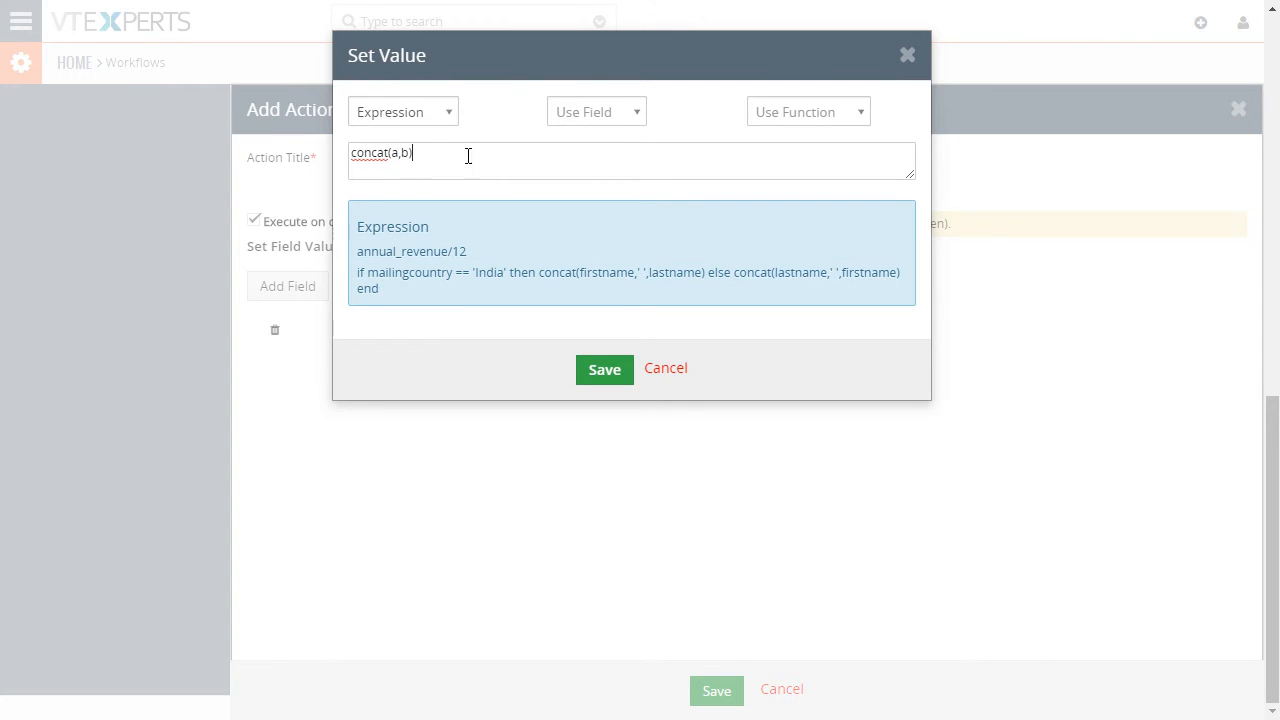
Fill concat with mailingstreet, mailingcity and mailingstate, and save the action.
click(596, 112)
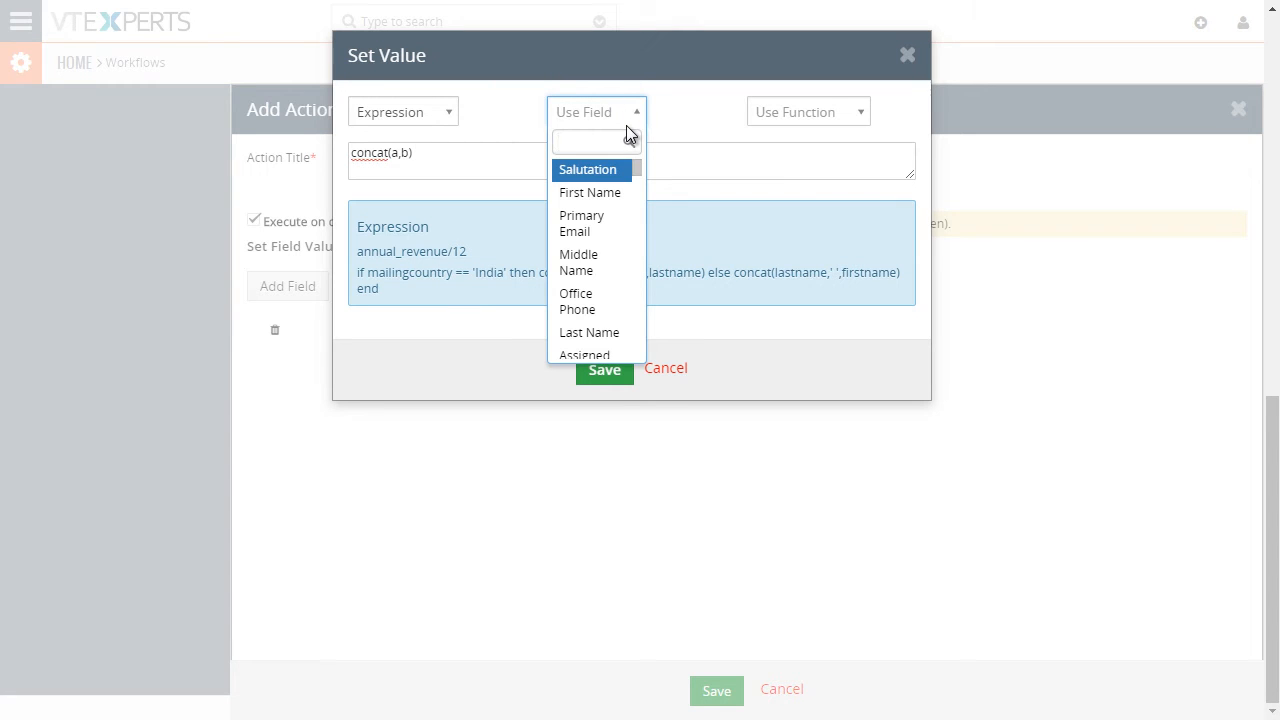
text(mail)
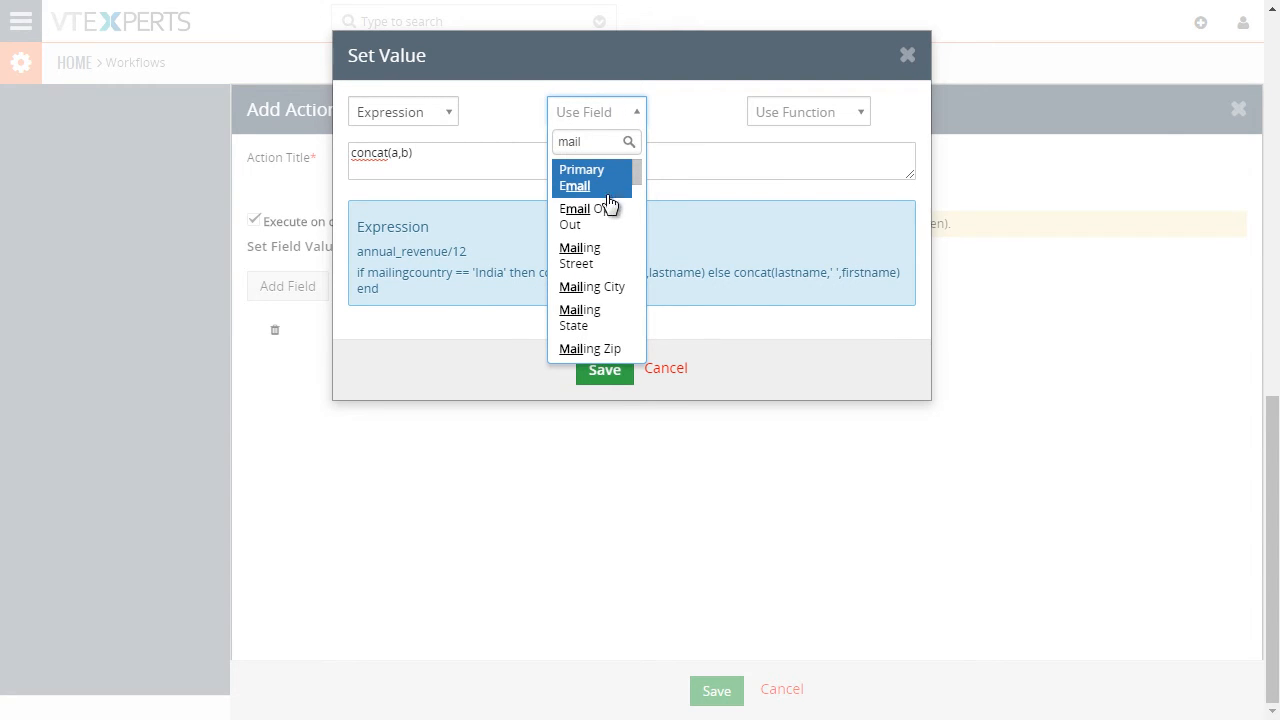
click(580, 256)
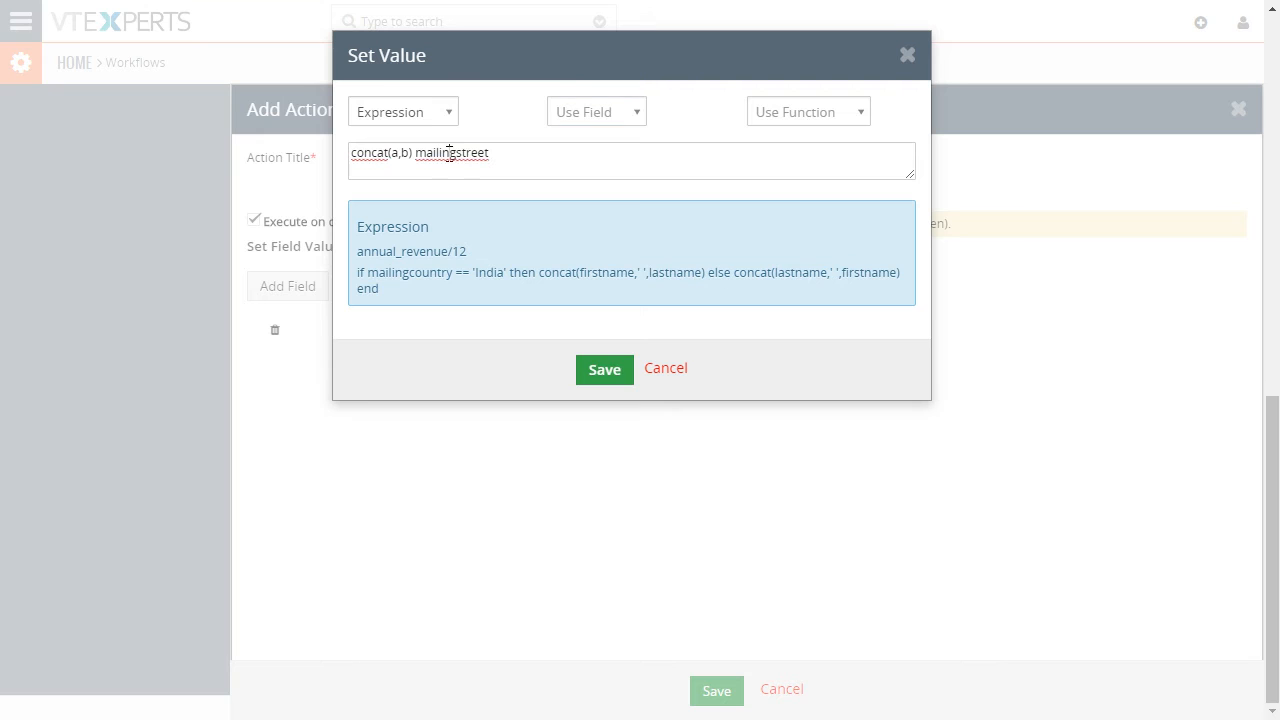
key(BackSpace)
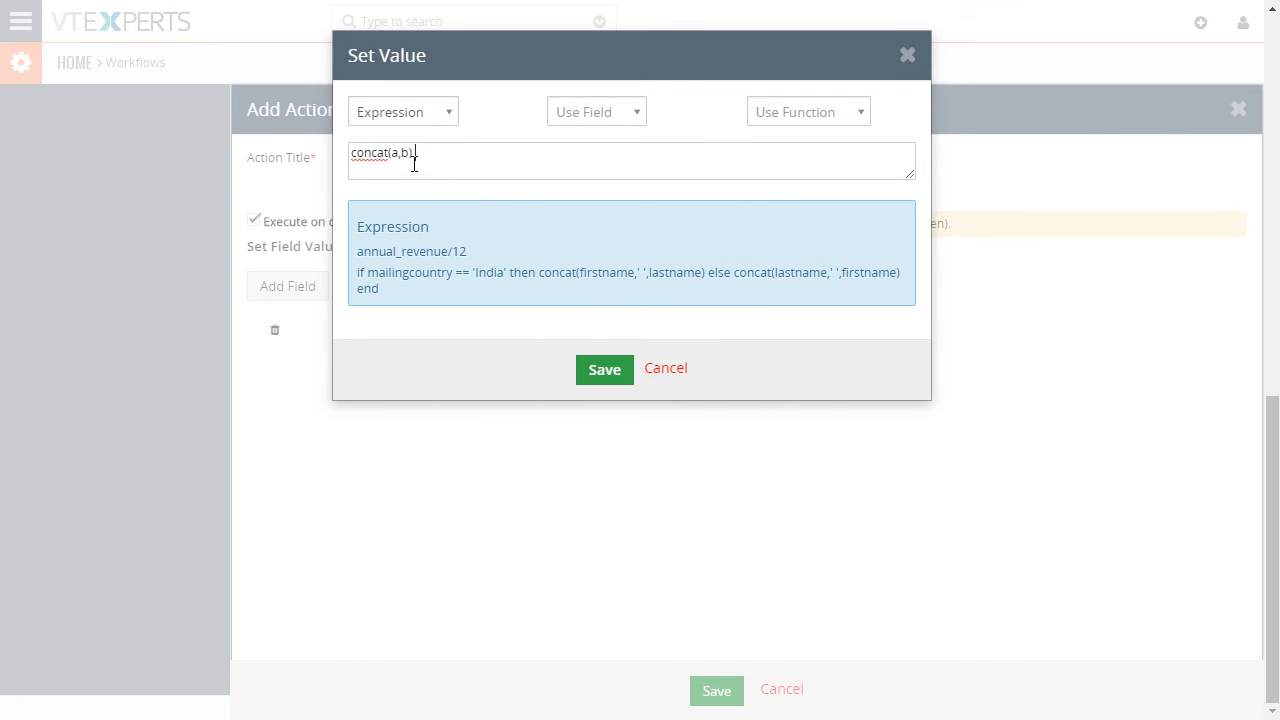
right_click(400, 156)
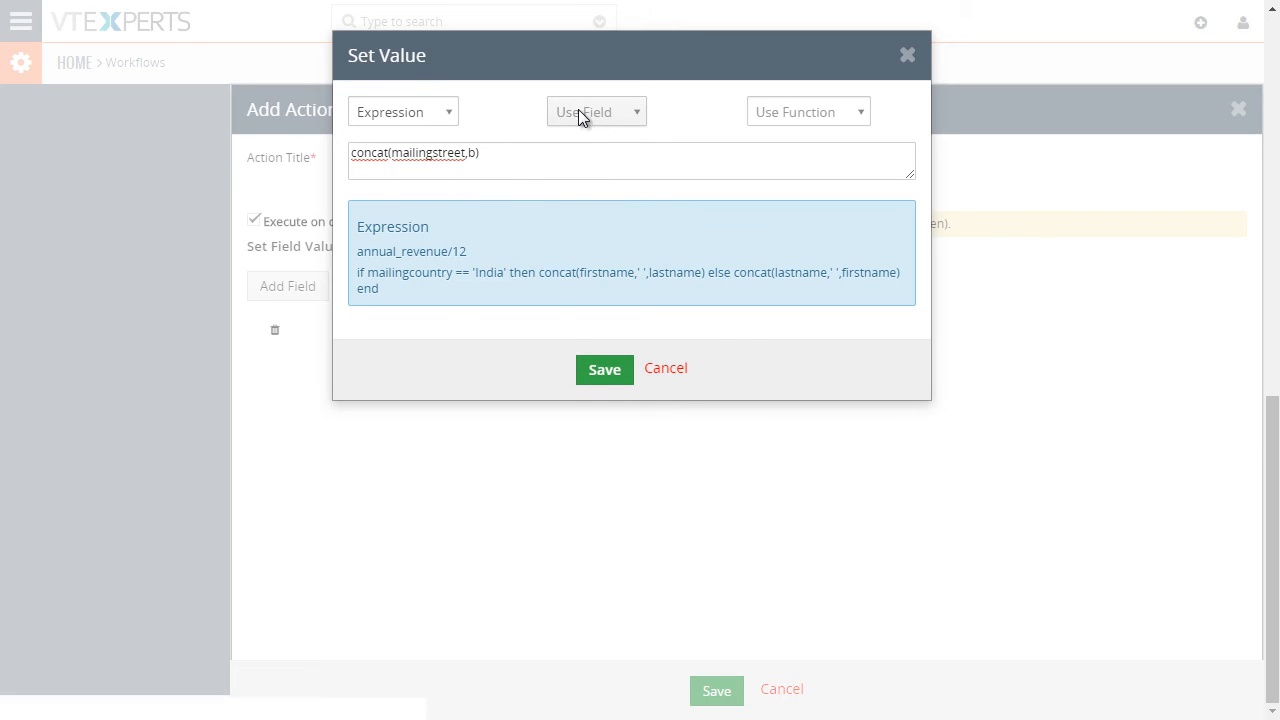
click(596, 112)
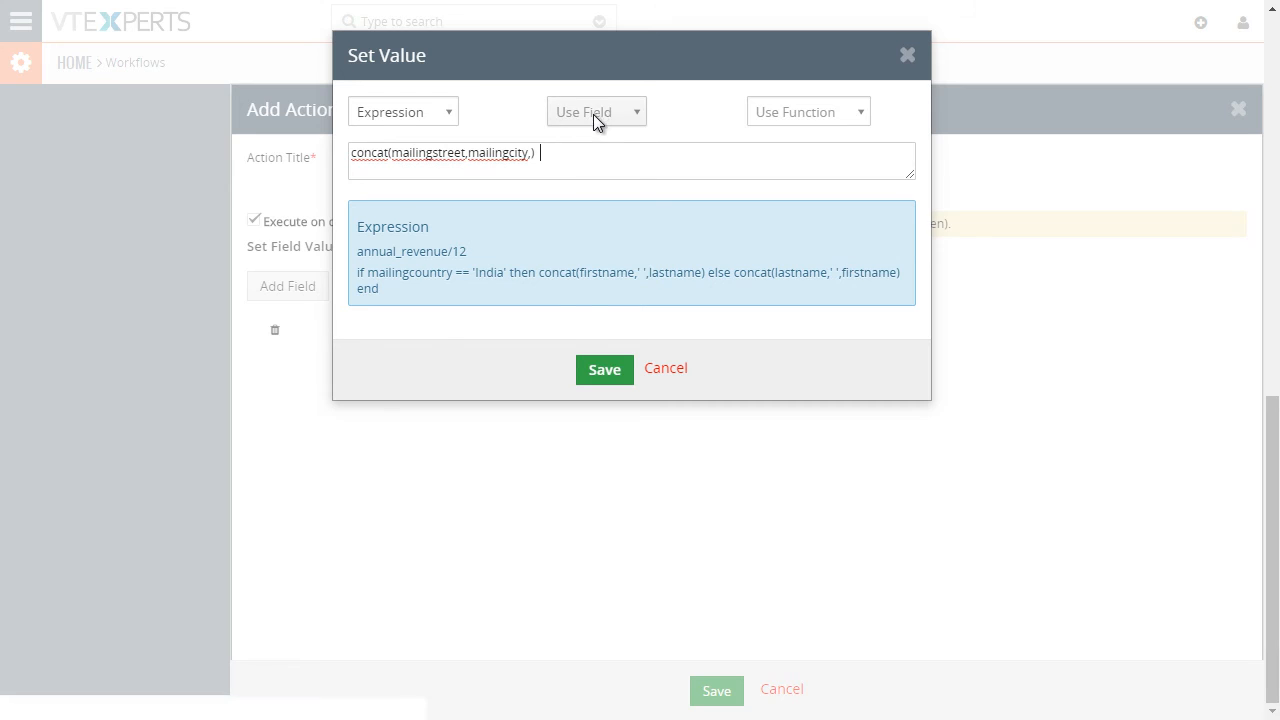
click(596, 112)
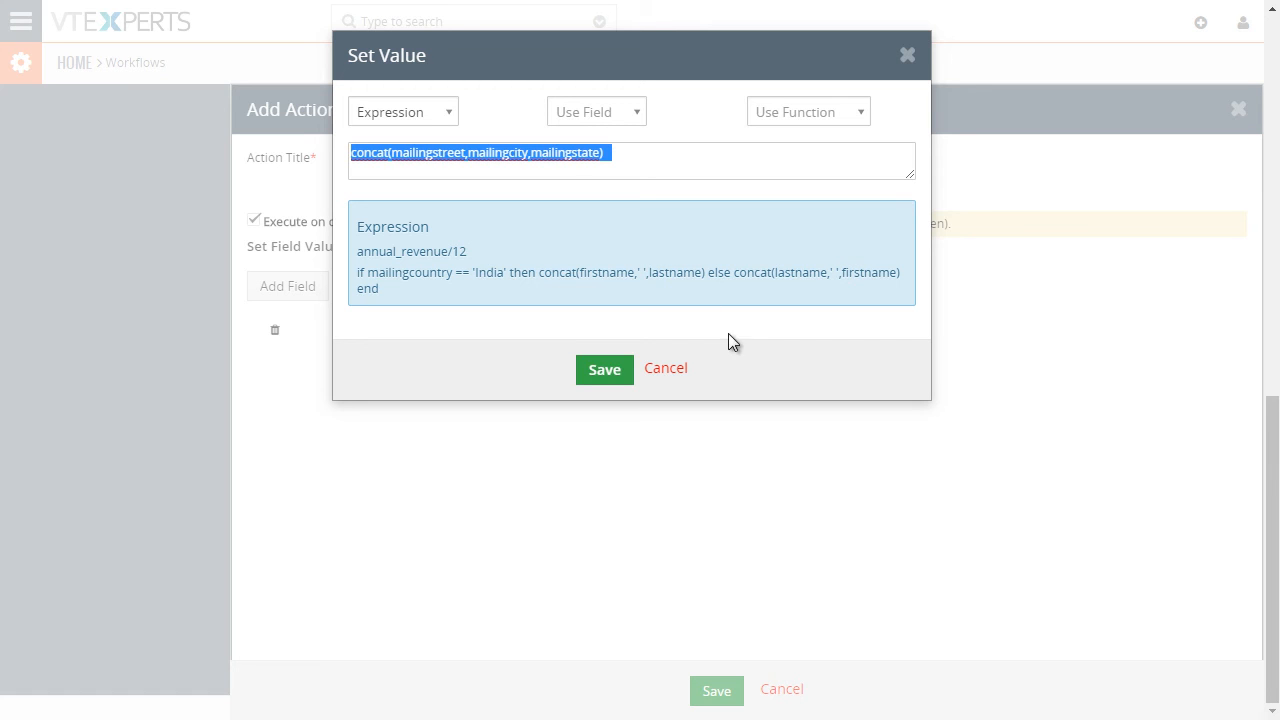
click(604, 368)
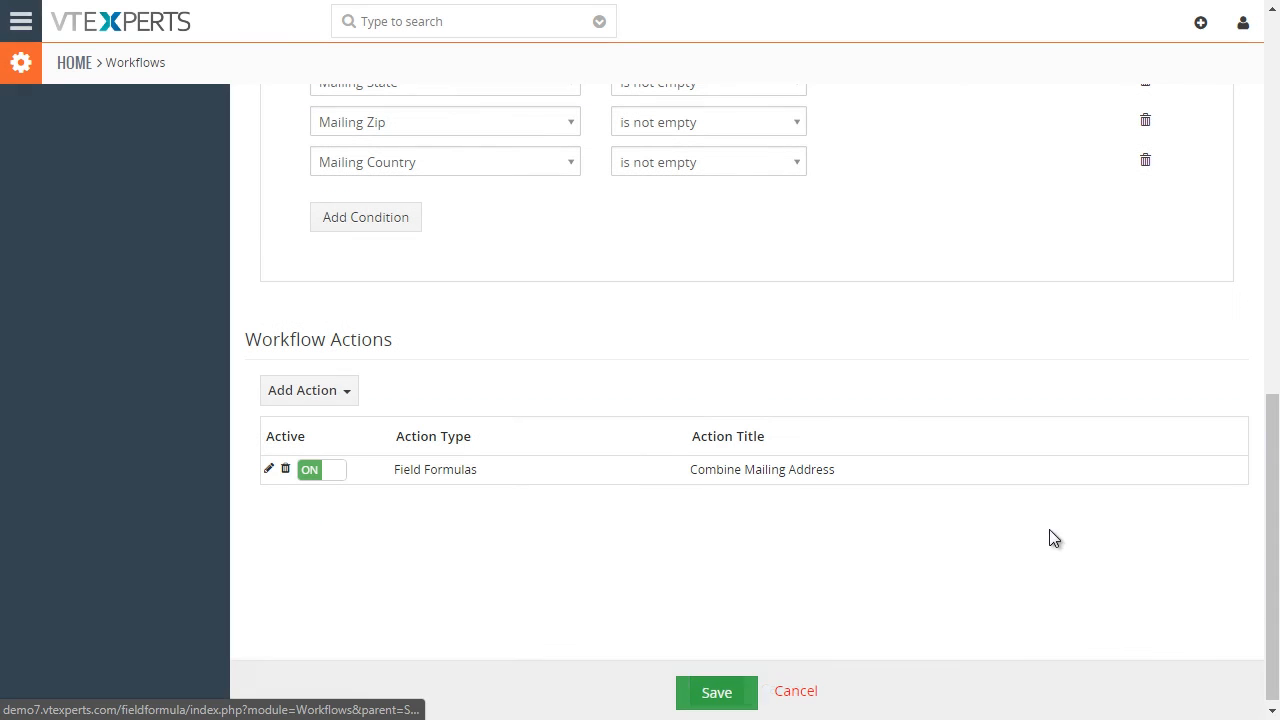